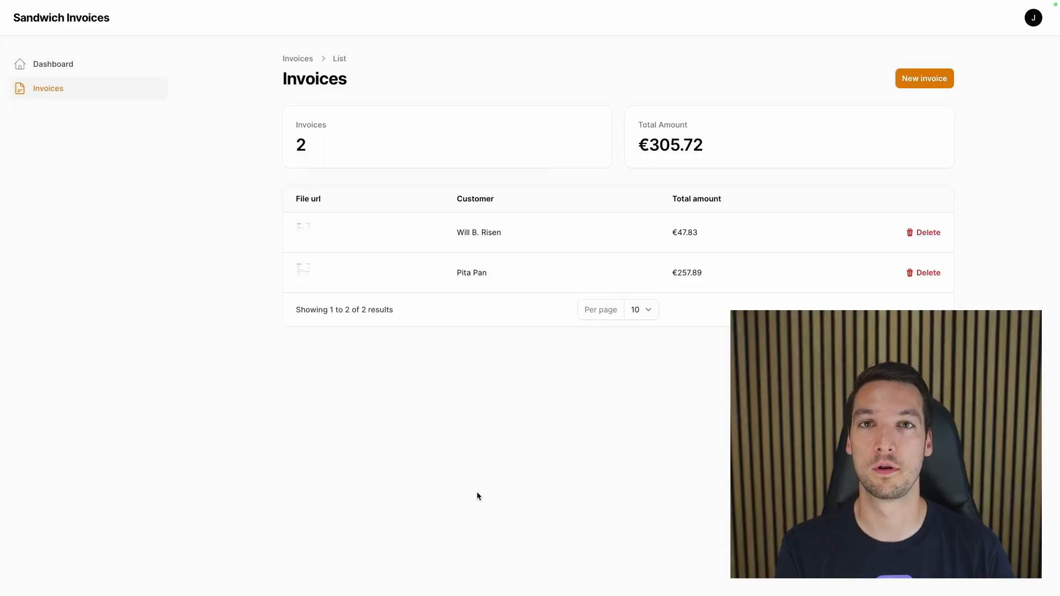
{"action": "mouse_move", "coordinate": [363, 300]}
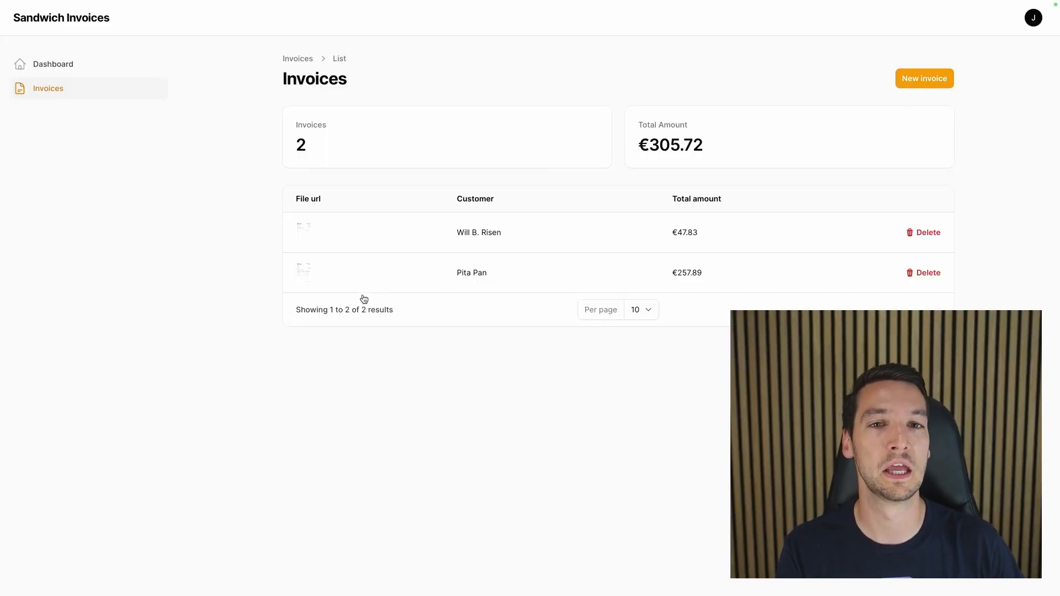
{"action": "left_click", "coordinate": [924, 79]}
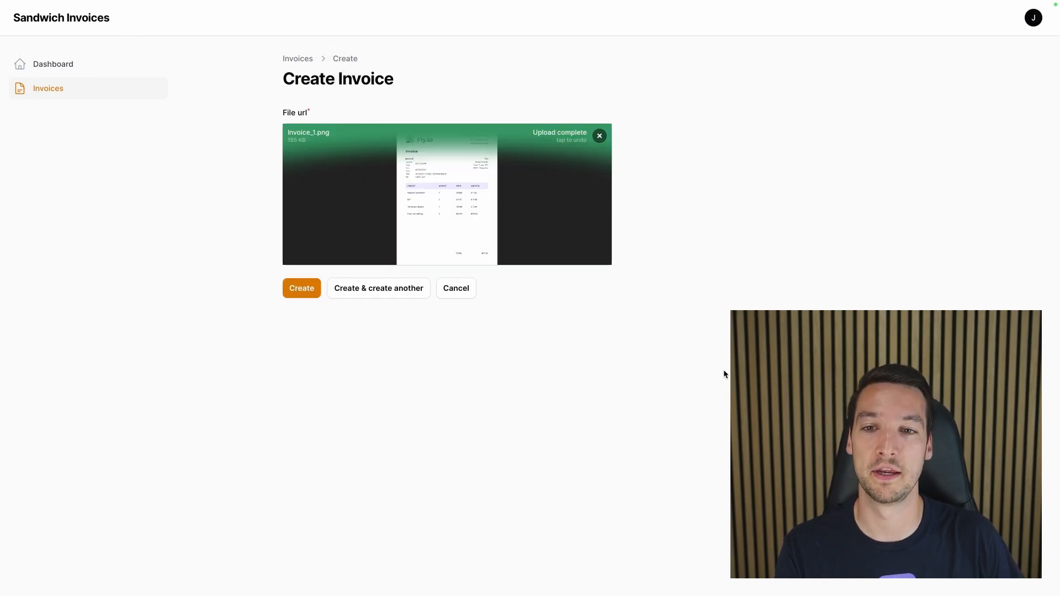
{"action": "left_click", "coordinate": [301, 288]}
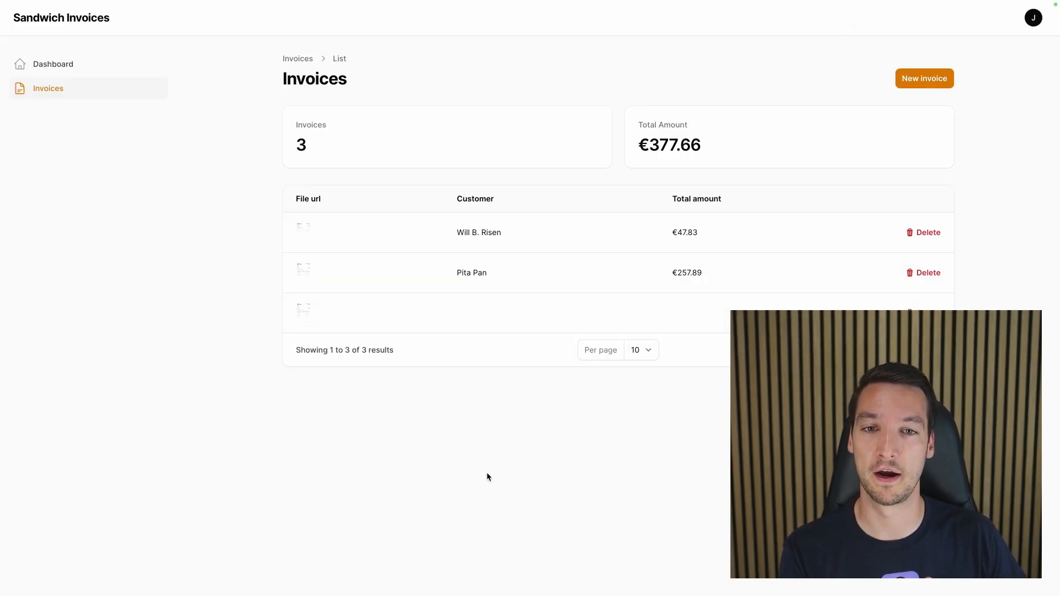
{"action": "mouse_move", "coordinate": [491, 332]}
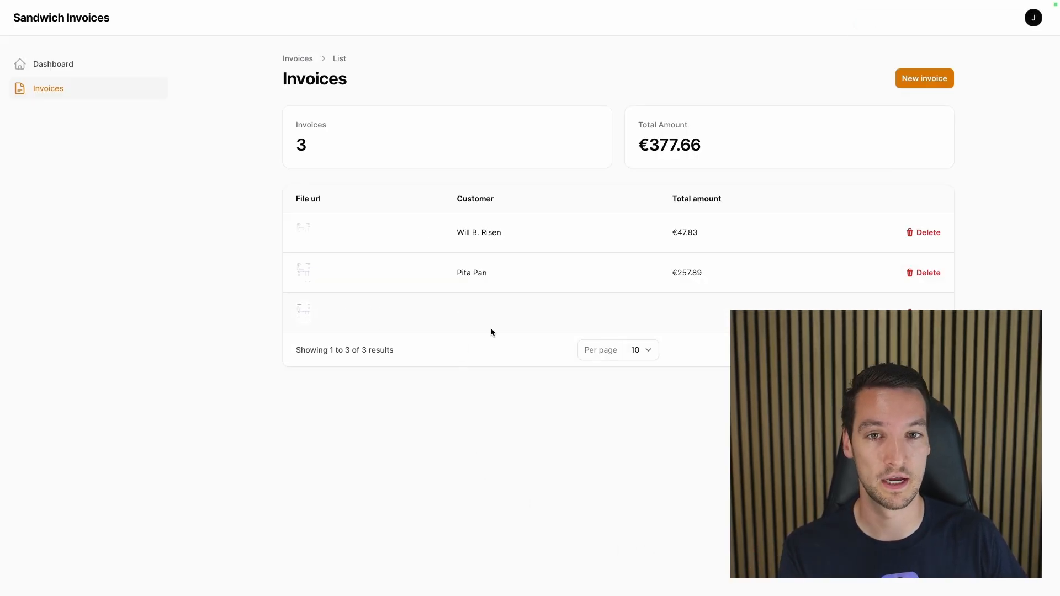
{"action": "mouse_move", "coordinate": [714, 326]}
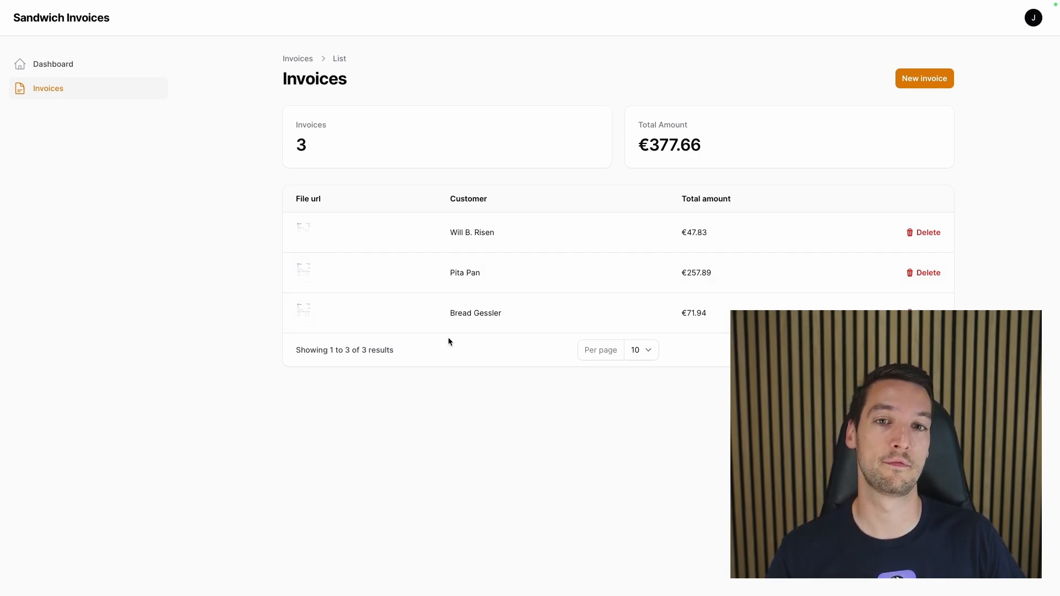
{"action": "mouse_move", "coordinate": [695, 319]}
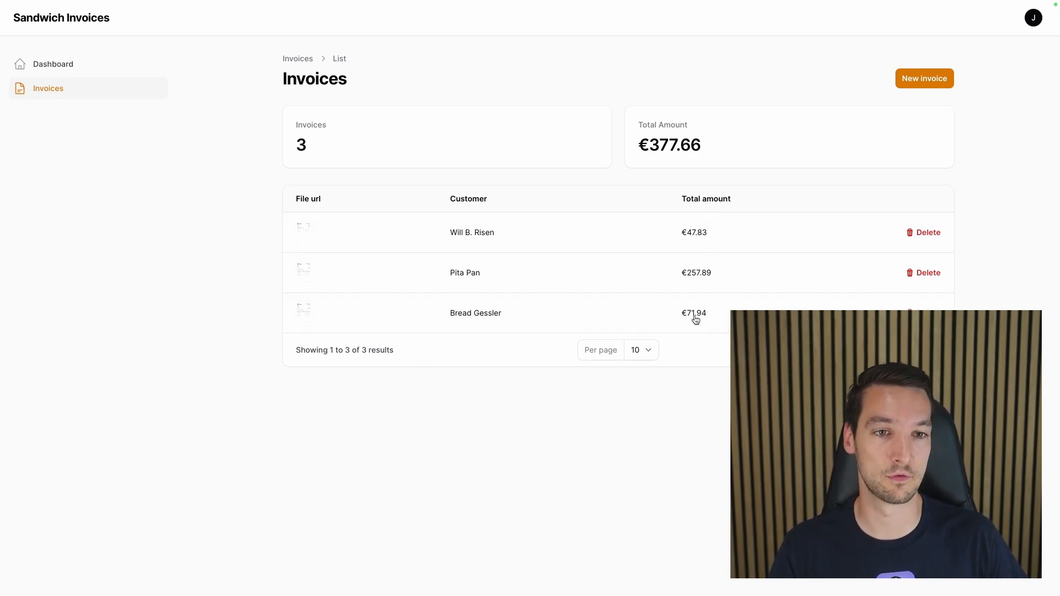
{"action": "mouse_move", "coordinate": [300, 312]}
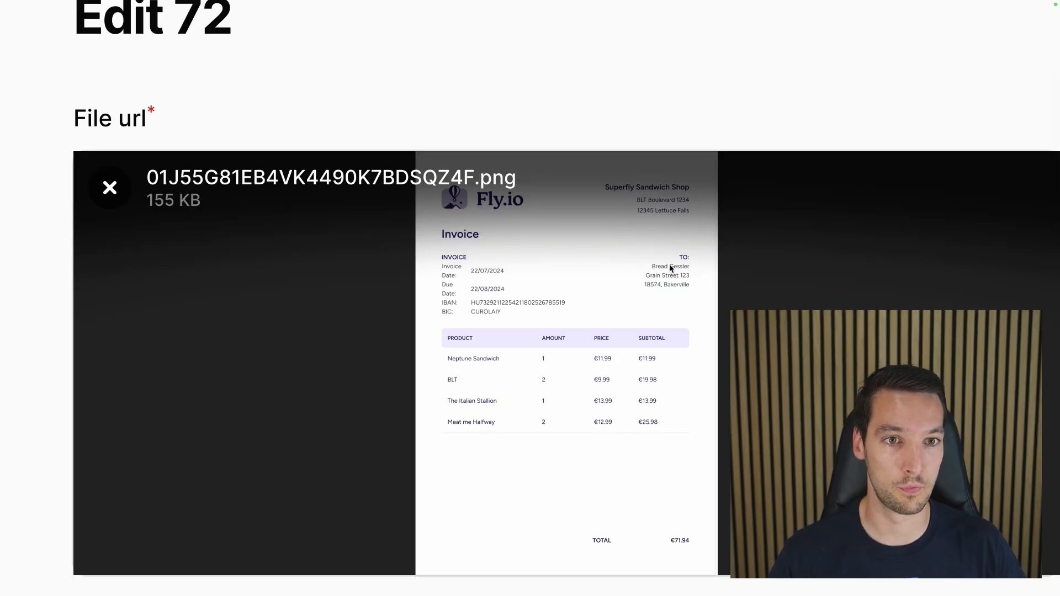
{"action": "mouse_move", "coordinate": [668, 486]}
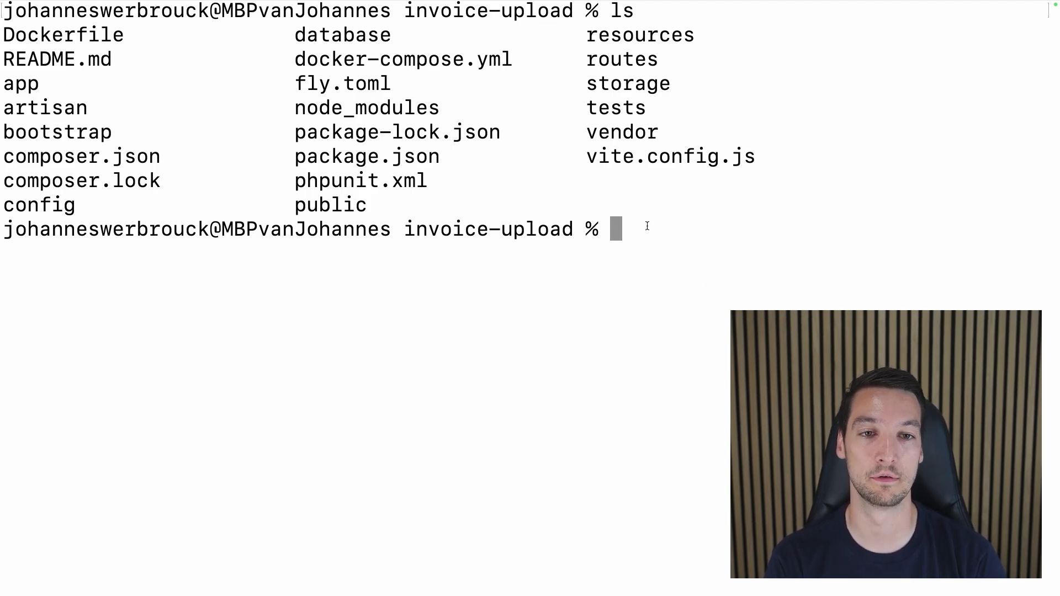
Create an ollama folder and change into it.
{"action": "type", "text": "mkdri"}
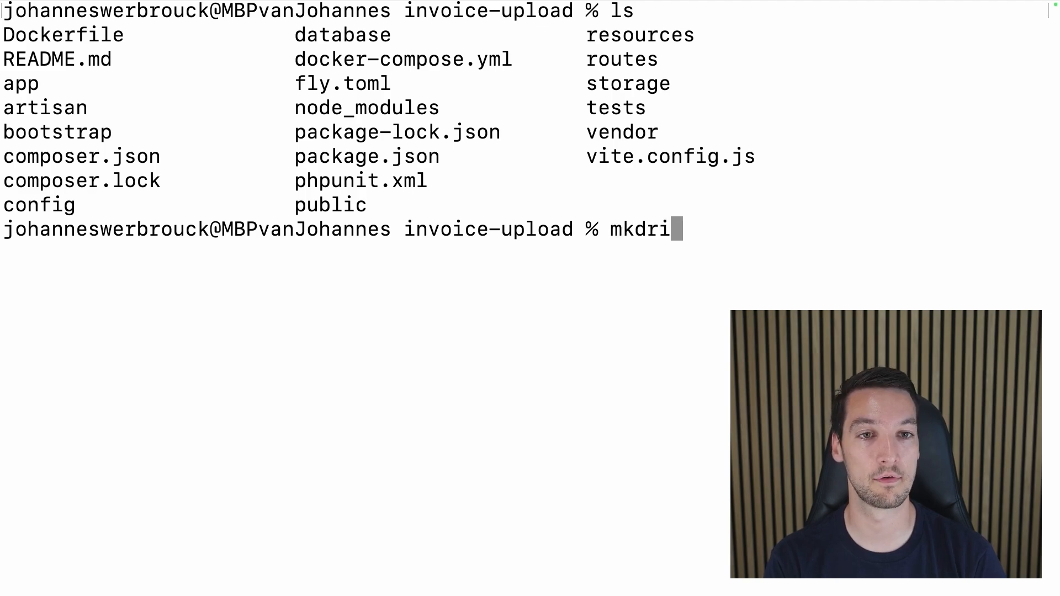
{"action": "key", "text": "Return"}
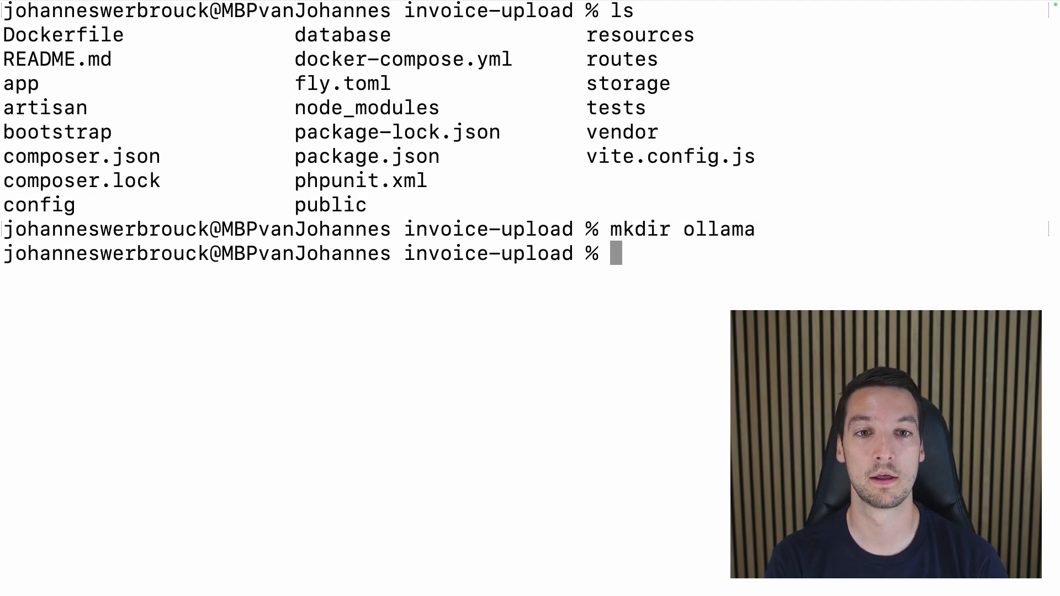
{"action": "type", "text": "cd ollam"}
{"action": "type", "text": "fly l"}
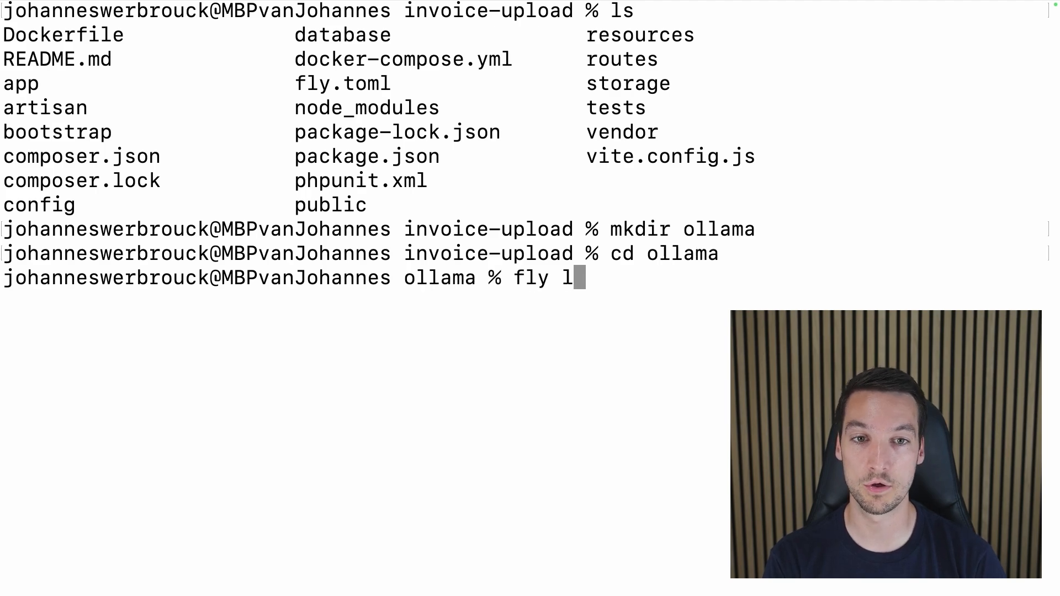
Compose fly launch with image ollama/ollama, region ams and org invoice-upload.
{"action": "type", "text": "aunch"}
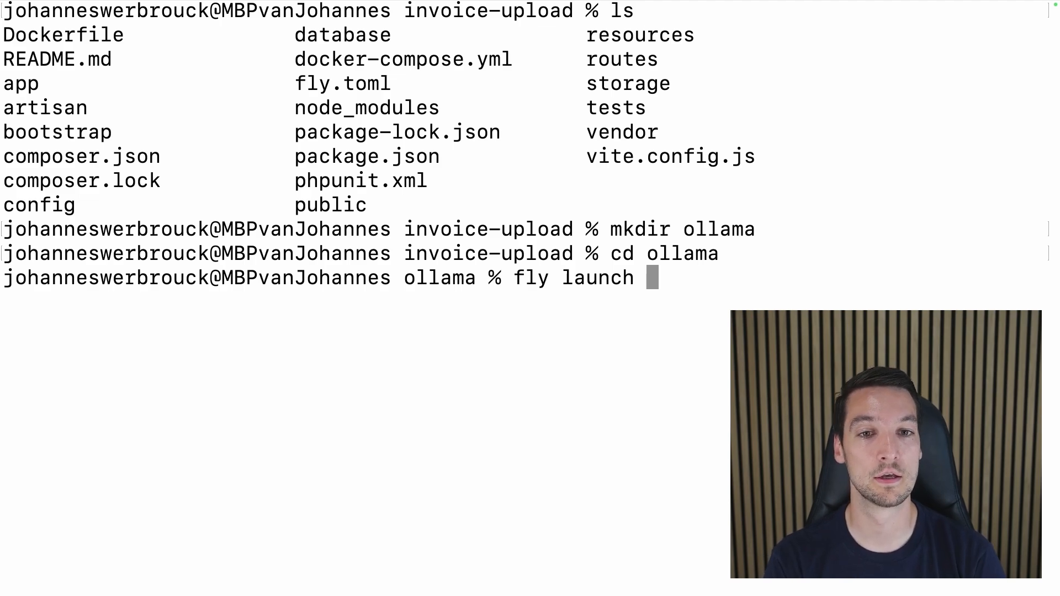
{"action": "type", "text": "-i"}
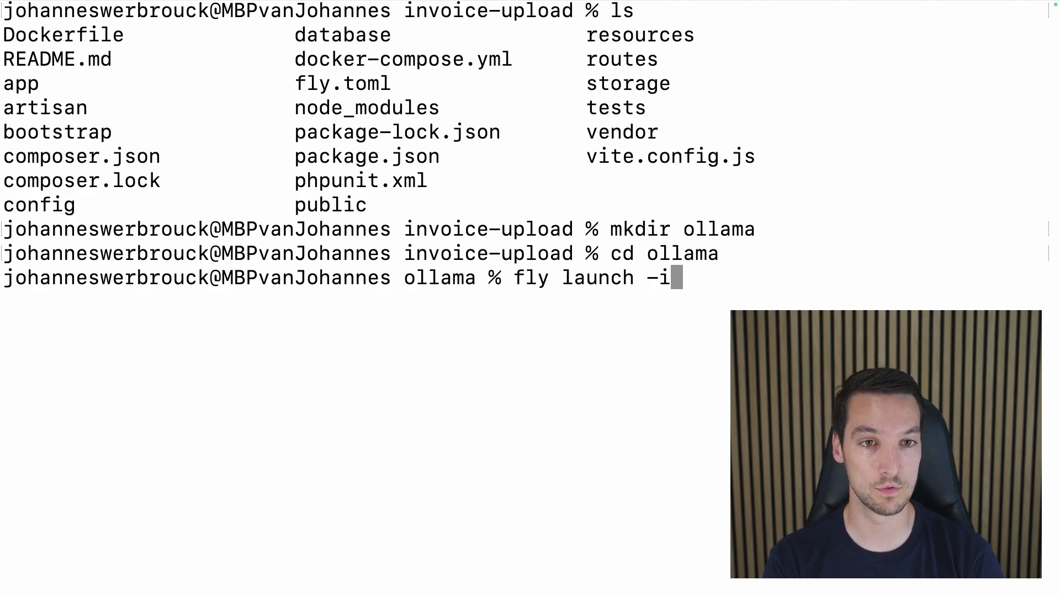
{"action": "type", "text": "ollama/olla"}
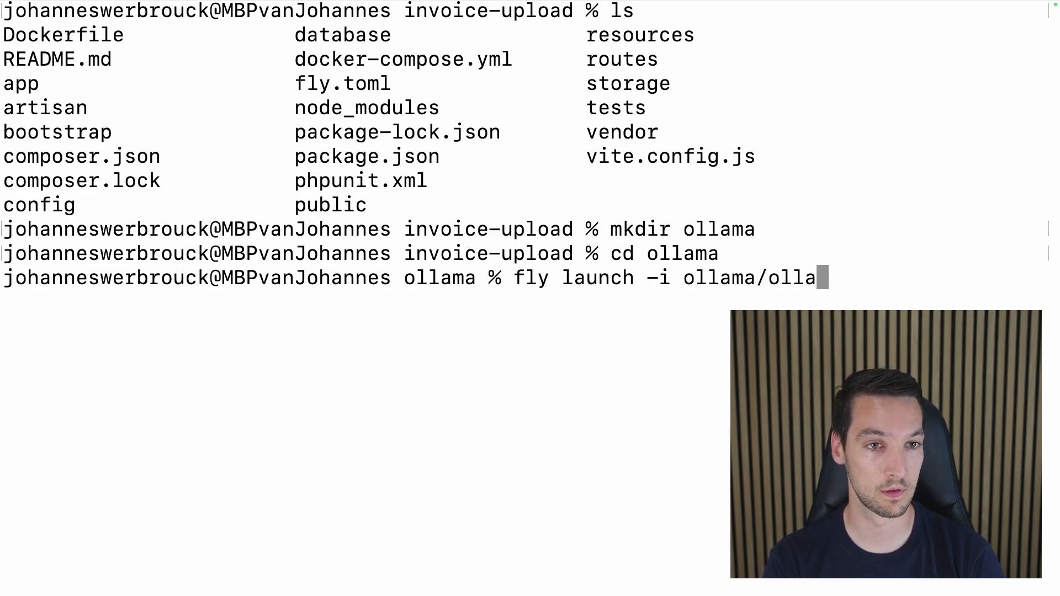
{"action": "type", "text": "ma"}
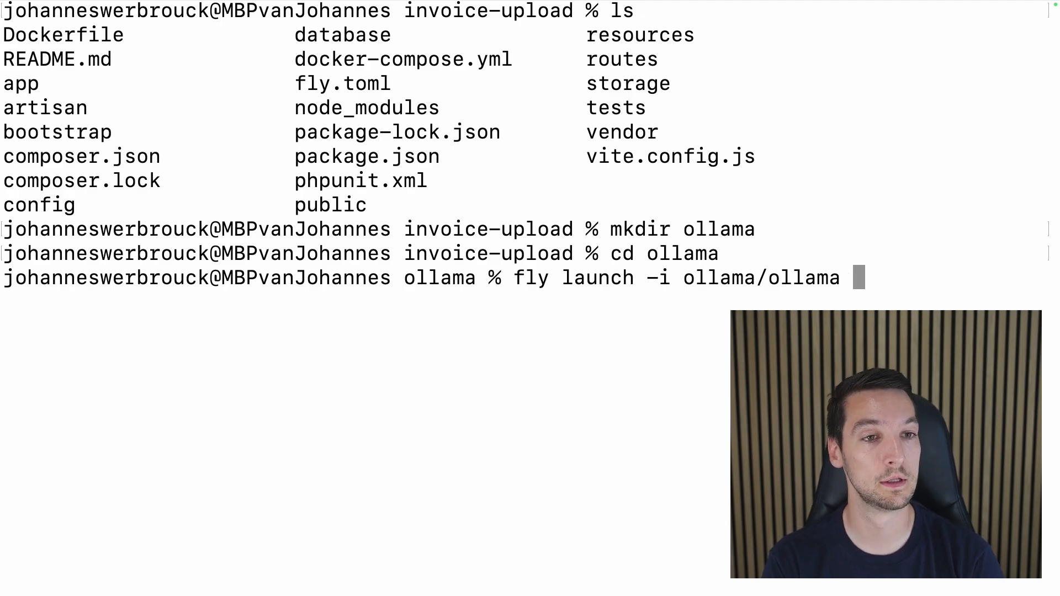
{"action": "type", "text": "-r ams"}
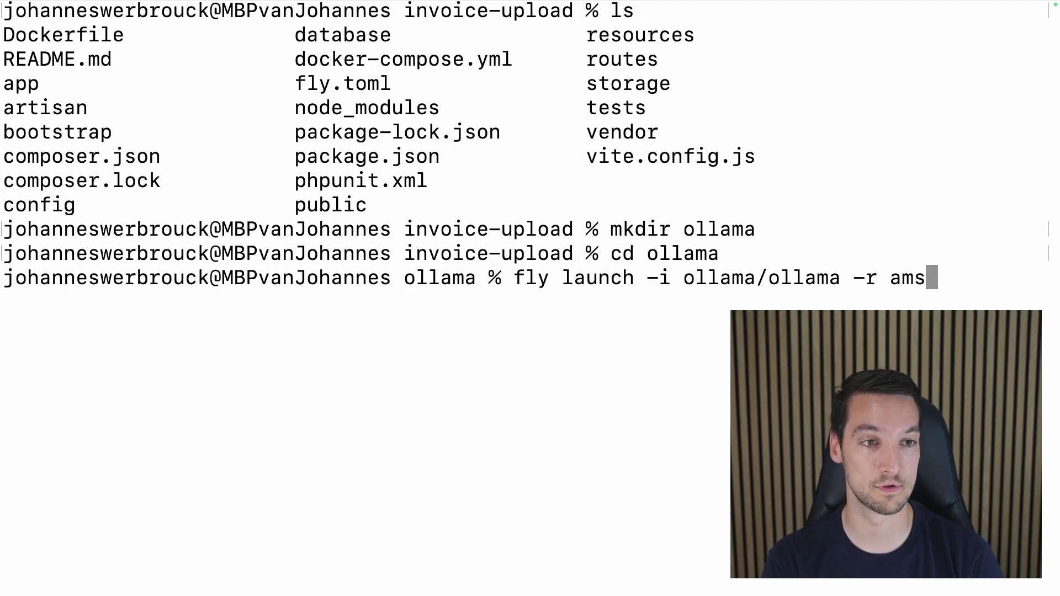
{"action": "type", "text": "-o invoice"}
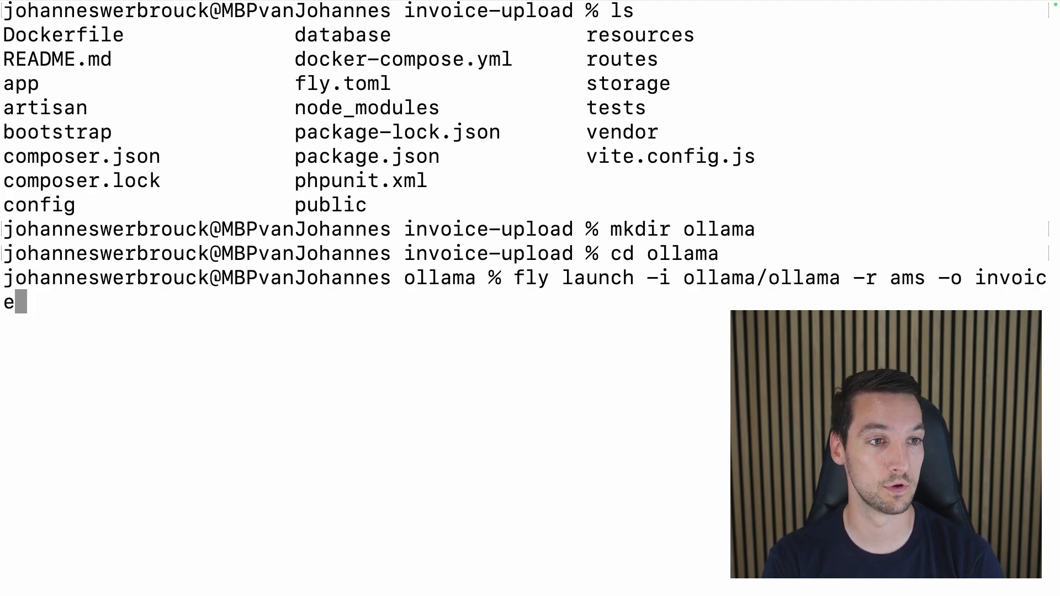
{"action": "type", "text": "-upload"}
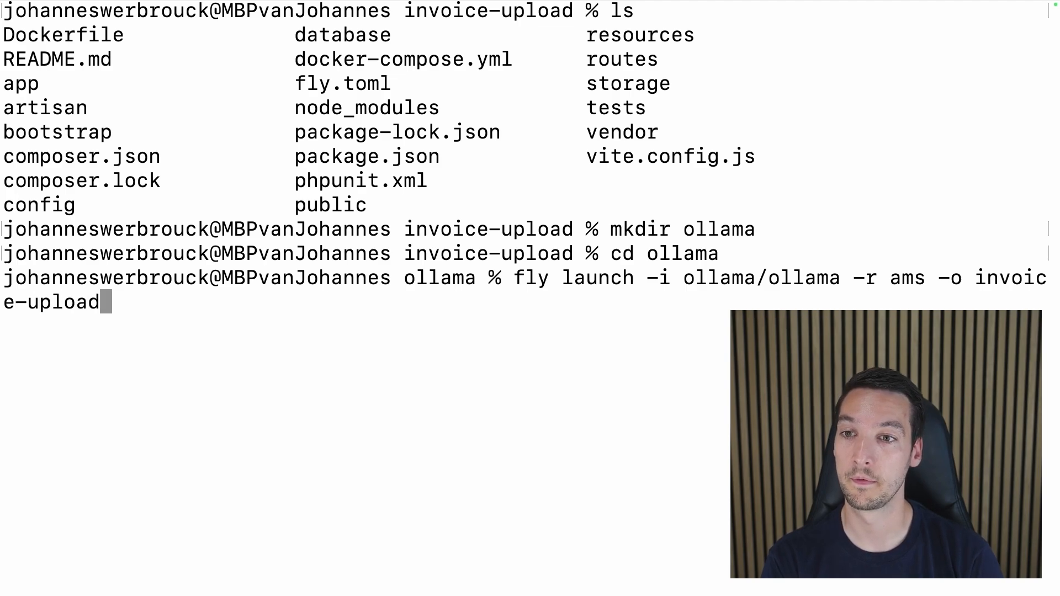
Name the app invoice-upload-ollama with --no-deploy and --flycast, and run the launch.
{"action": "type", "text": "--name"}
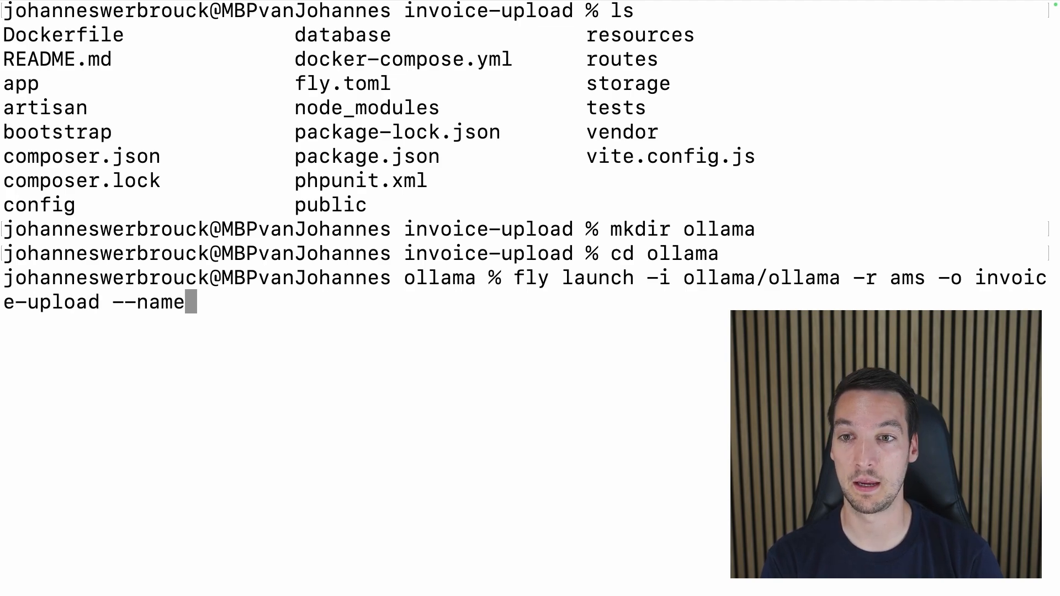
{"action": "type", "text": "invoice-upload-ollama"}
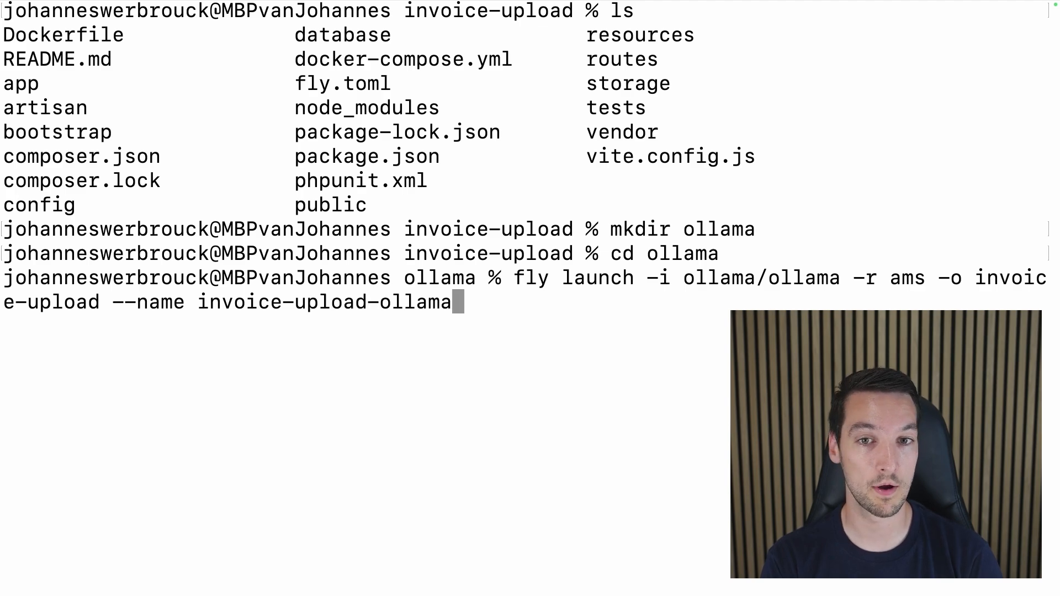
{"action": "type", "text": "--no)"}
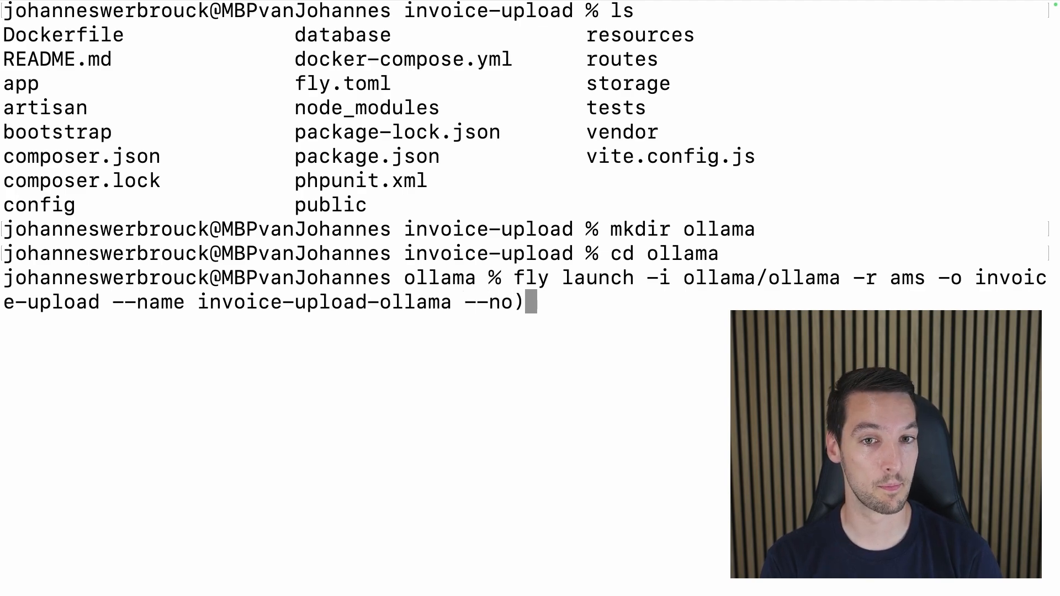
{"action": "type", "text": "-deployu"}
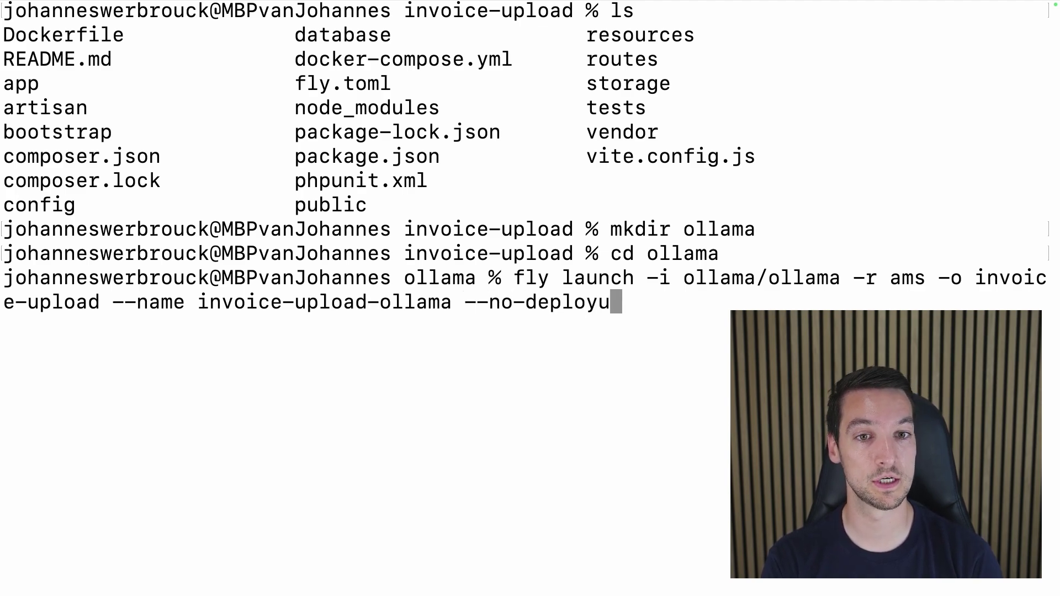
{"action": "key", "text": "Backspace"}
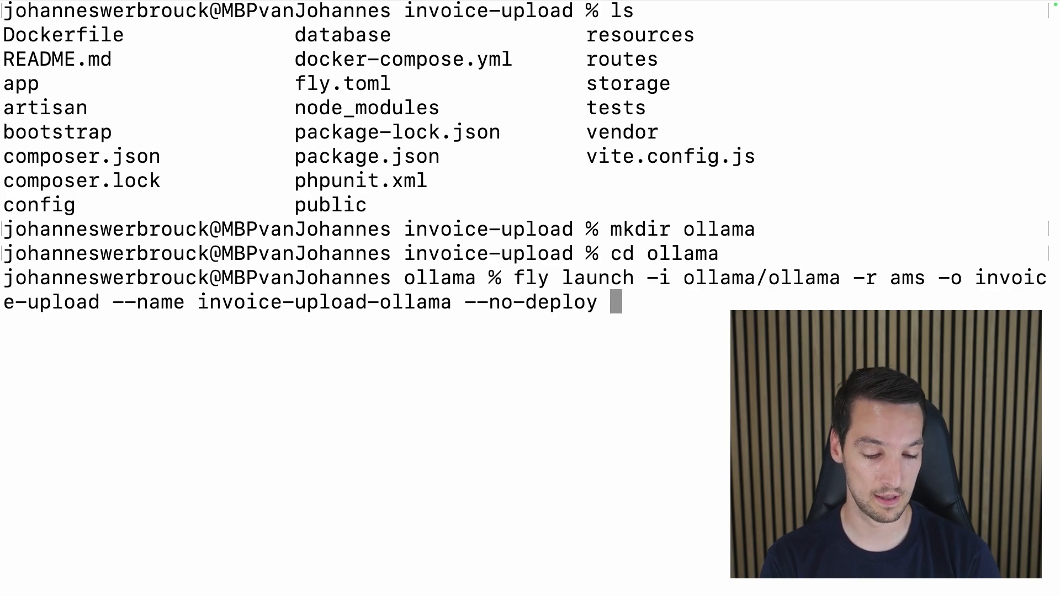
{"action": "type", "text": "--flycast"}
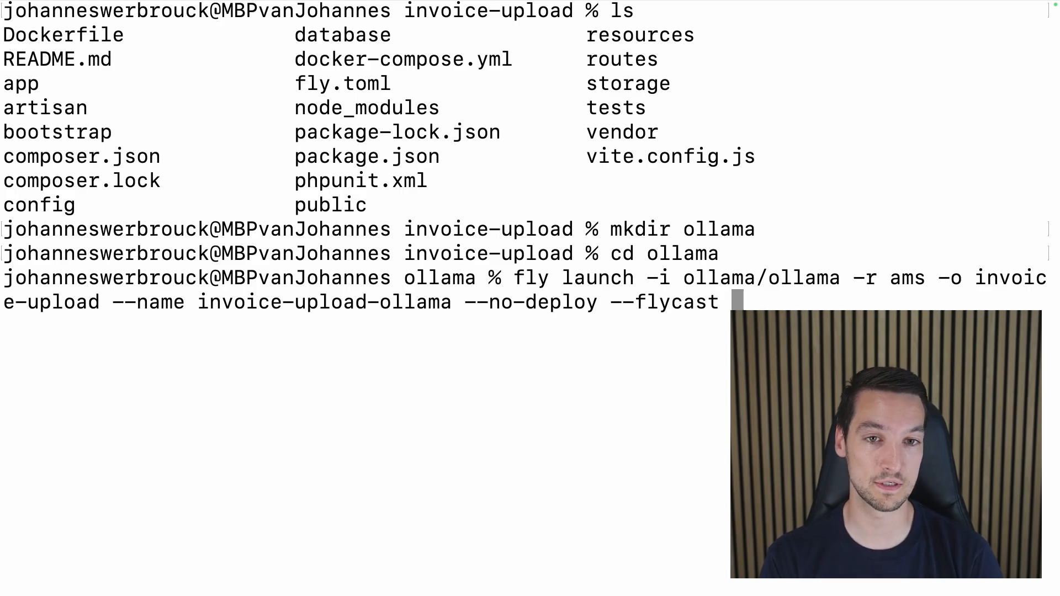
{"action": "key", "text": "Return"}
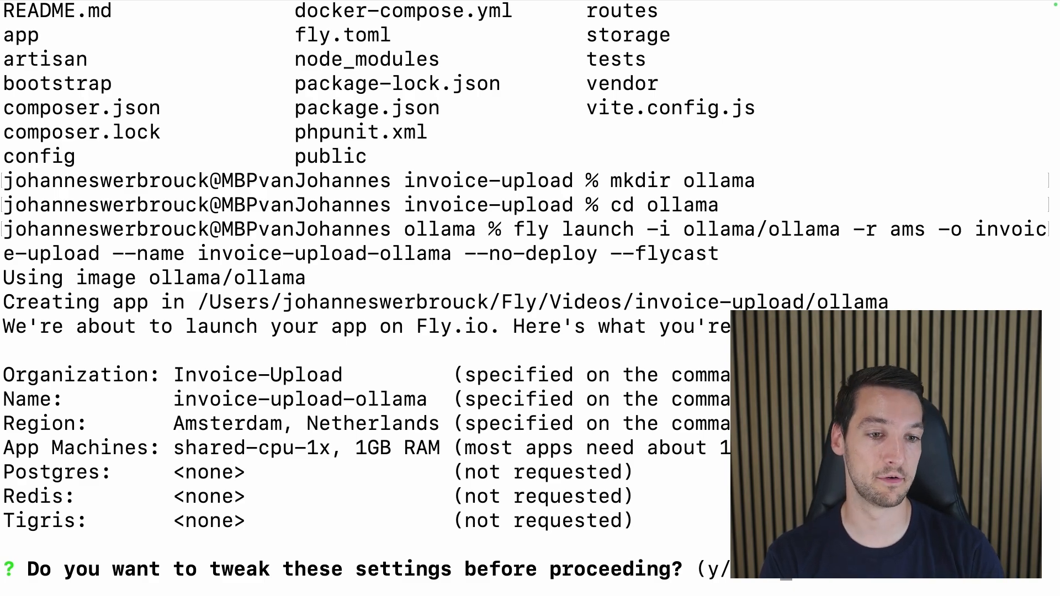
Answer No to tweaking the proposed launch settings.
{"action": "type", "text": "No"}
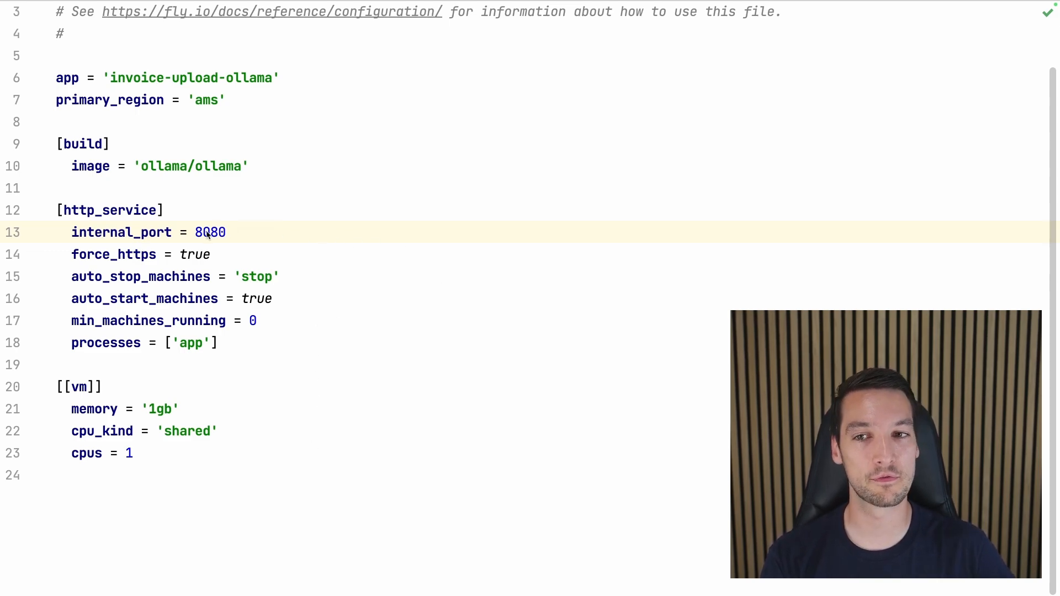
In fly.toml set internal_port 11434, force_https false and auto_stop_machines true.
{"action": "double_click", "coordinate": [210, 232]}
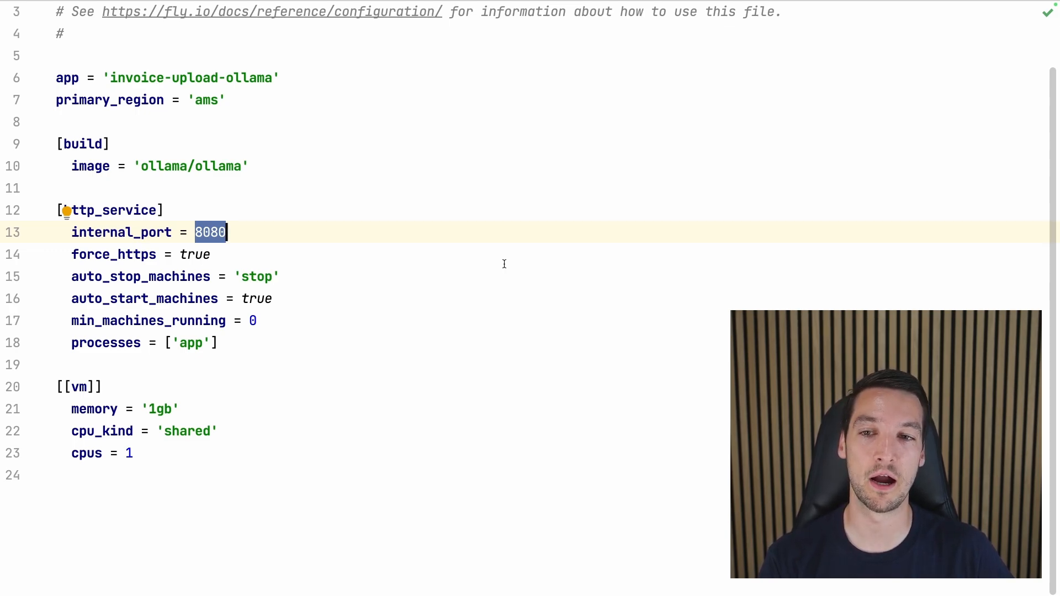
{"action": "type", "text": "114,"}
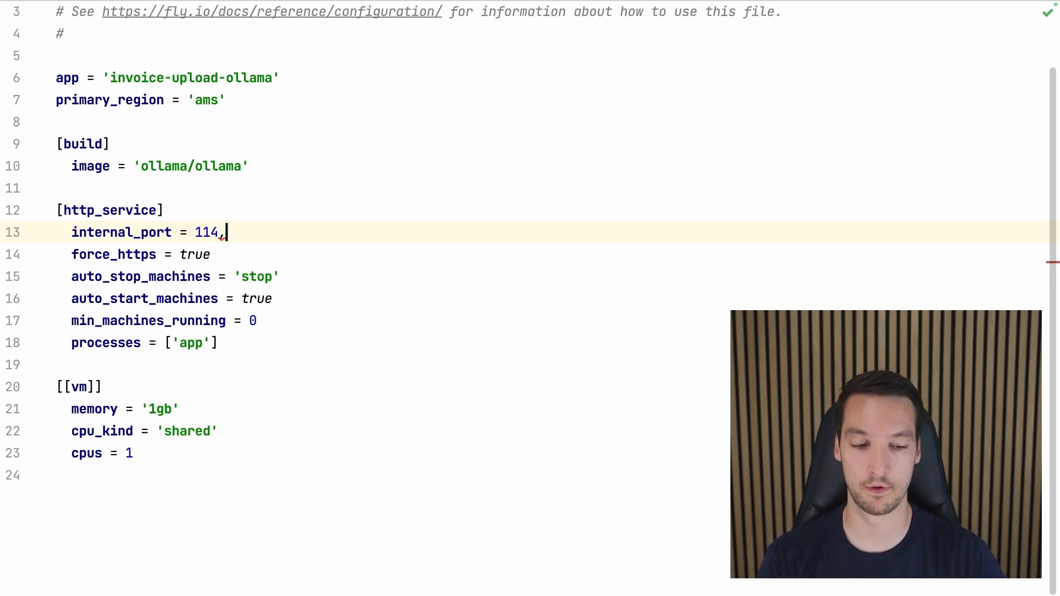
{"action": "type", "text": "34"}
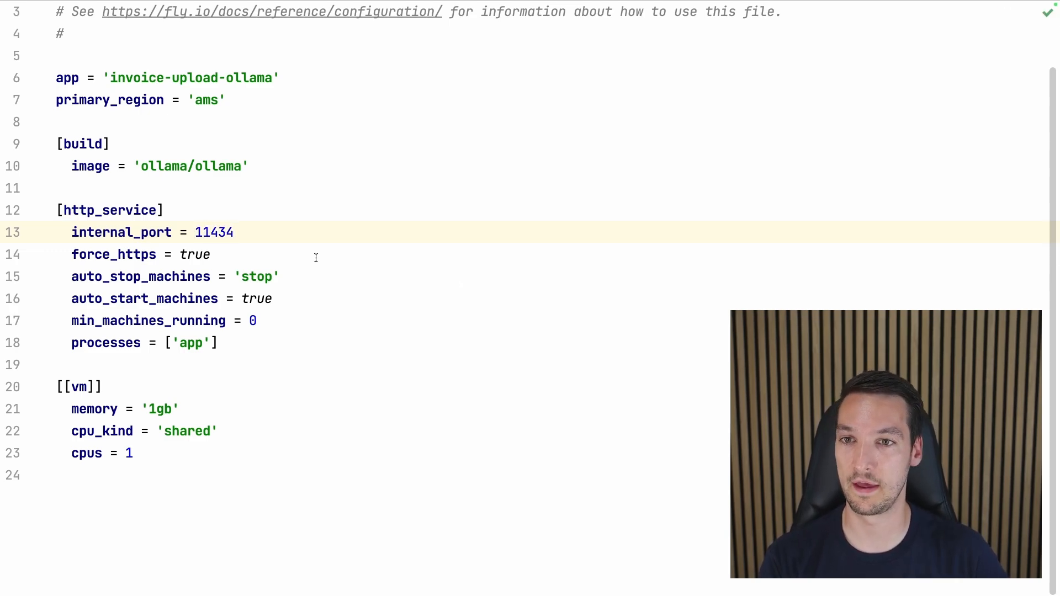
{"action": "double_click", "coordinate": [195, 254]}
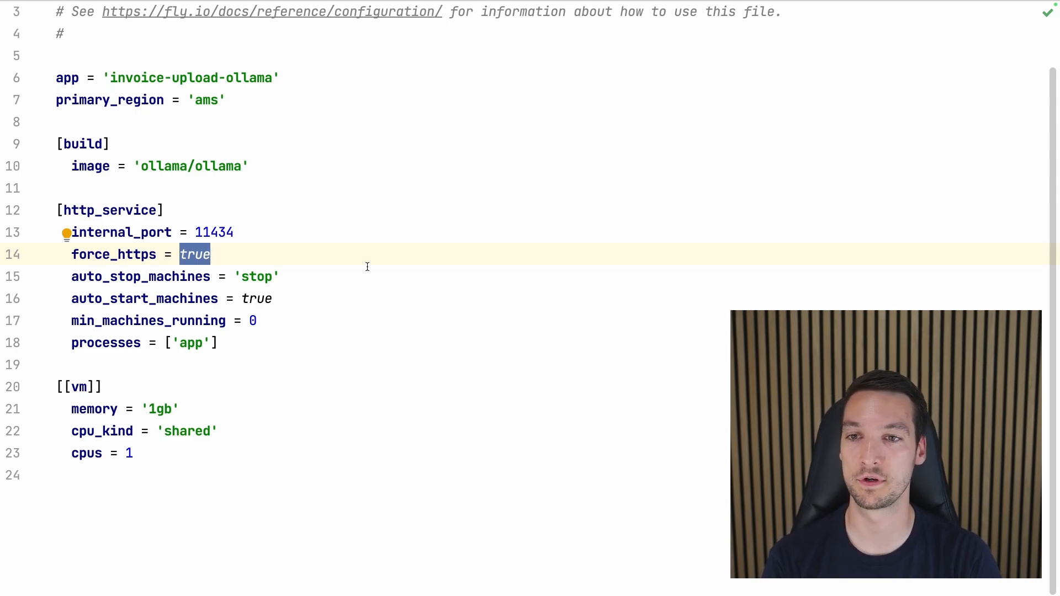
{"action": "type", "text": "false"}
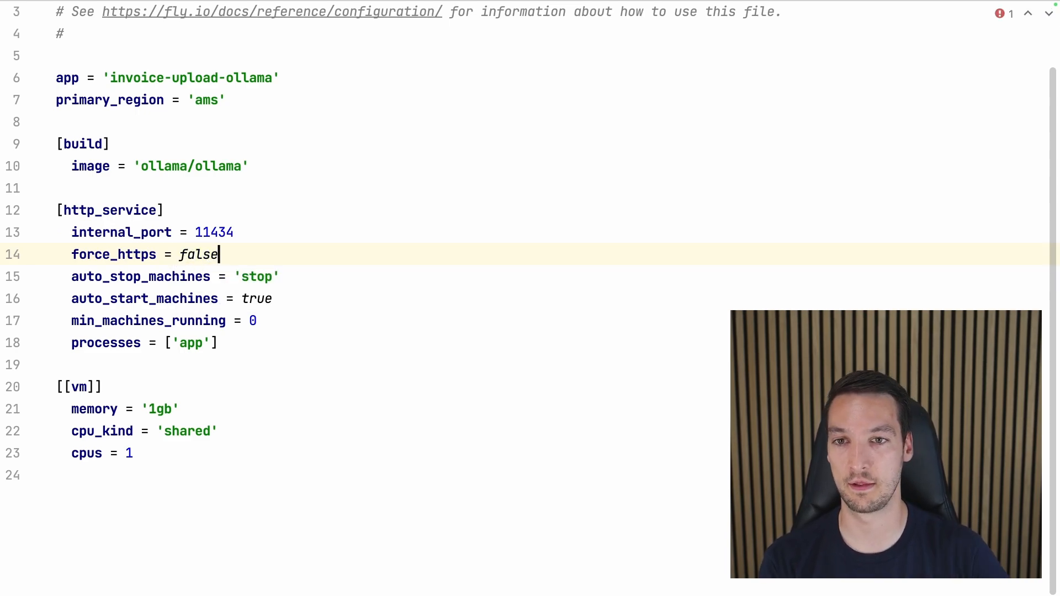
{"action": "double_click", "coordinate": [255, 276]}
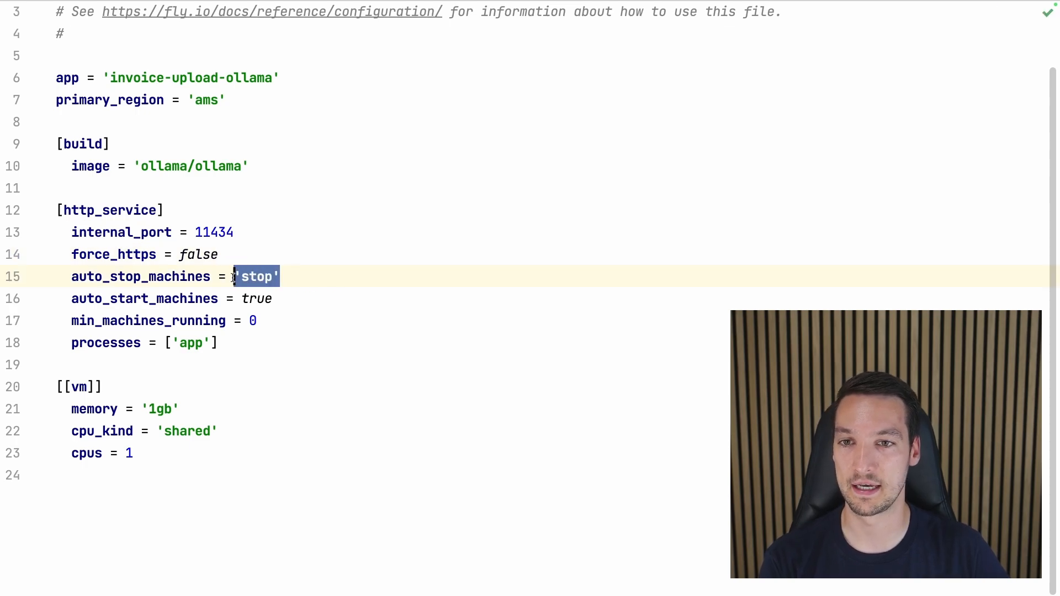
{"action": "type", "text": "true"}
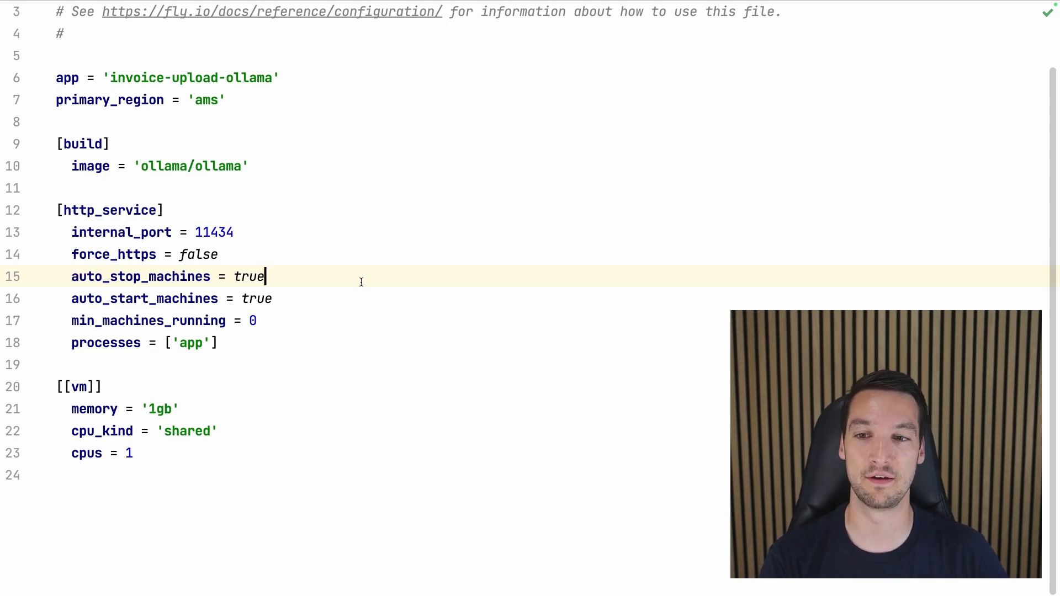
{"action": "mouse_move", "coordinate": [195, 451]}
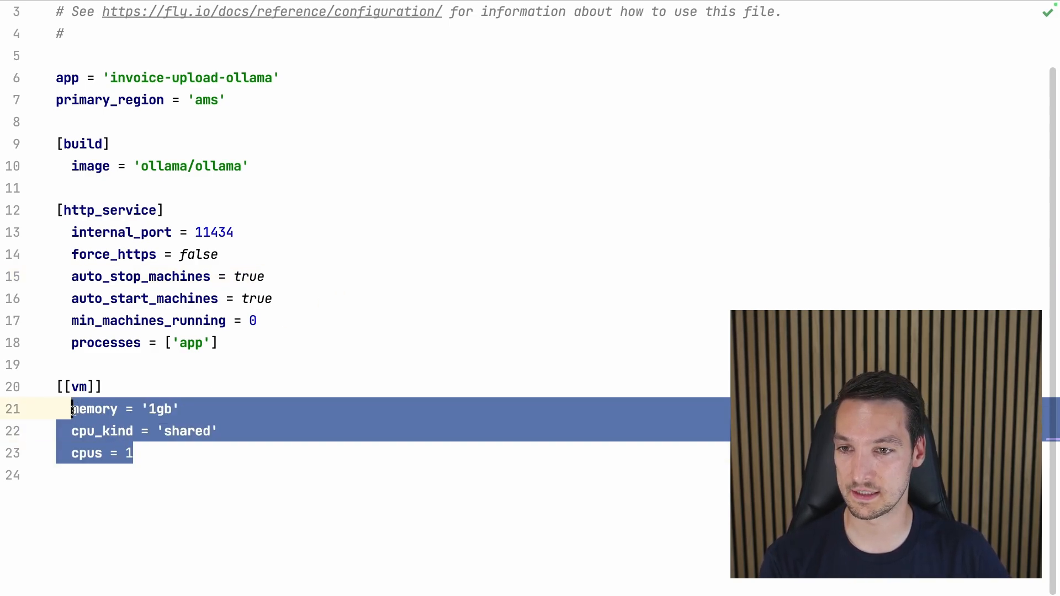
Set the VM size to 'a100-80gb'.
{"action": "type", "text": "size="}
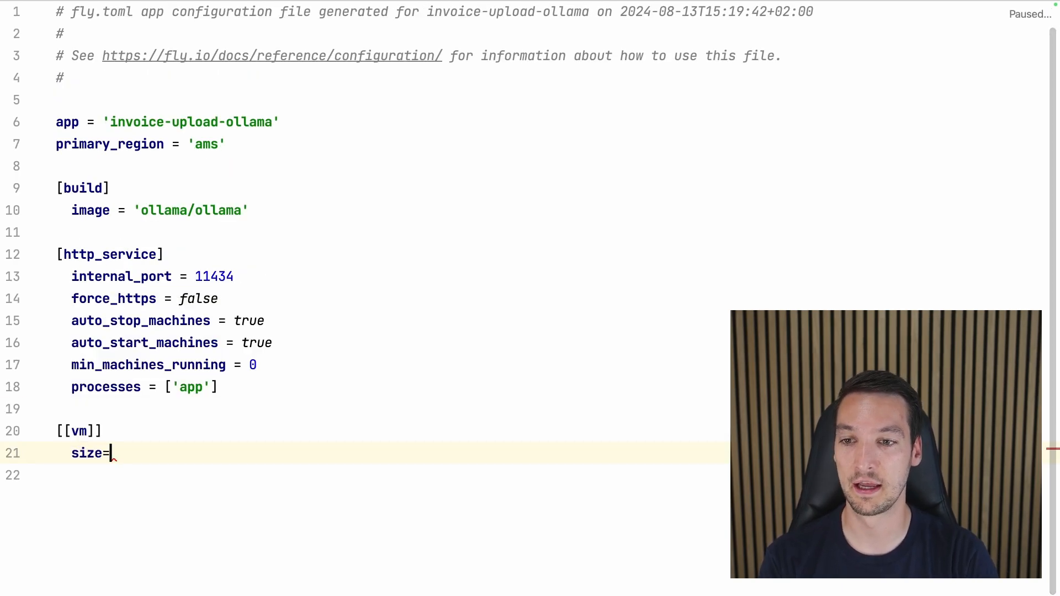
{"action": "type", "text": "'"}
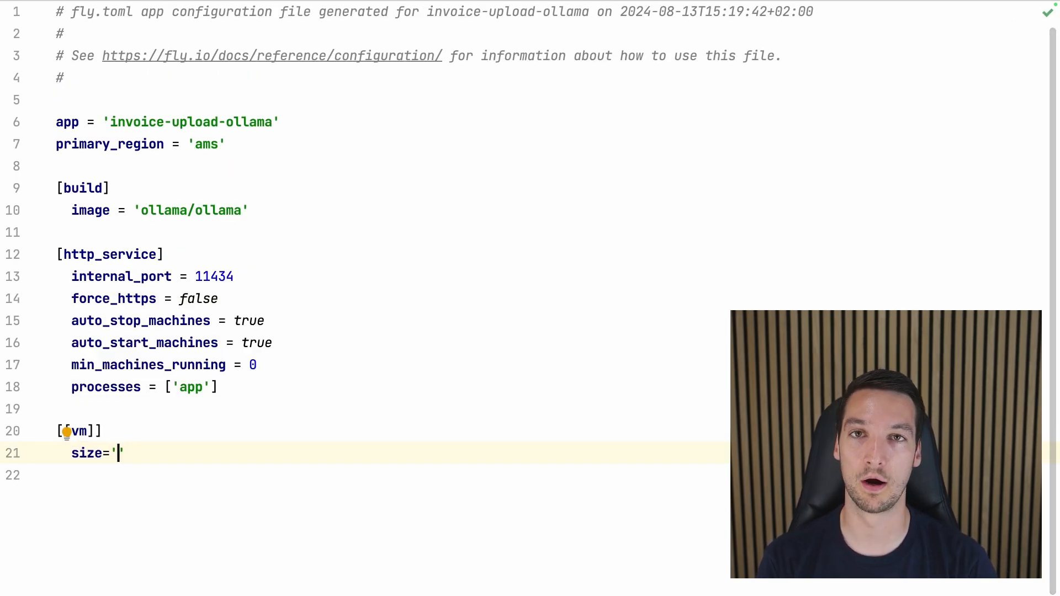
{"action": "type", "text": "a1"}
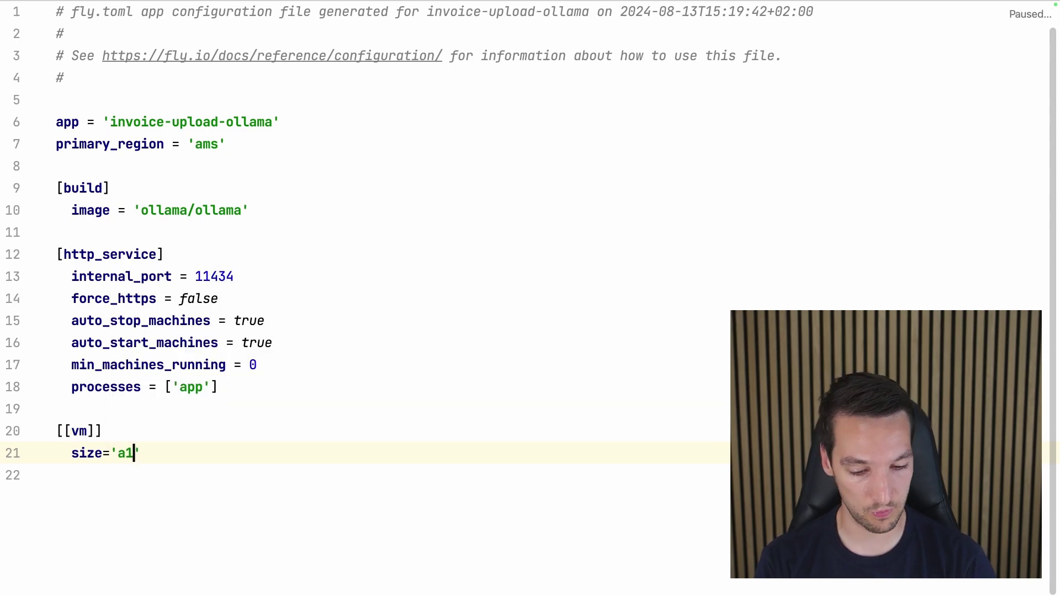
{"action": "type", "text": "00-"}
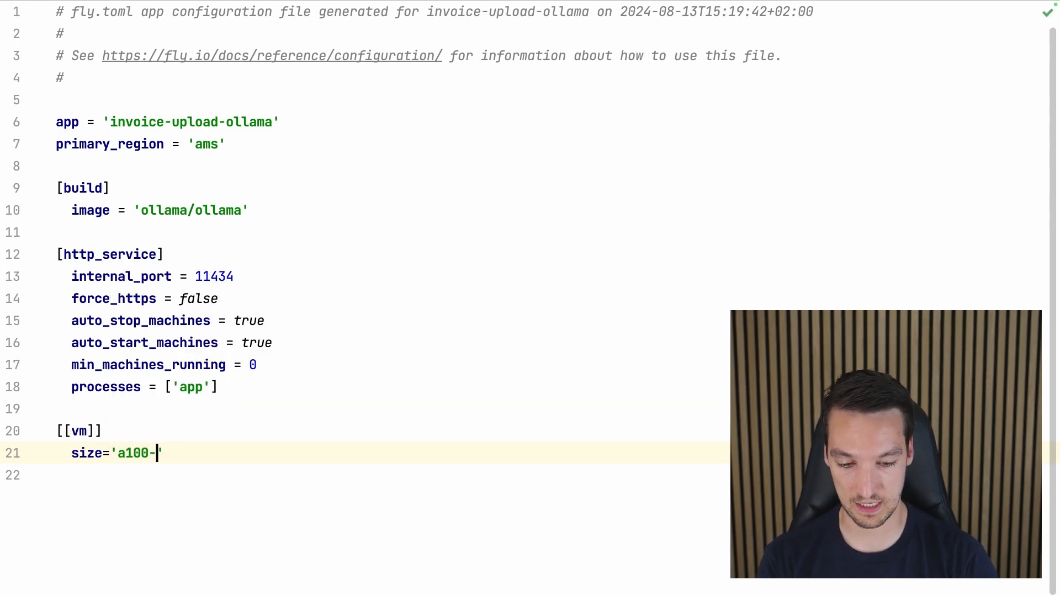
{"action": "type", "text": "80gb"}
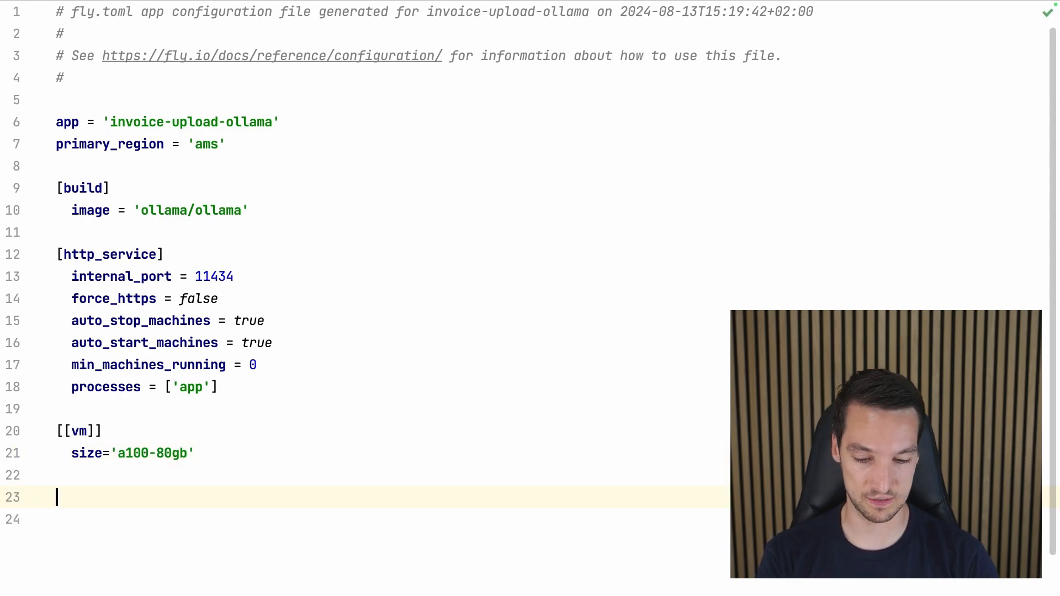
Add a [mounts] section: source 'models', destination 'root/.ollama', initial_size '100gb'.
{"action": "type", "text": "[mounts]"}
{"action": "type", "text": "source"}
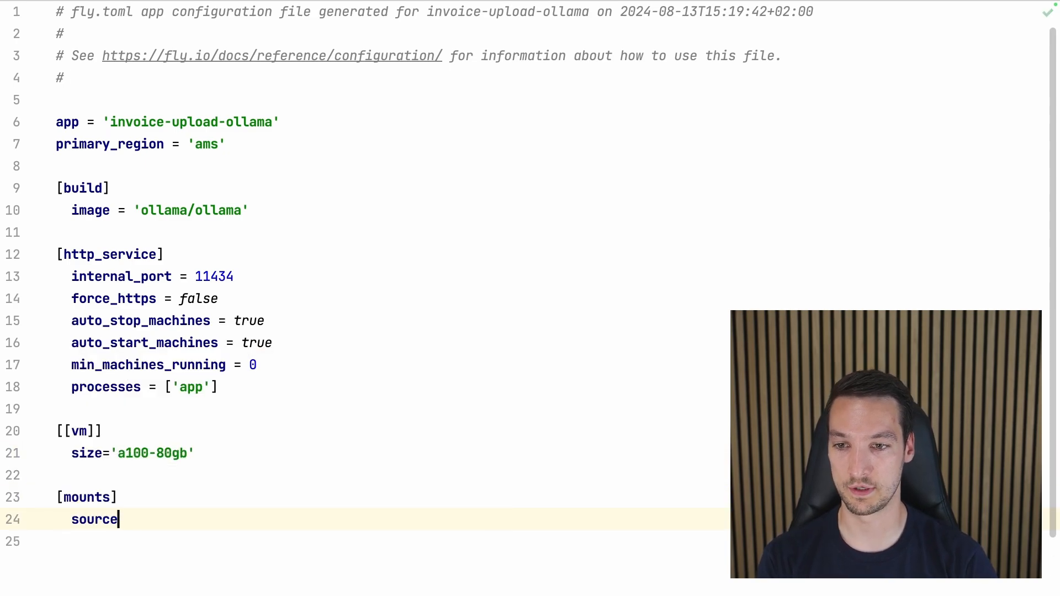
{"action": "type", "text": "='models'"}
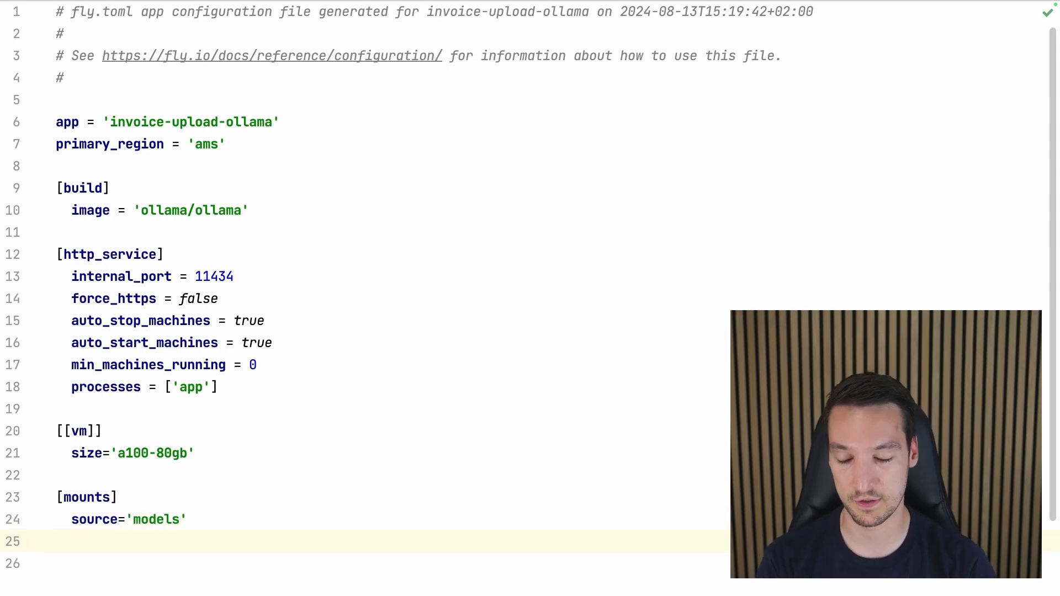
{"action": "type", "text": "destio"}
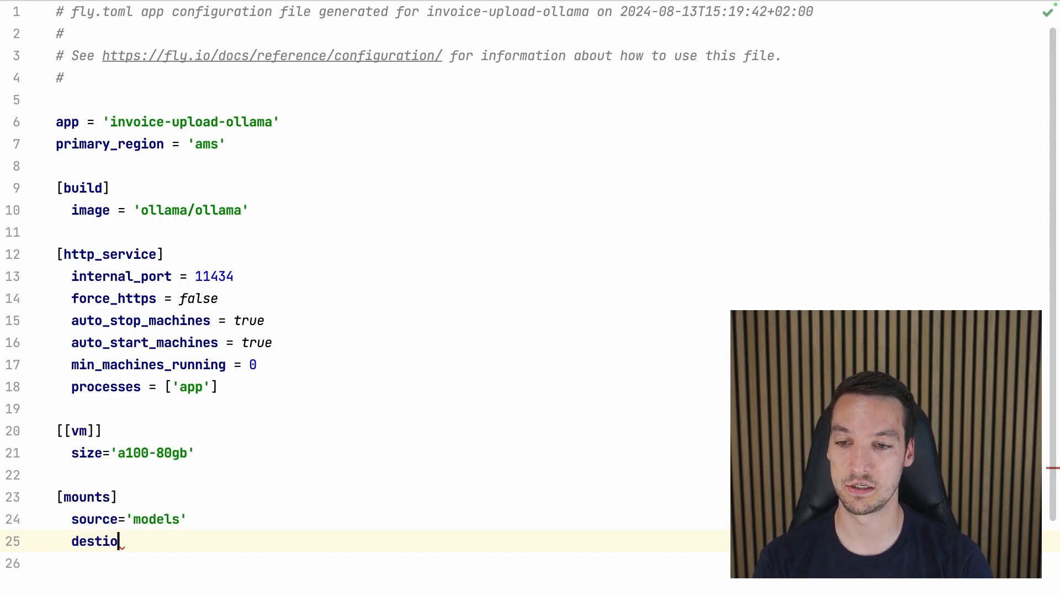
{"action": "type", "text": "nation=''"}
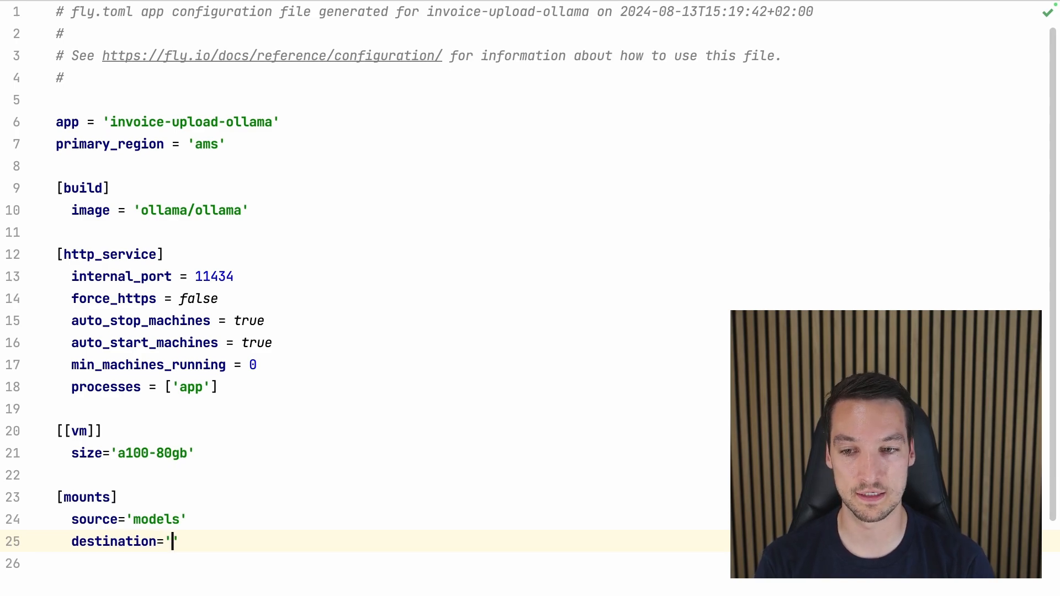
{"action": "type", "text": "rou"}
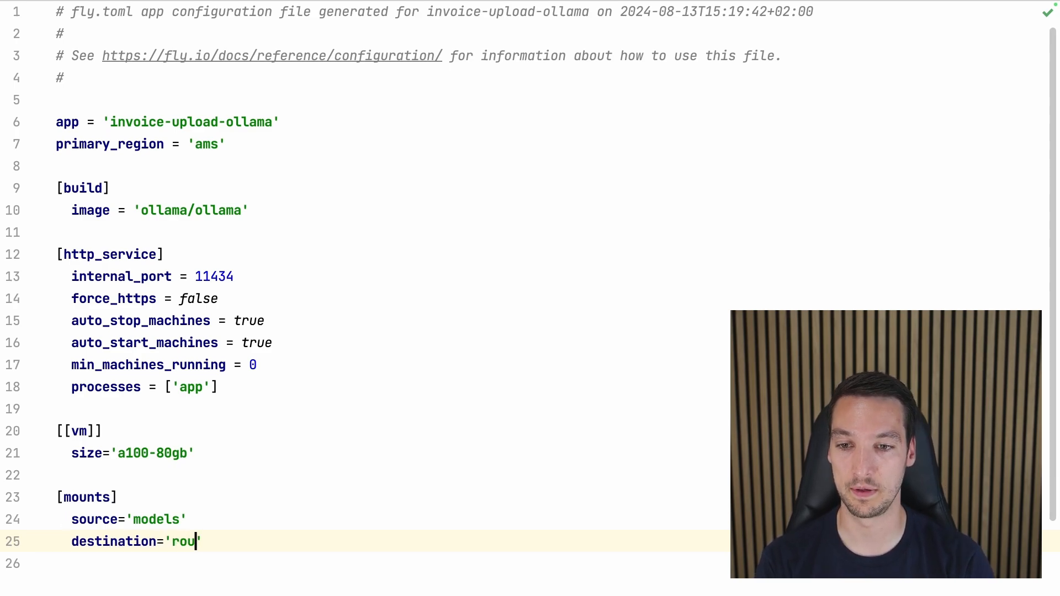
{"action": "type", "text": "t"}
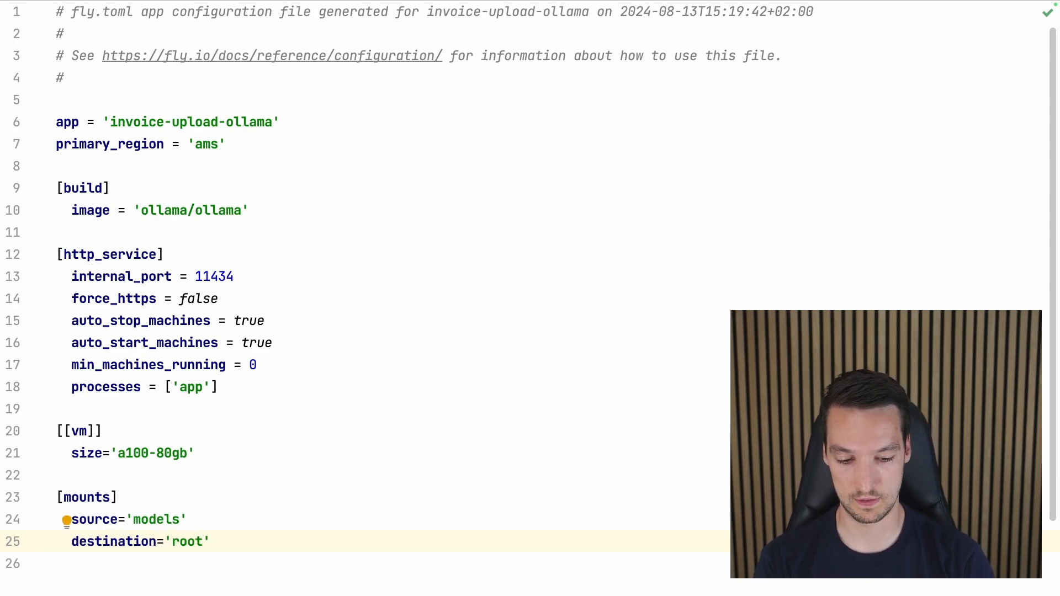
{"action": "type", "text": "/.ollama"}
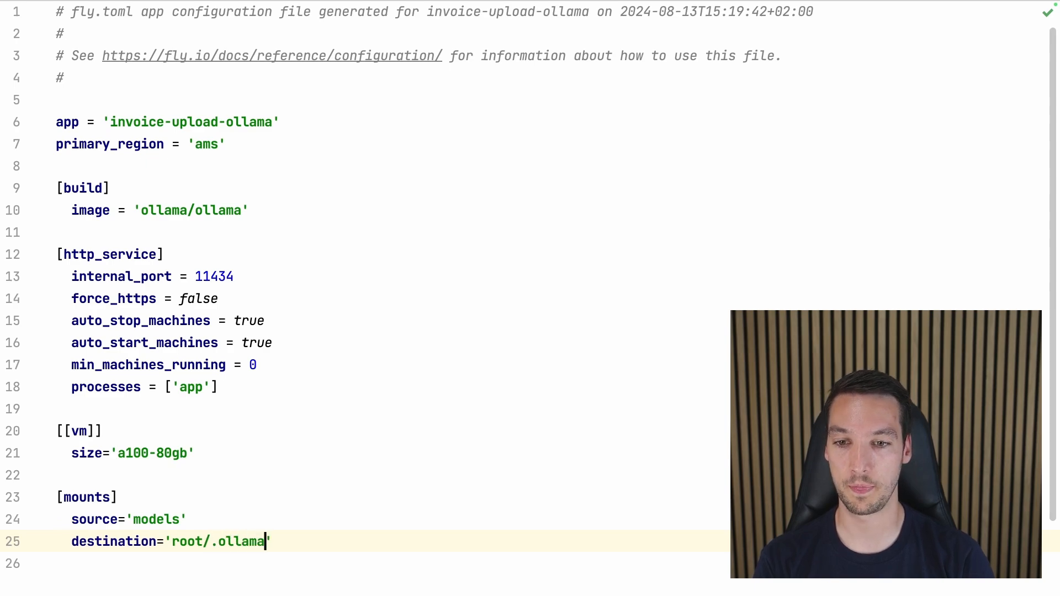
{"action": "type", "text": "initial_size='"}
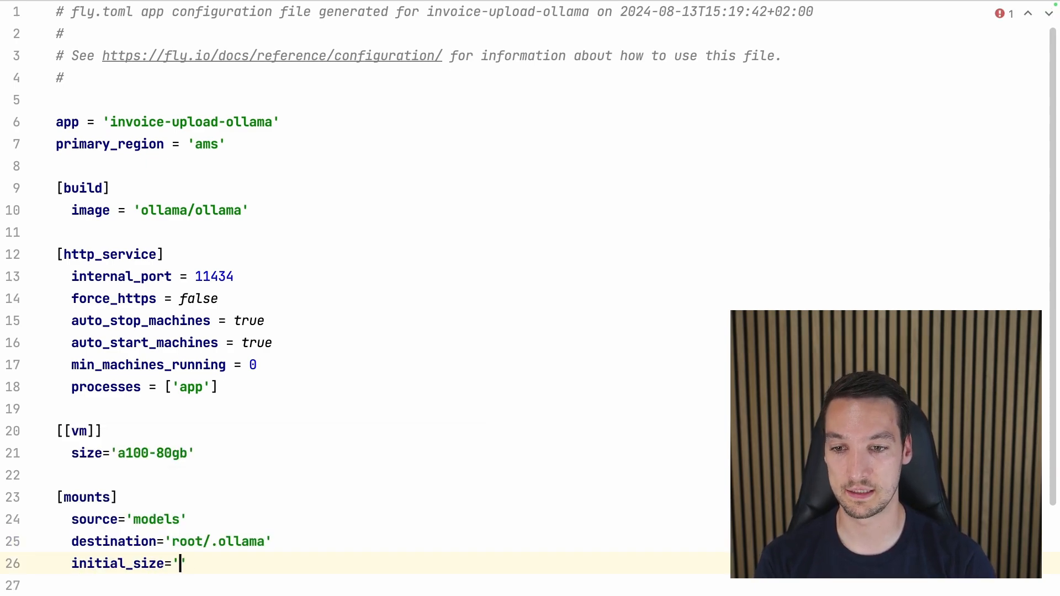
{"action": "type", "text": "100gb"}
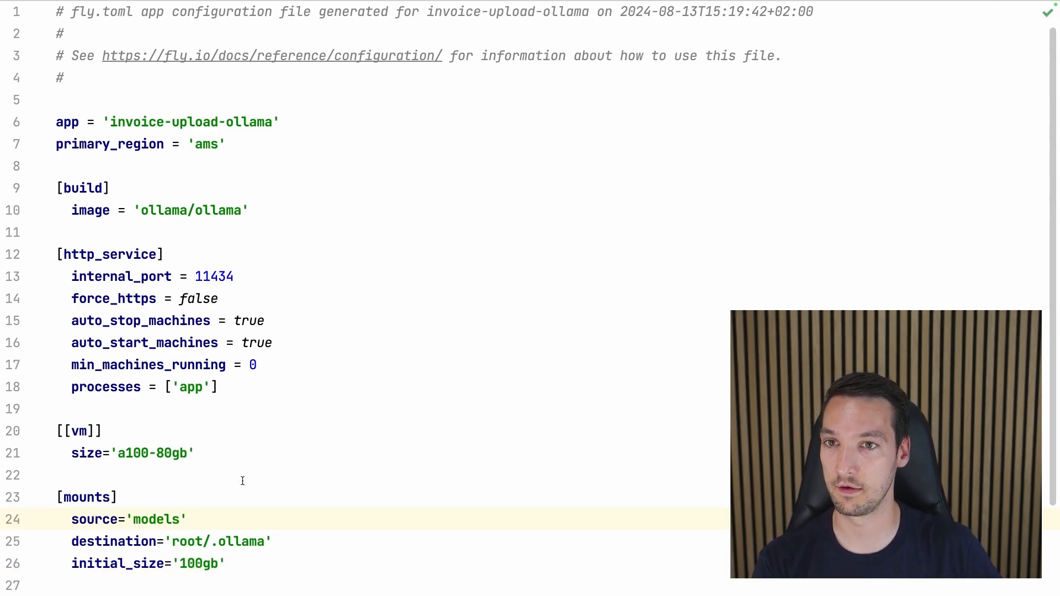
{"action": "mouse_move", "coordinate": [329, 308]}
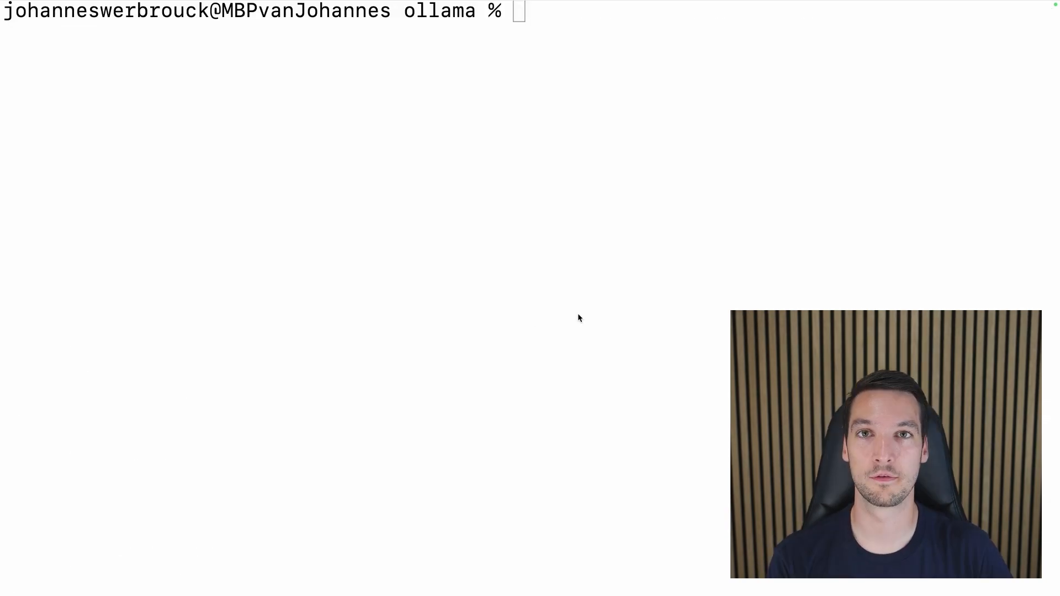
Run fly deploy, then connect to the machine with fly ssh console.
{"action": "type", "text": "fly deploy"}
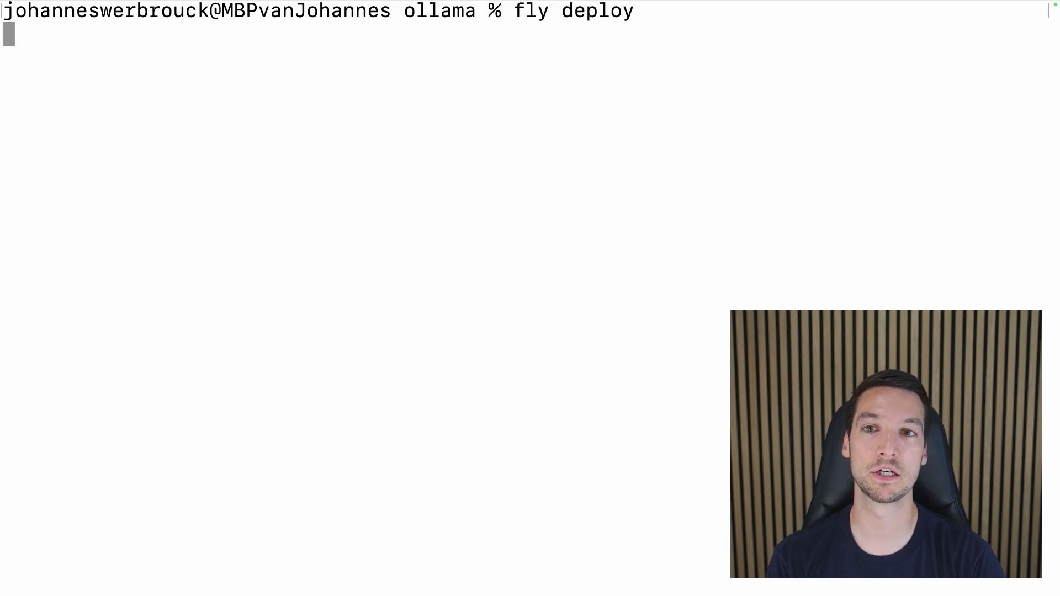
{"action": "key", "text": "Return"}
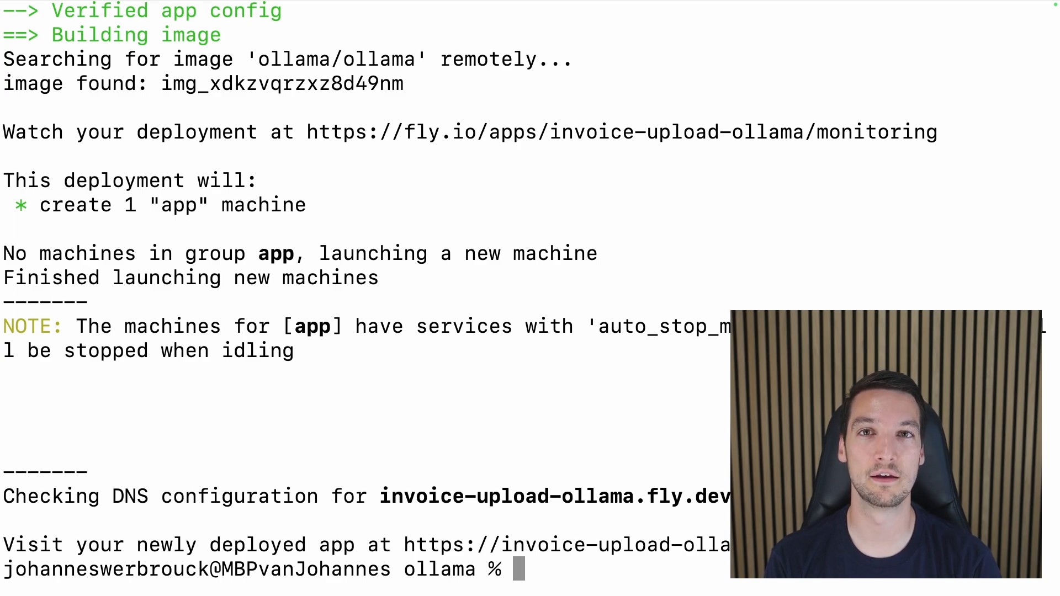
{"action": "type", "text": "fl"}
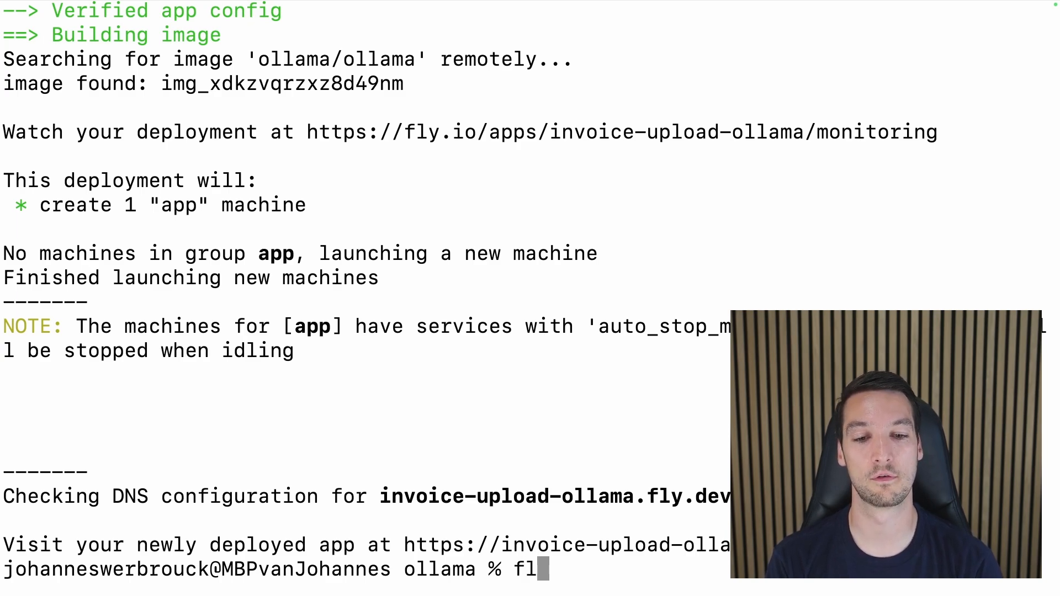
{"action": "type", "text": "y ss"}
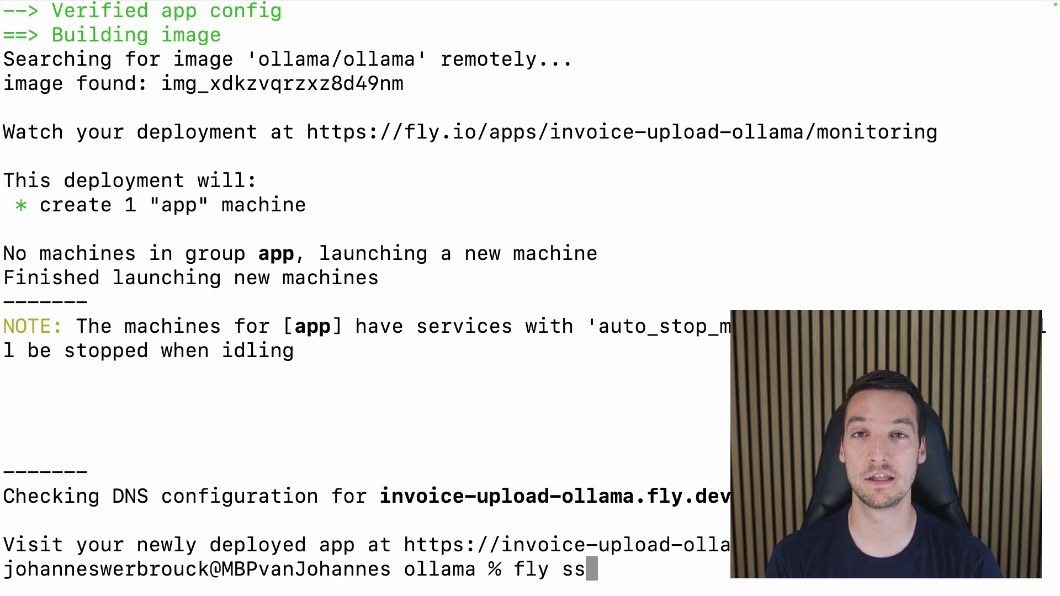
{"action": "type", "text": "h"}
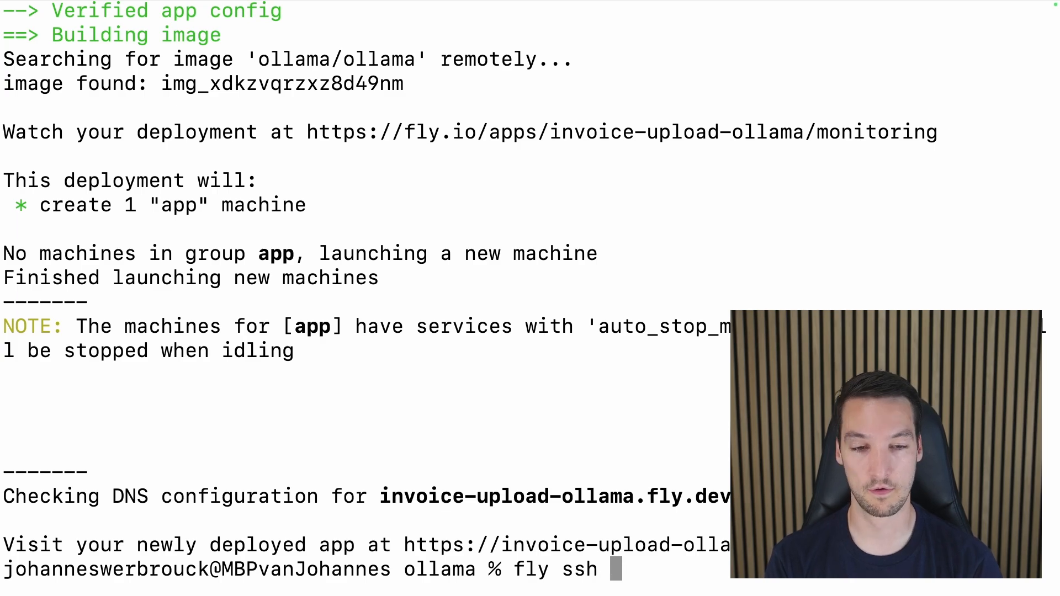
{"action": "type", "text": "console"}
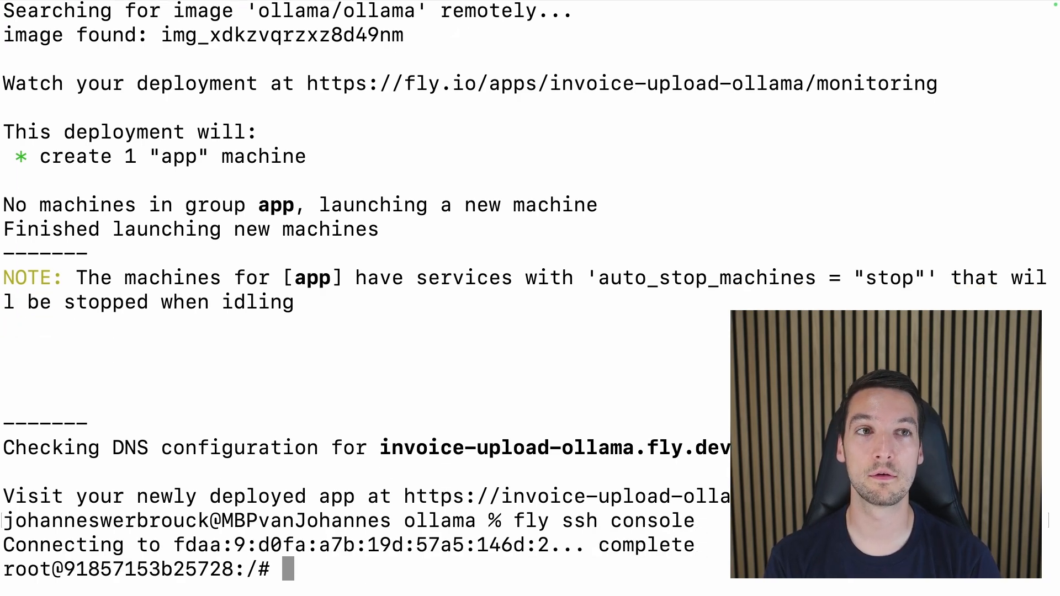
Start the llama3.1:8b model with ollama run on the machine.
{"action": "type", "text": "ollama run"}
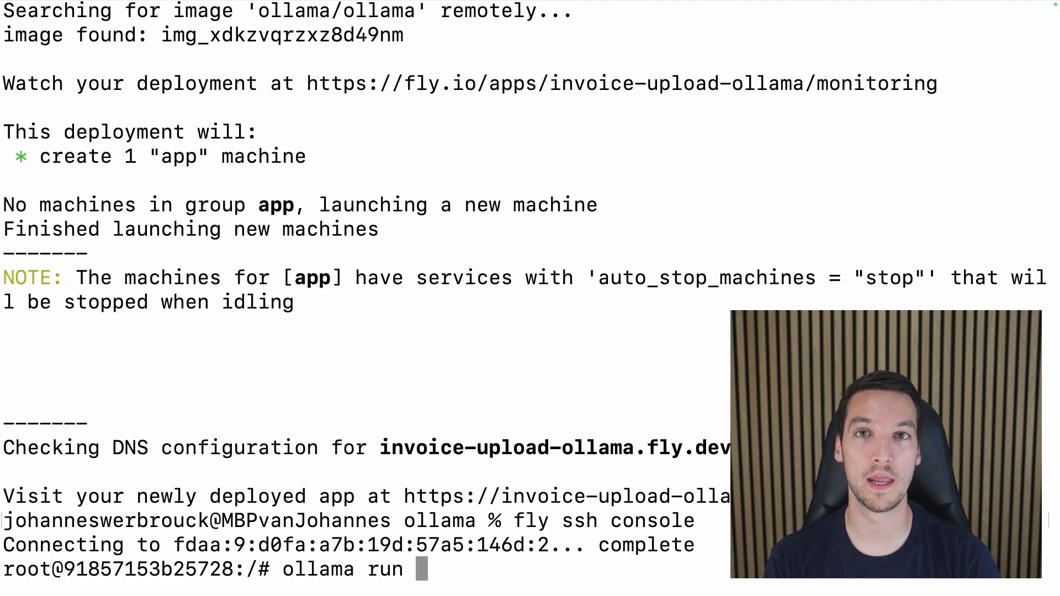
{"action": "type", "text": "l"}
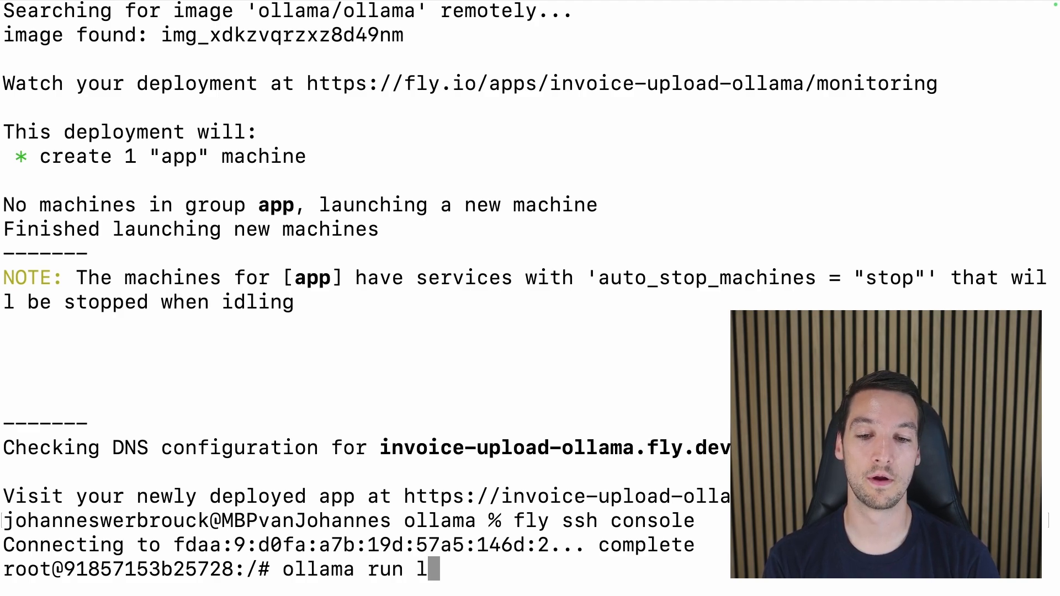
{"action": "type", "text": "lama3.1"}
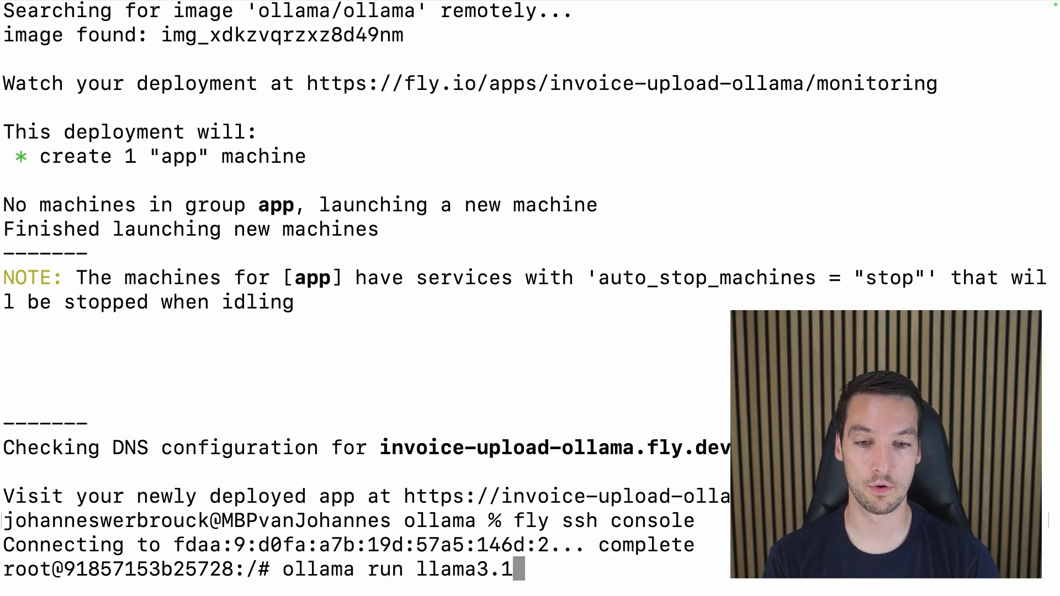
{"action": "type", "text": ":"}
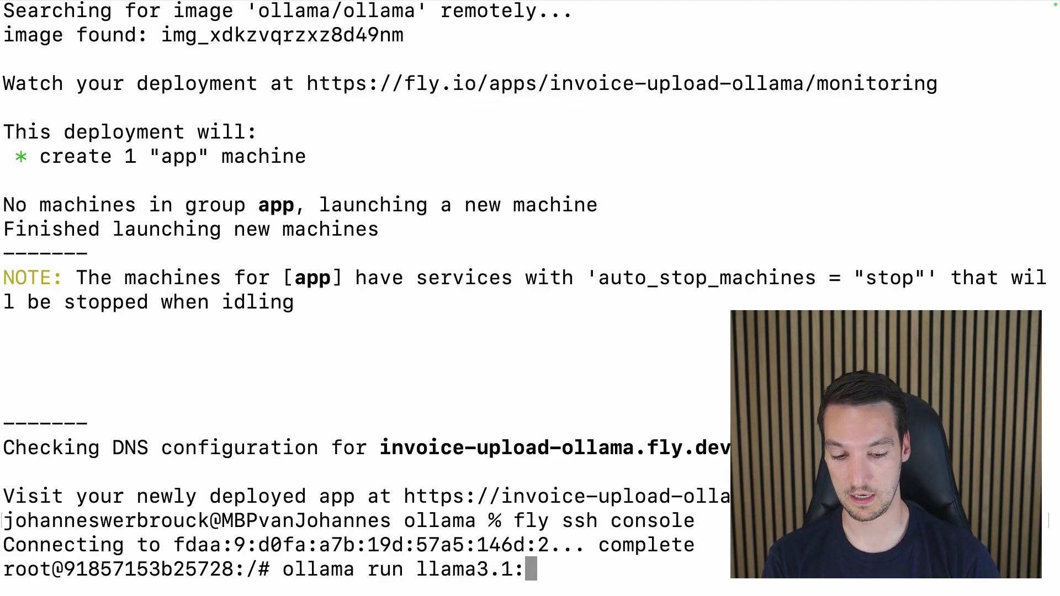
{"action": "type", "text": "8b"}
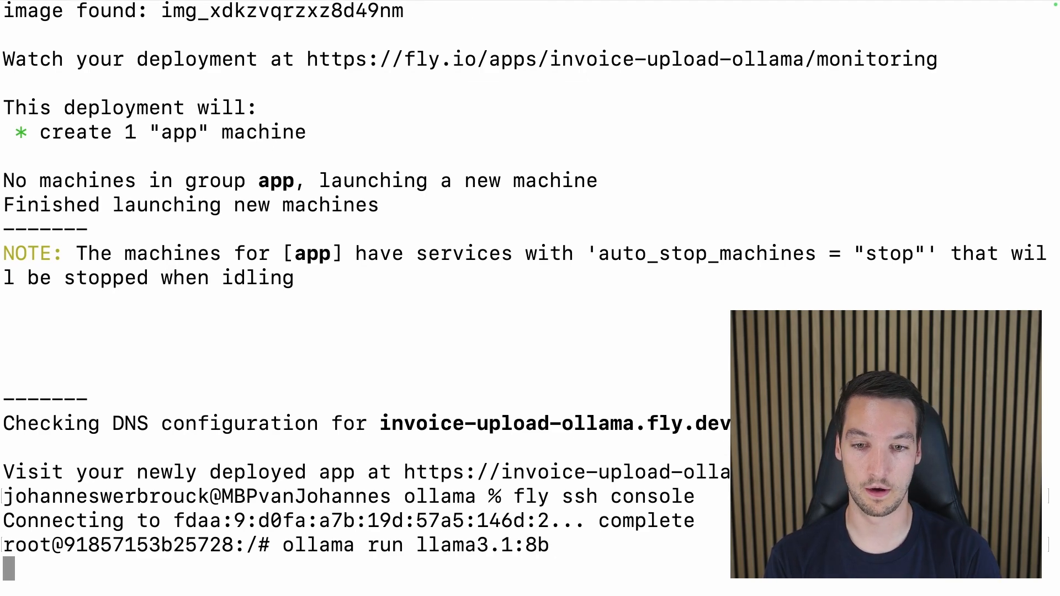
{"action": "key", "text": "Return"}
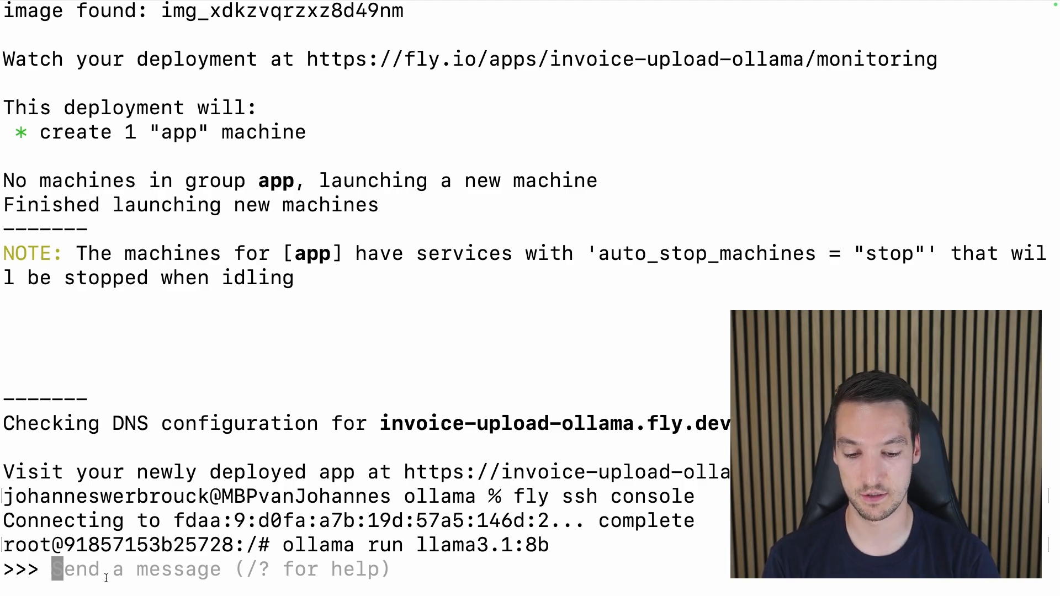
Ask the model what the purpose of a cat's whiskers is and read its answer.
{"action": "type", "text": "what is the pur"}
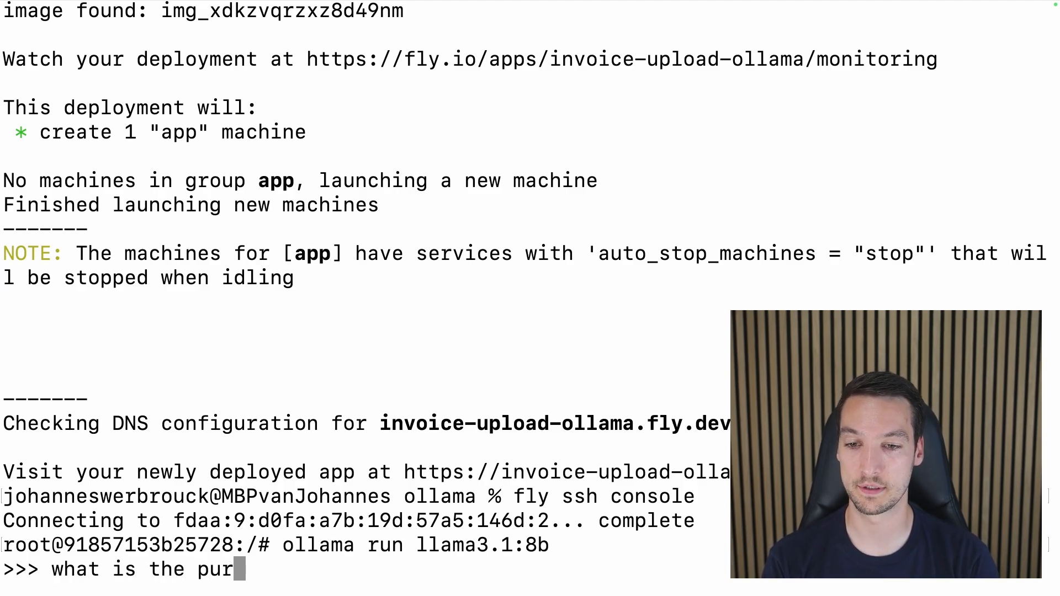
{"action": "type", "text": "pose of a"}
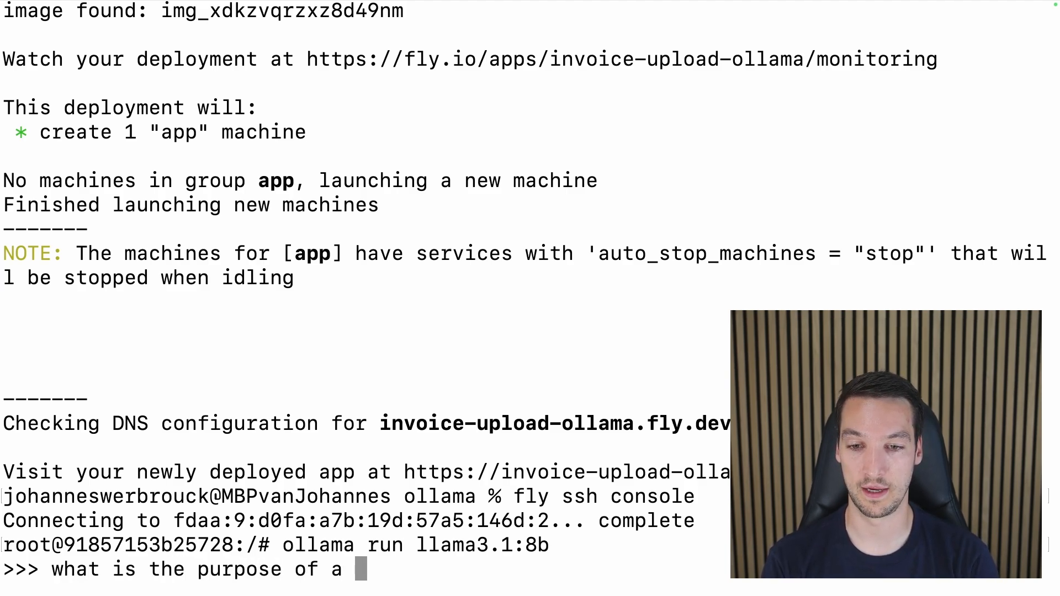
{"action": "type", "text": "cat's wki"}
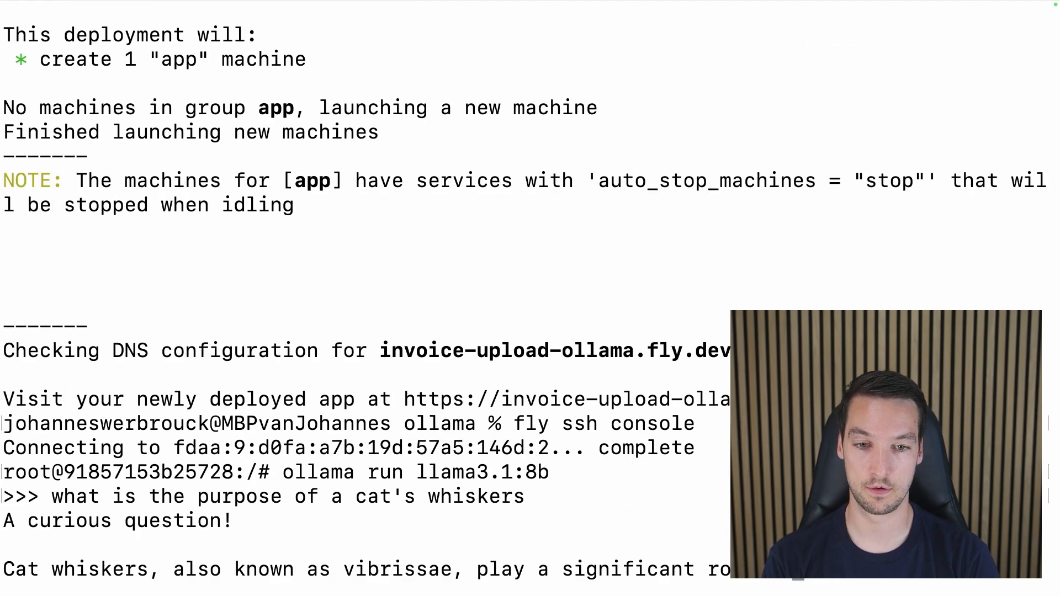
{"action": "scroll", "scroll_direction": "down", "scroll_amount": 3}
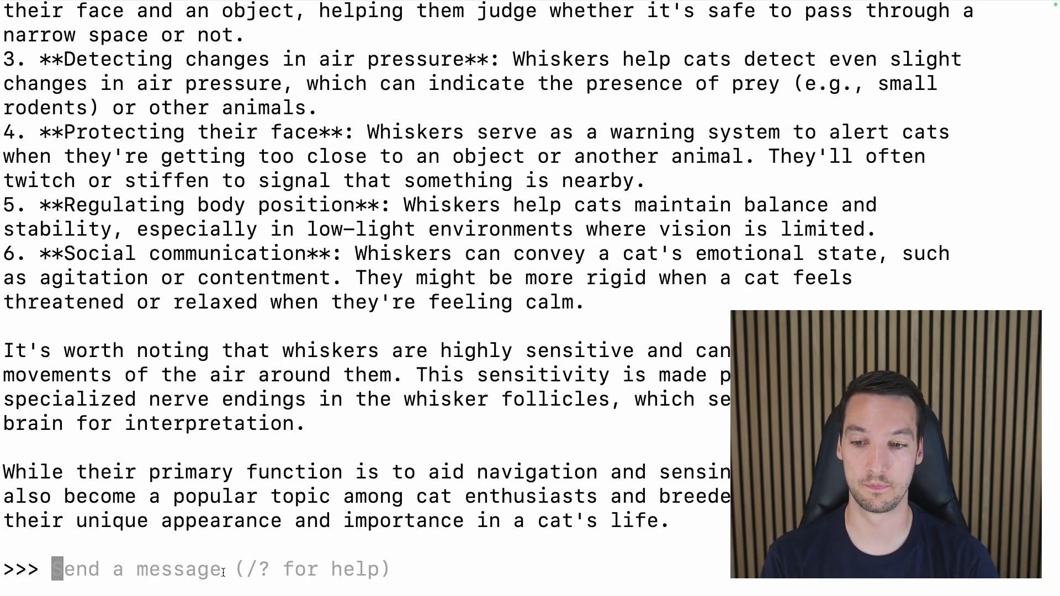
Exit the chat with /bye and list installed models, showing llama3.1:8b at 4.7 GB.
{"action": "type", "text": ".bye"}
{"action": "type", "text": "/bye"}
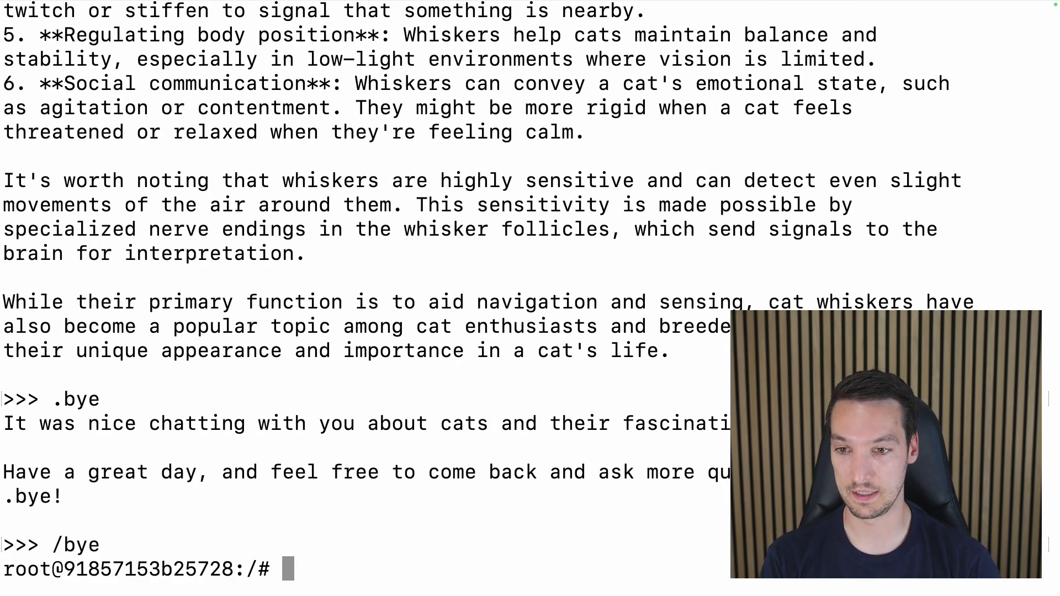
{"action": "type", "text": "olla"}
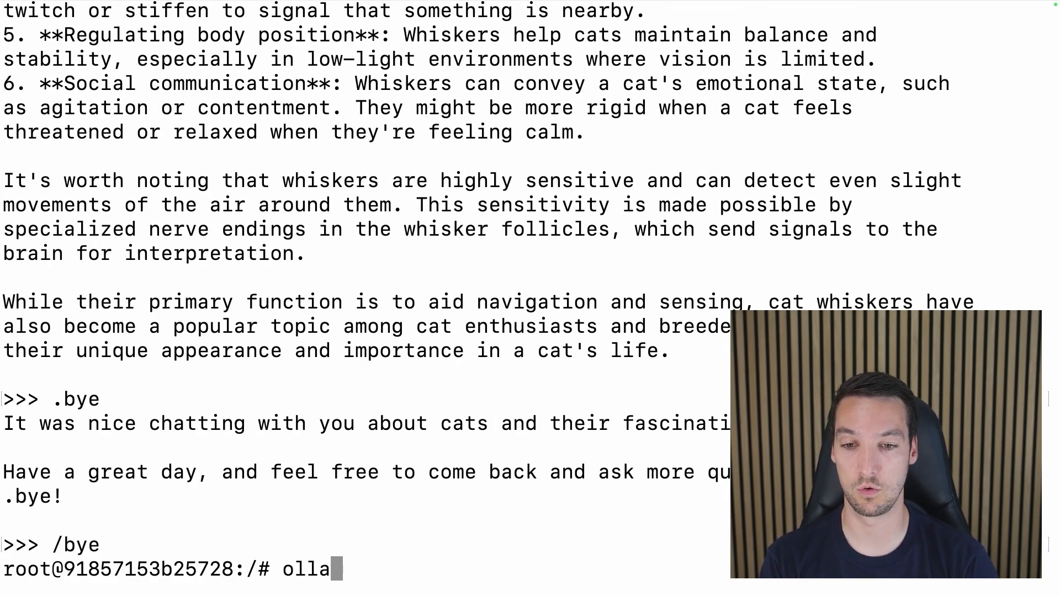
{"action": "key", "text": "Return"}
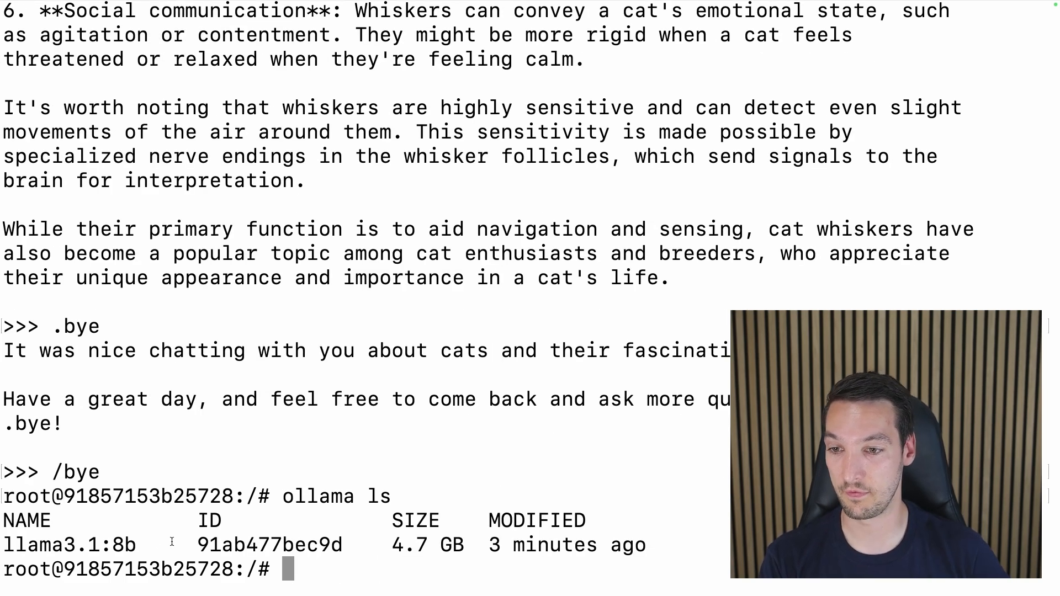
{"action": "double_click", "coordinate": [67, 544]}
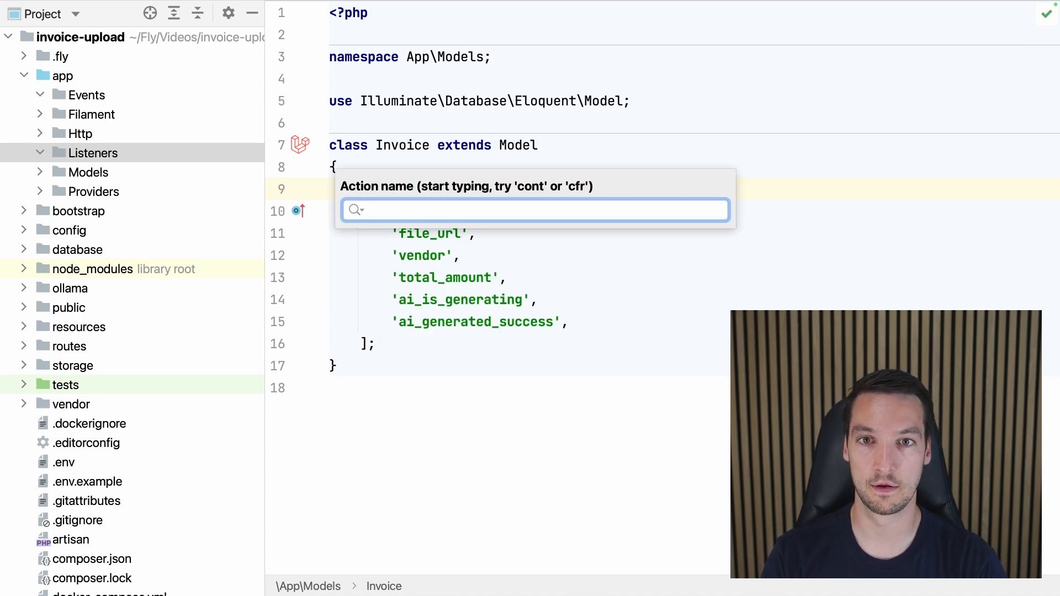
Generate an InvoiceCreated event class via Find Action > Create Event.
{"action": "type", "text": "create"}
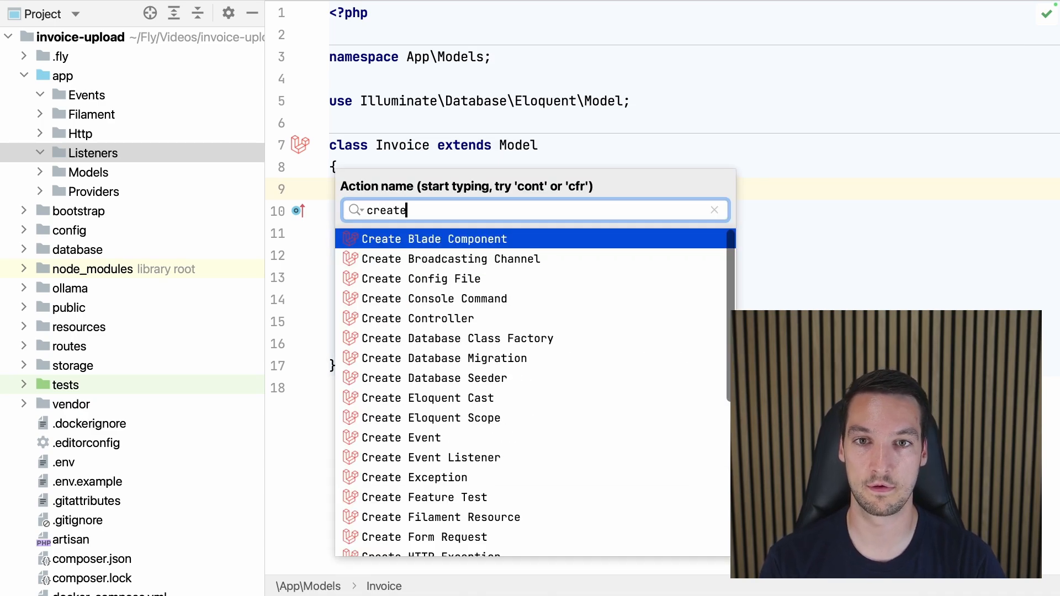
{"action": "left_click", "coordinate": [423, 438]}
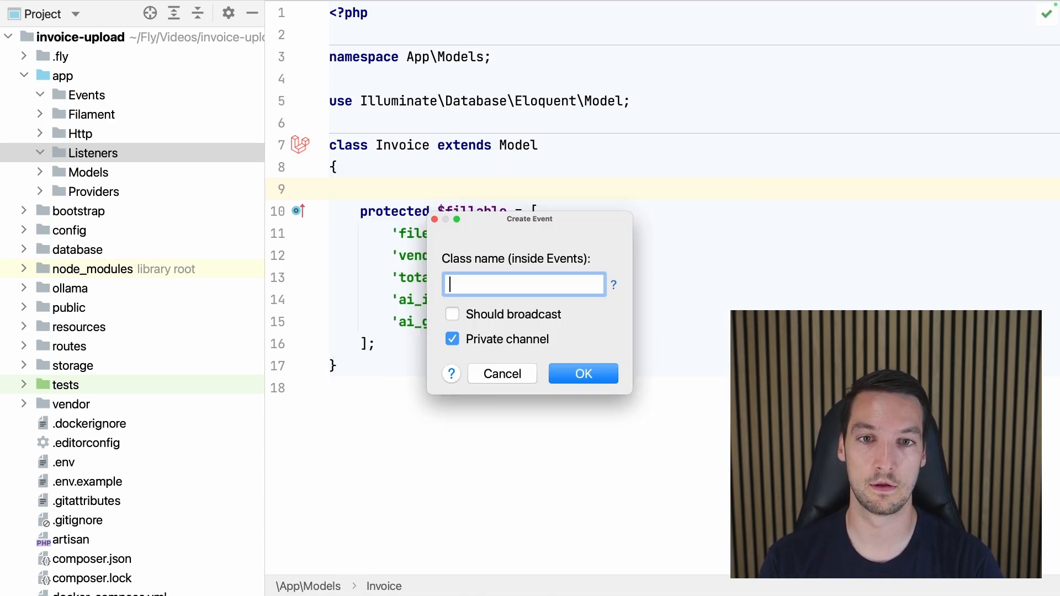
{"action": "type", "text": "Invoice"}
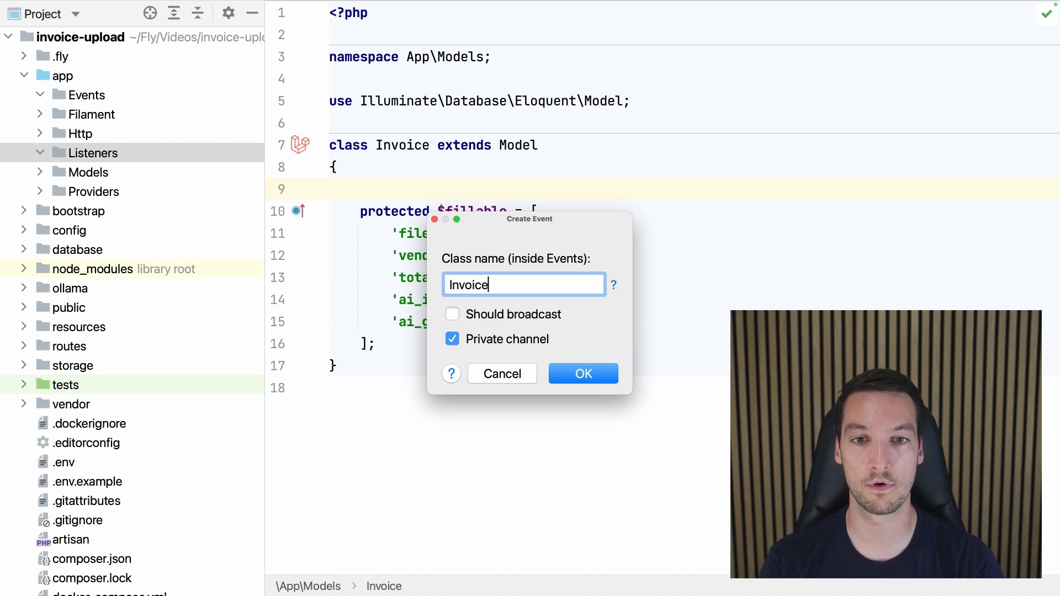
{"action": "left_click", "coordinate": [583, 373]}
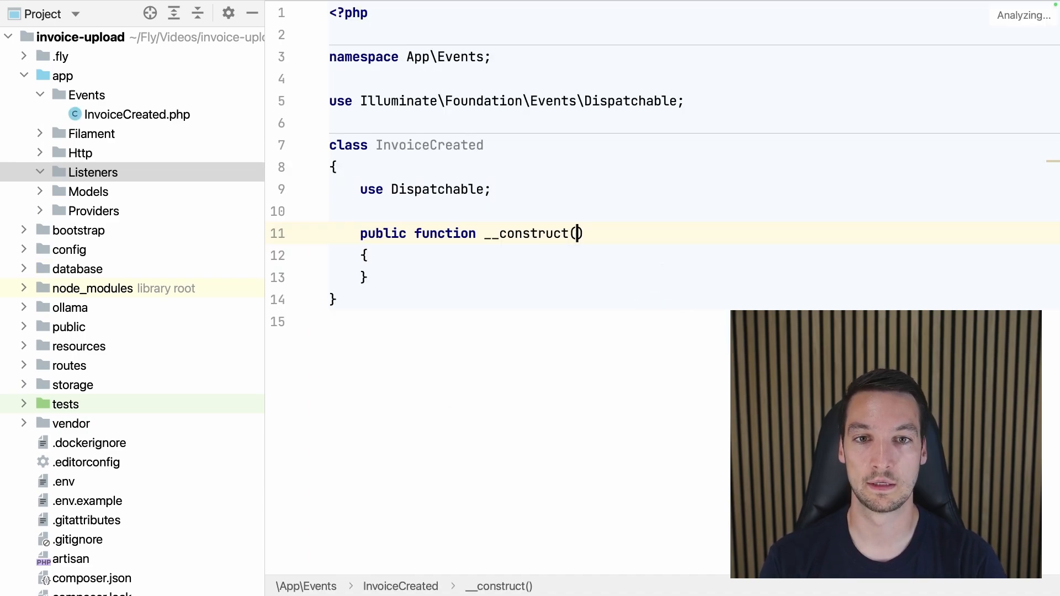
Create the DetermineInvoiceData listener for InvoiceCreated and import the event class.
{"action": "type", "text": "m"}
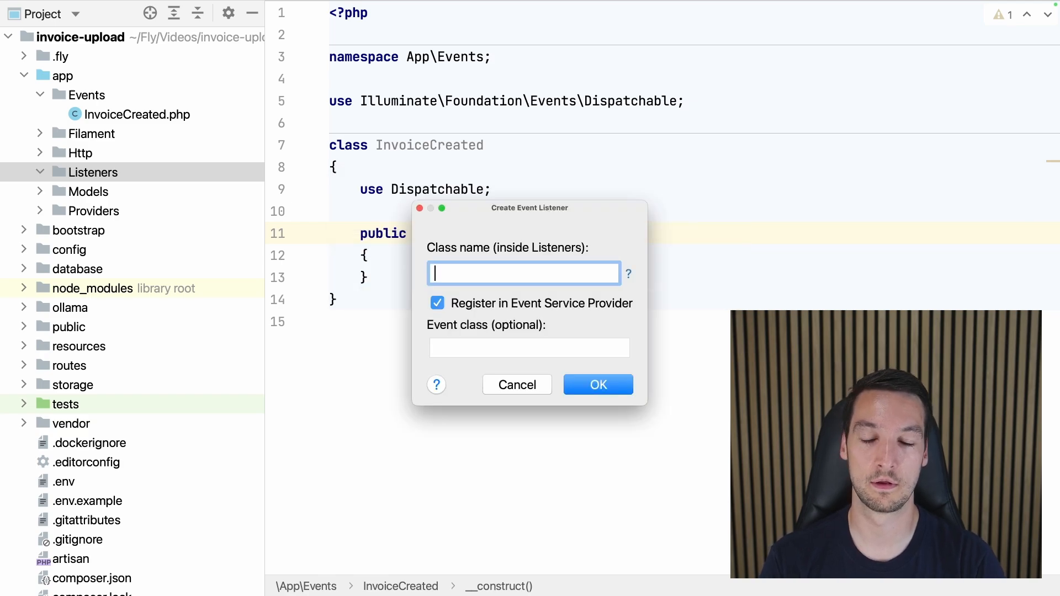
{"action": "type", "text": "Deterùo,"}
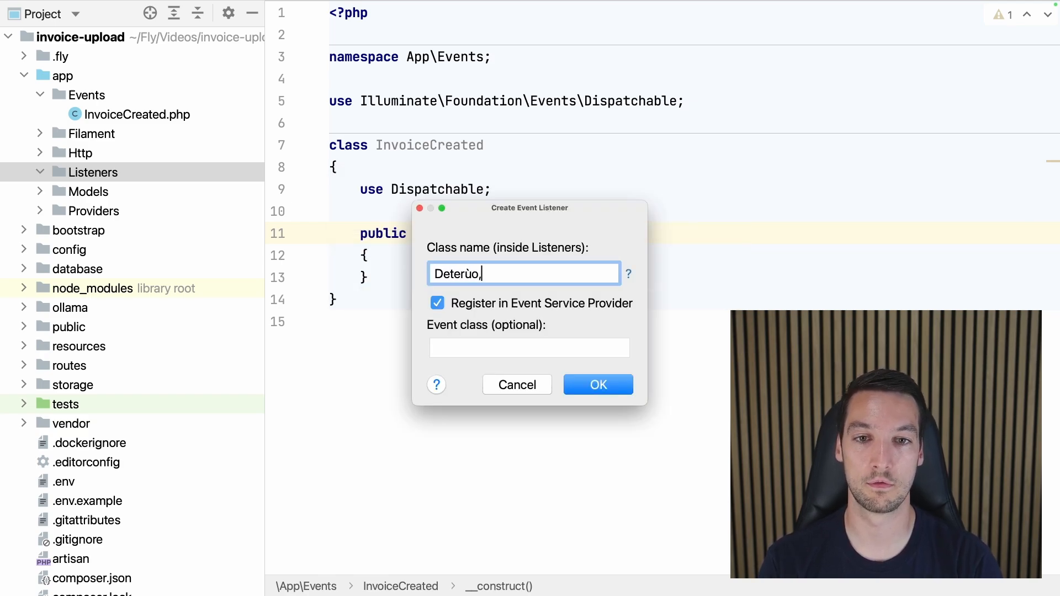
{"action": "type", "text": "Determine"}
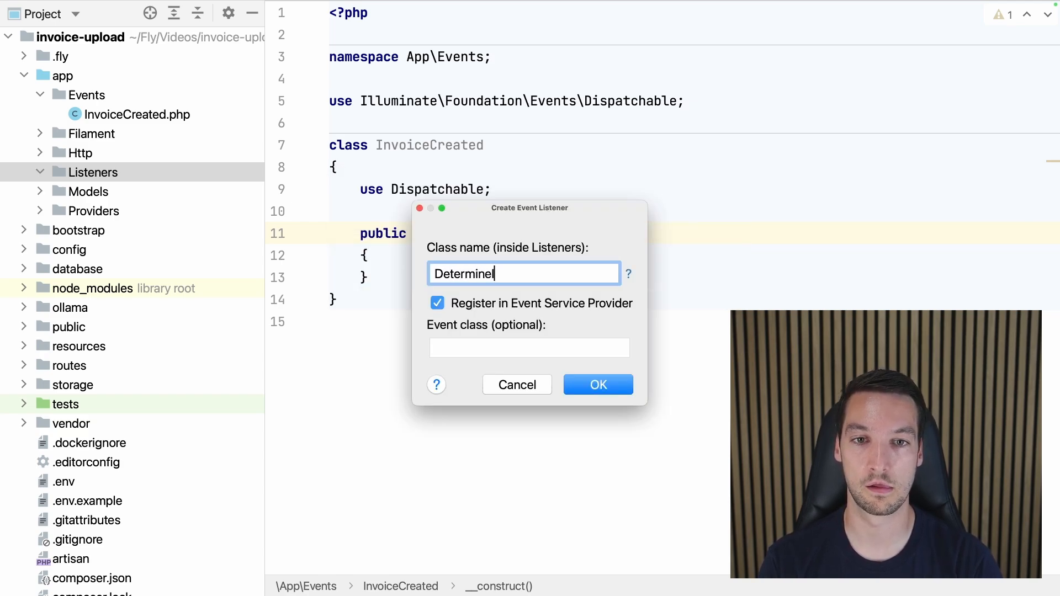
{"action": "type", "text": "Invoi"}
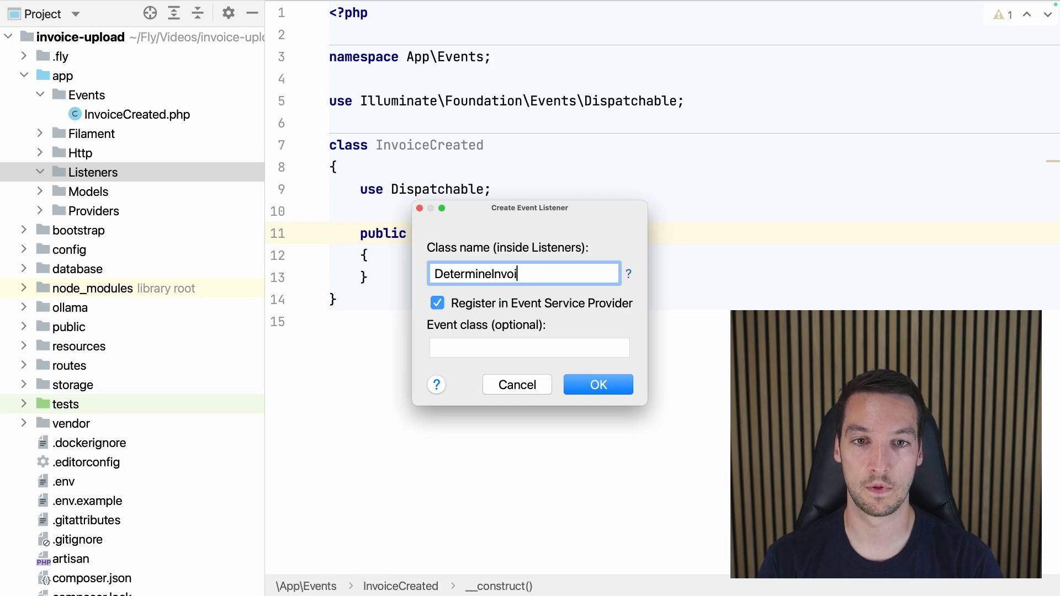
{"action": "type", "text": "ceData"}
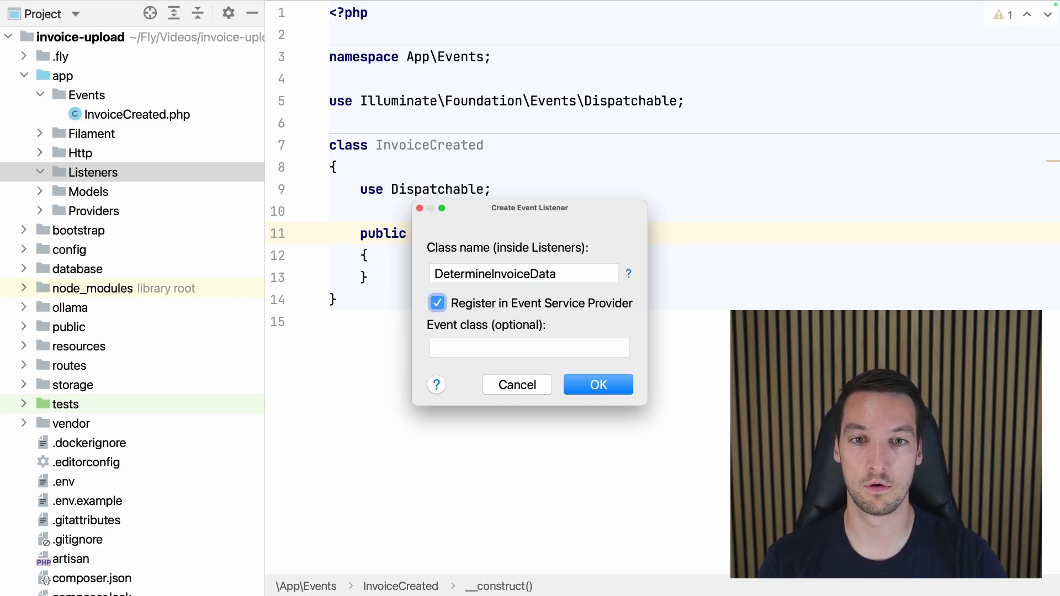
{"action": "type", "text": "Invoic"}
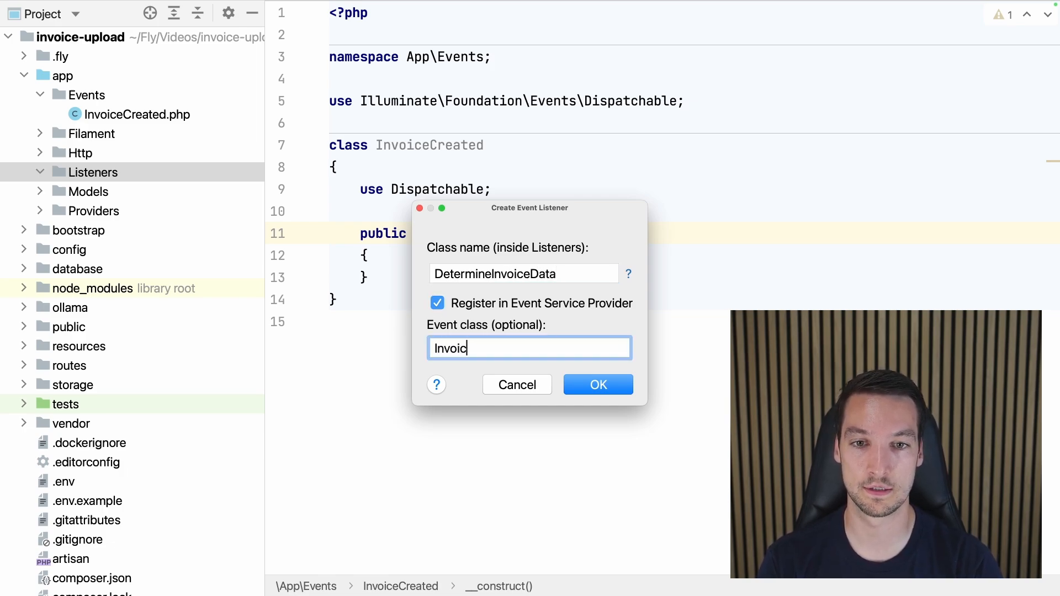
{"action": "type", "text": "eCreated"}
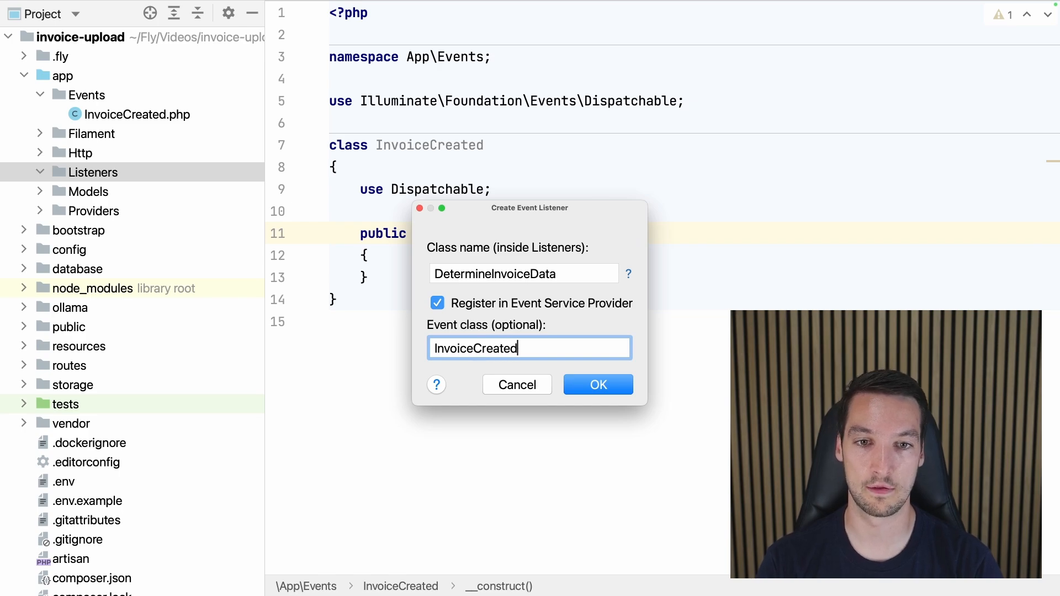
{"action": "left_click", "coordinate": [598, 384]}
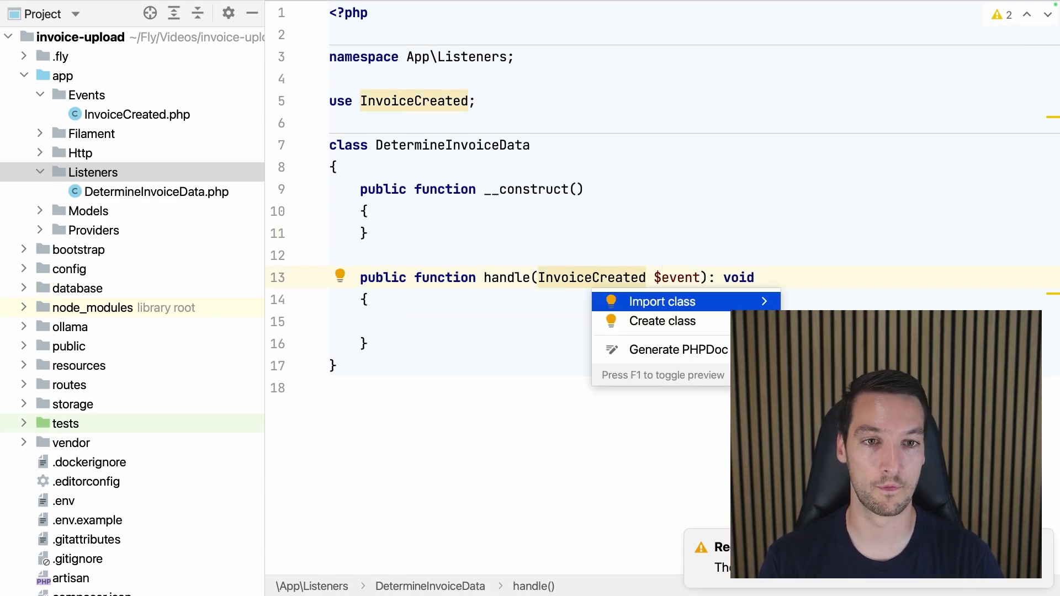
{"action": "left_click", "coordinate": [662, 302]}
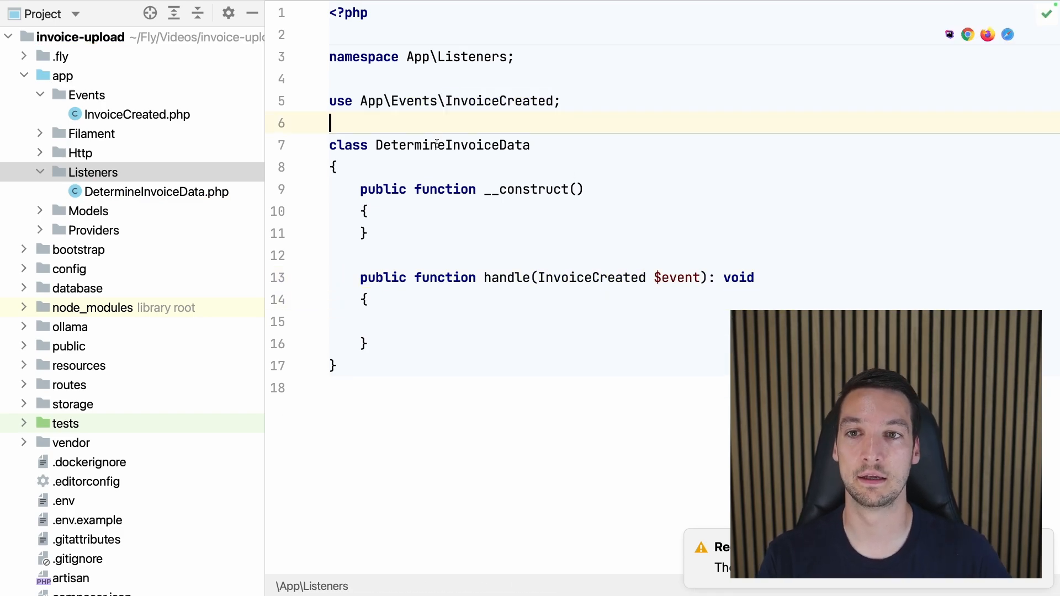
{"action": "left_click", "coordinate": [366, 211]}
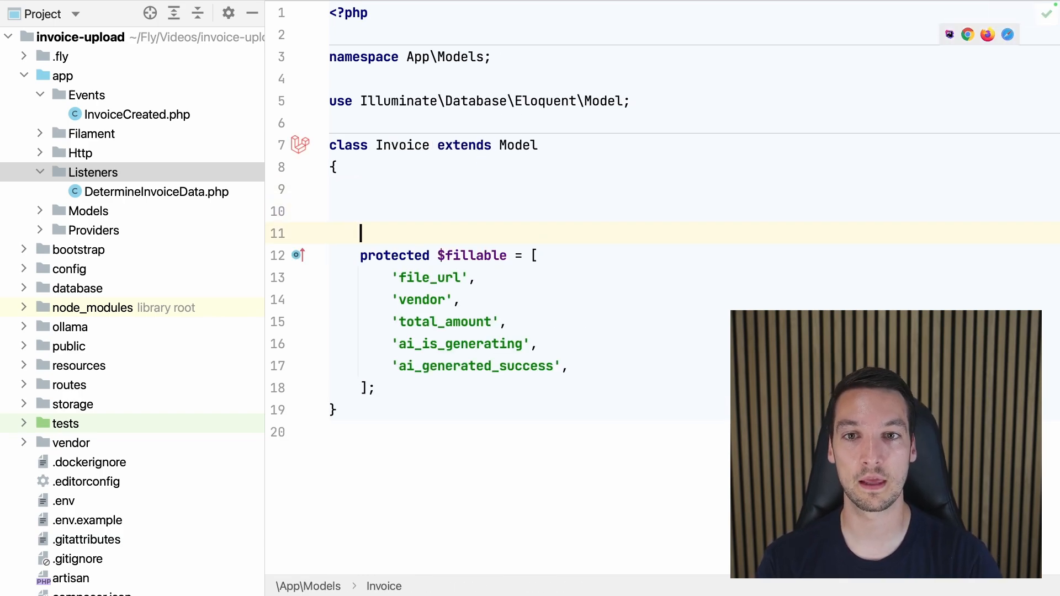
Make the Invoice model dispatch InvoiceCreated on its 'created' event.
{"action": "type", "text": "protected $dispatchesEvents ="}
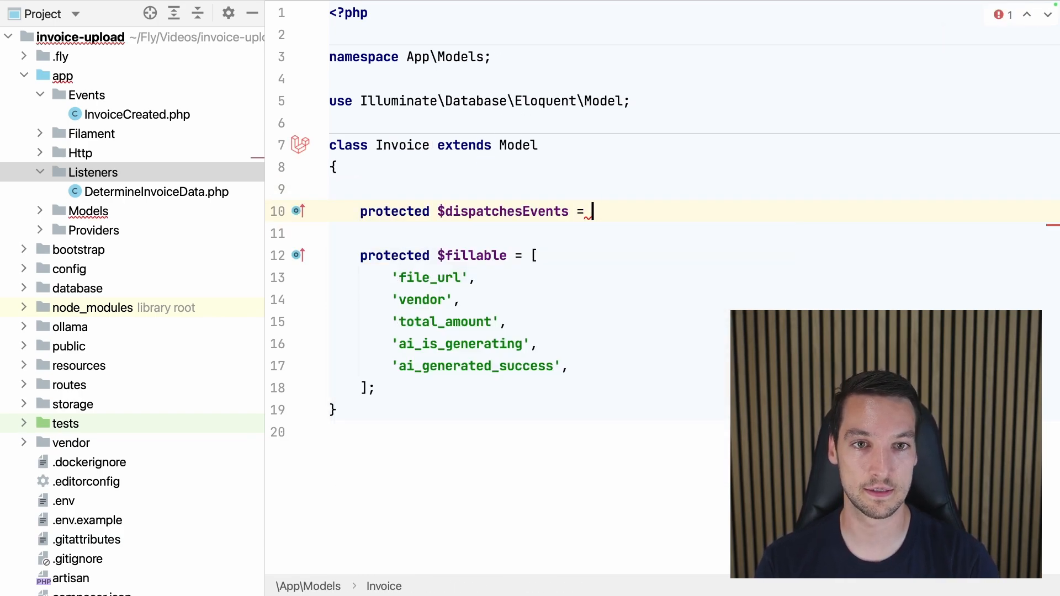
{"action": "type", "text": "['created' =>"}
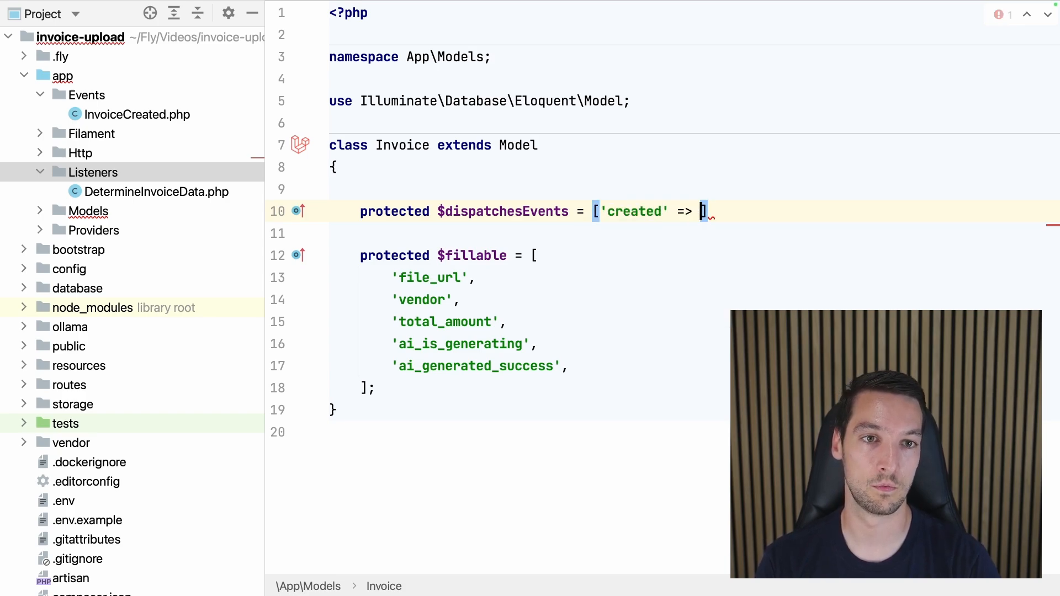
{"action": "type", "text": "In"}
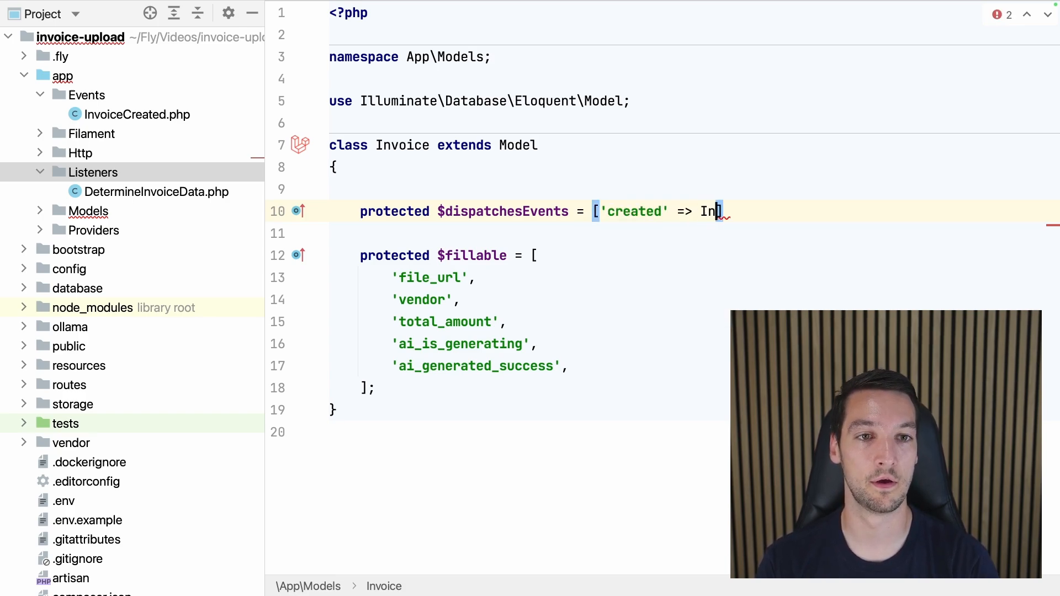
{"action": "type", "text": "voiceCreated::class"}
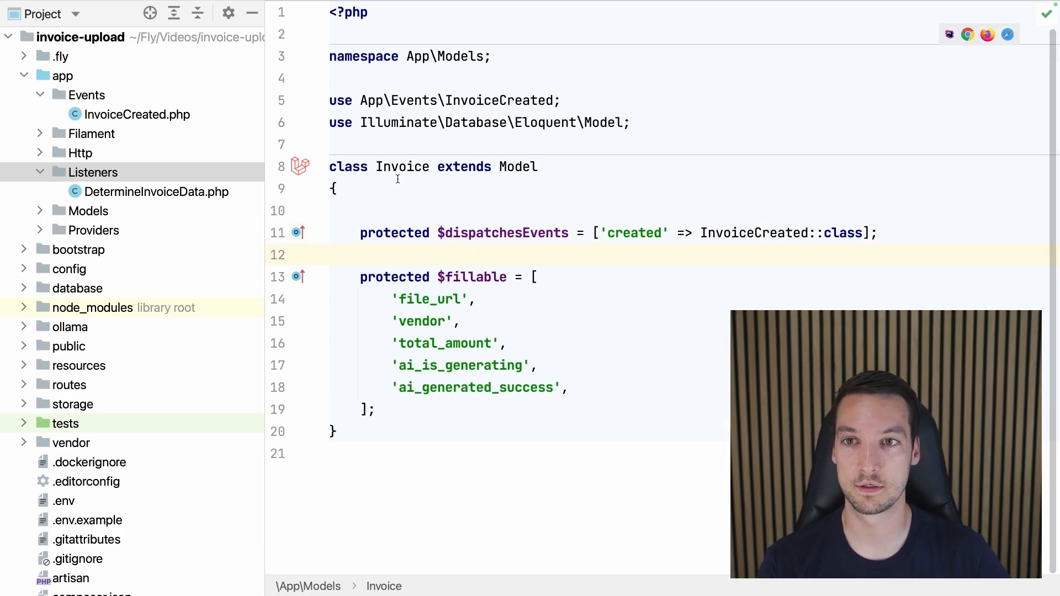
Add dd(1234); inside the listener's handle method.
{"action": "left_click", "coordinate": [155, 192]}
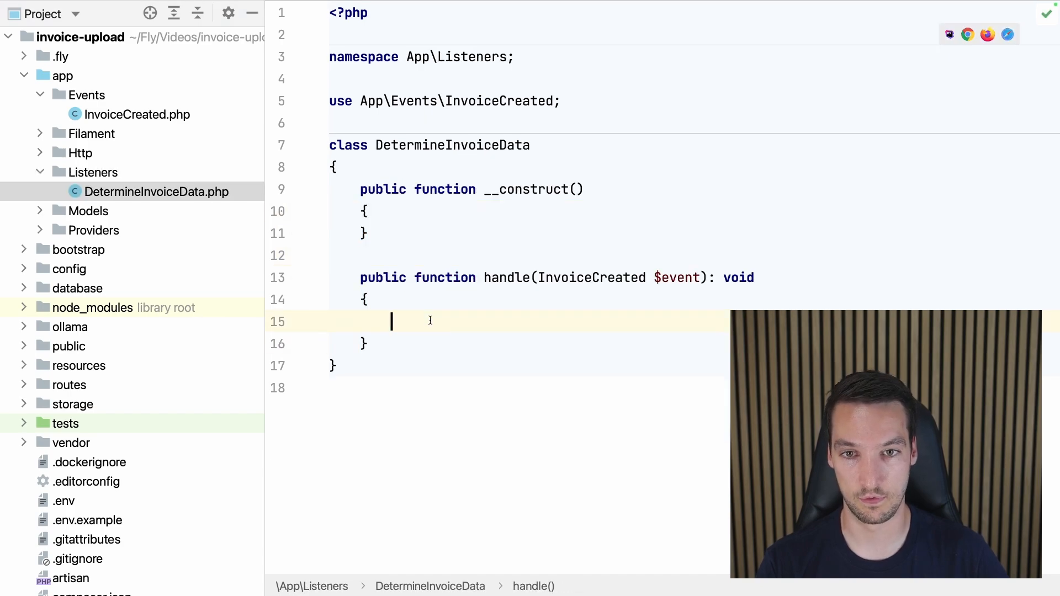
{"action": "type", "text": "dd(12)"}
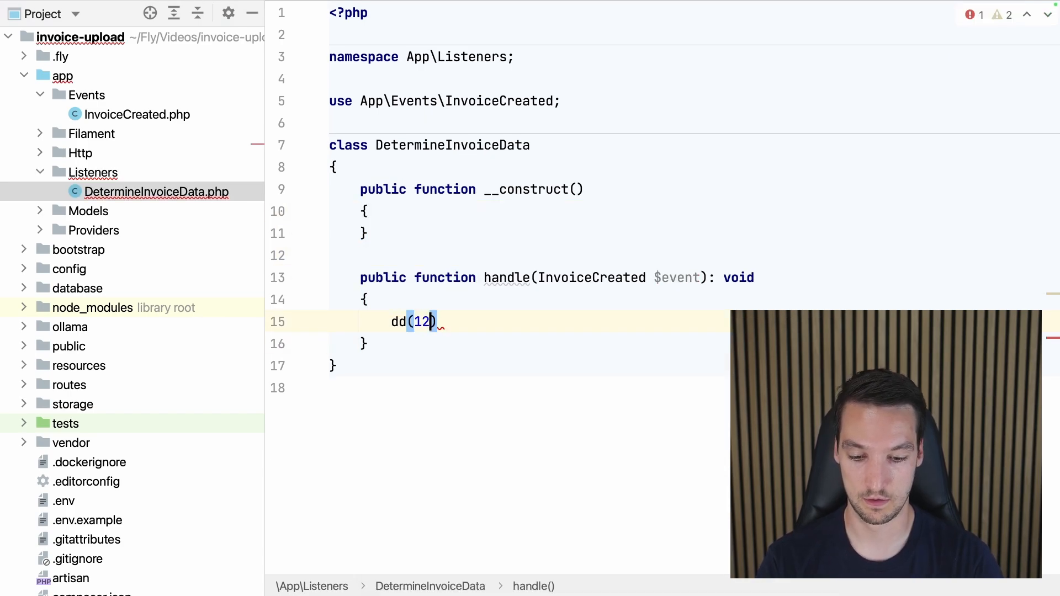
{"action": "type", "text": "34;"}
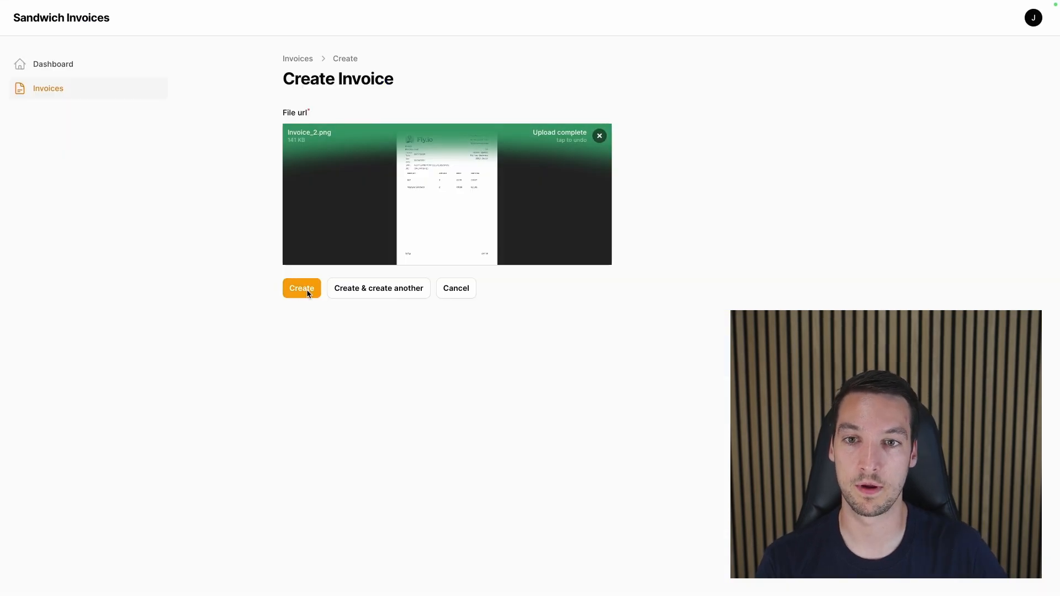
Create the invoice from the uploaded image and see the listener's 1234 dd dump.
{"action": "left_click", "coordinate": [300, 288]}
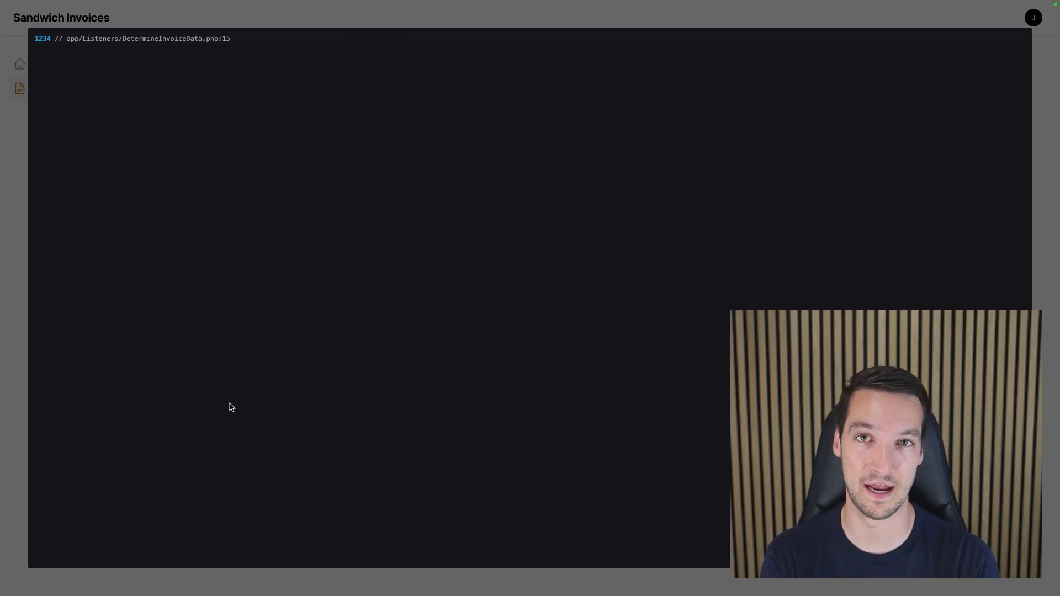
{"action": "mouse_move", "coordinate": [472, 282]}
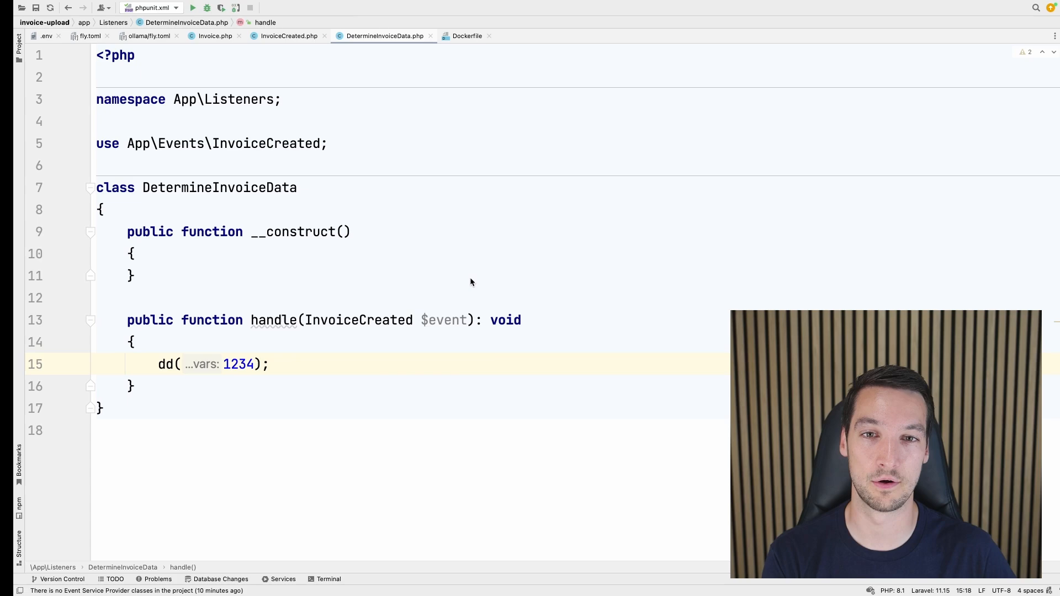
Add a RUN apt-get update && apt-get install step before EXPOSE 8080 in the Dockerfile.
{"action": "left_click", "coordinate": [453, 35]}
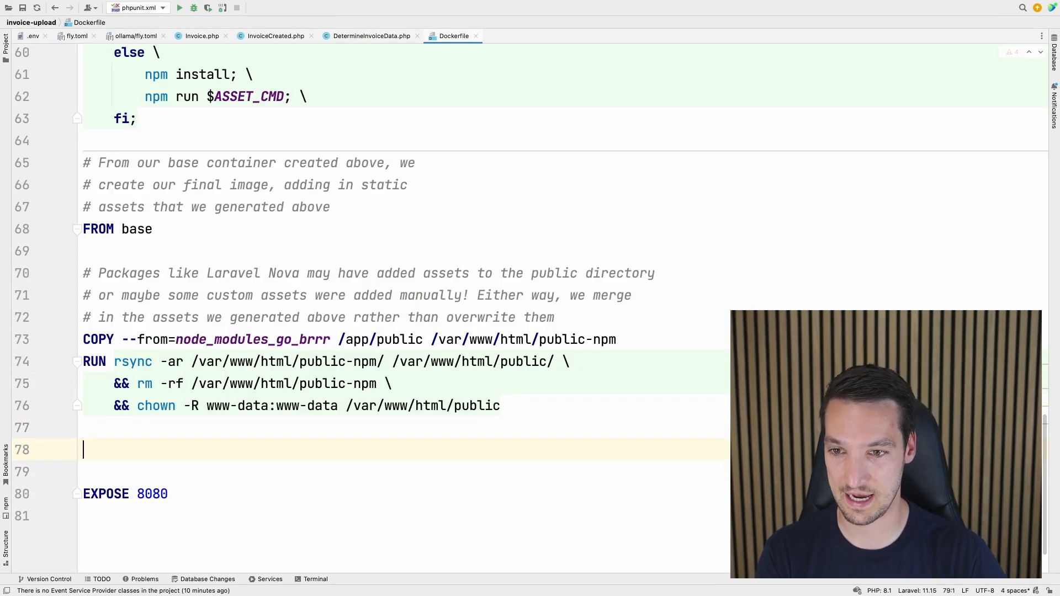
{"action": "type", "text": "RUN apt-"}
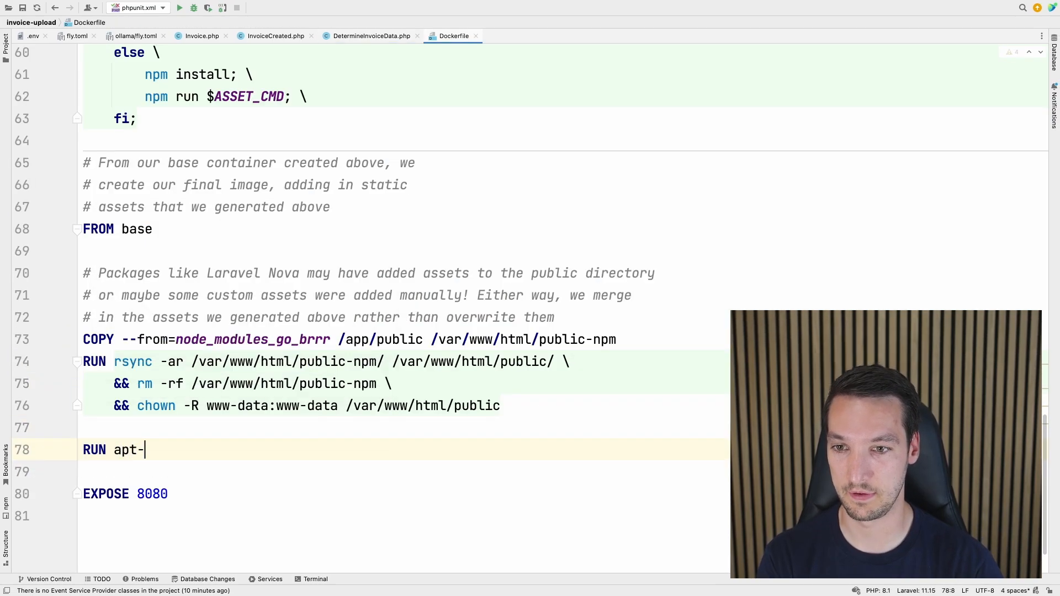
{"action": "type", "text": "get upa"}
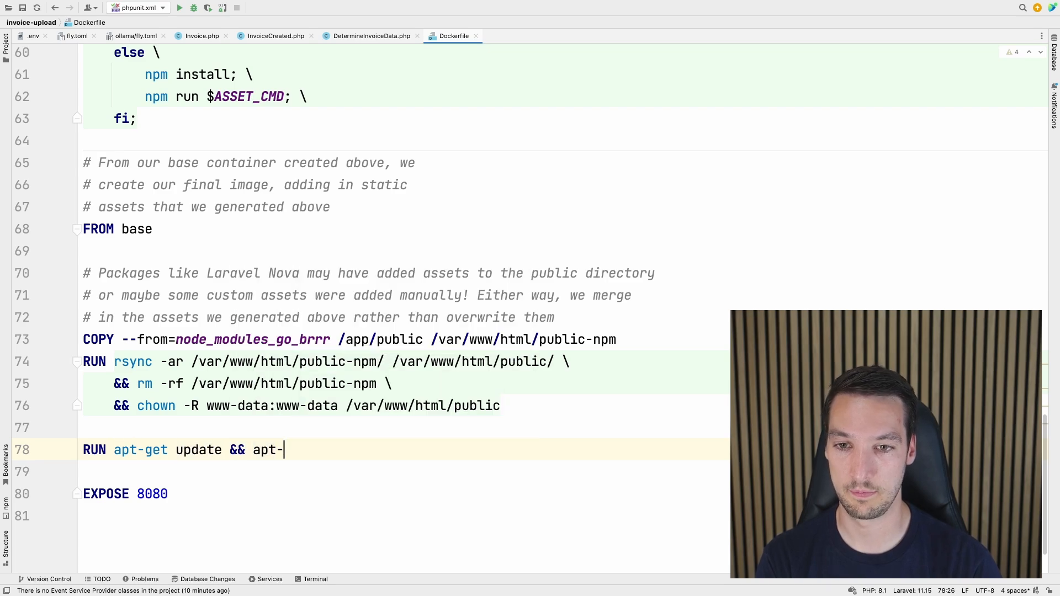
{"action": "type", "text": "get install )"}
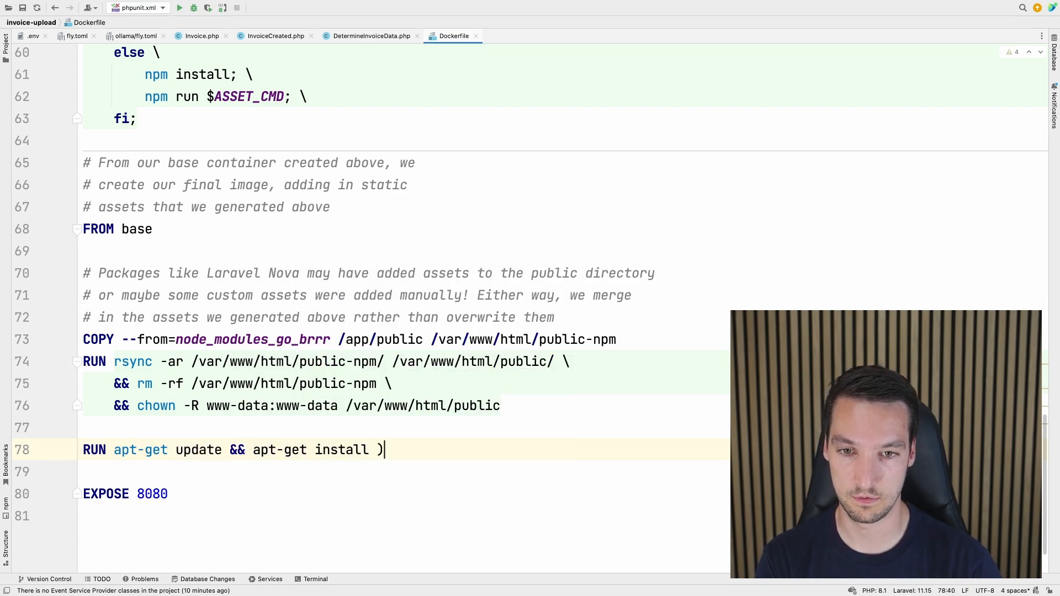
{"action": "type", "text": "-"}
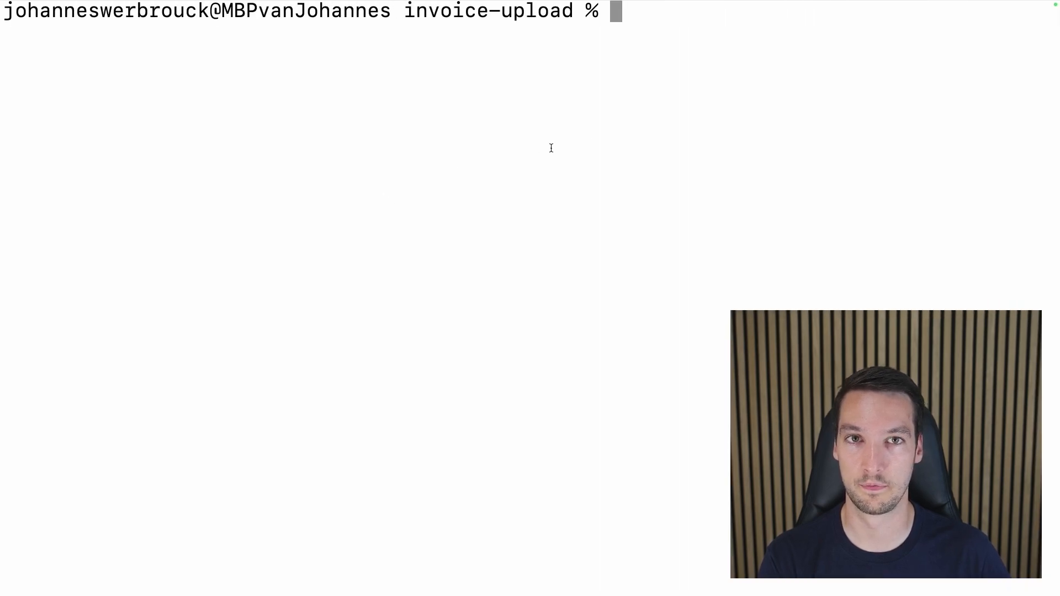
Run fly deploy to push the invoice-upload image to Fly.io, then clear the terminal.
{"action": "type", "text": "flh"}
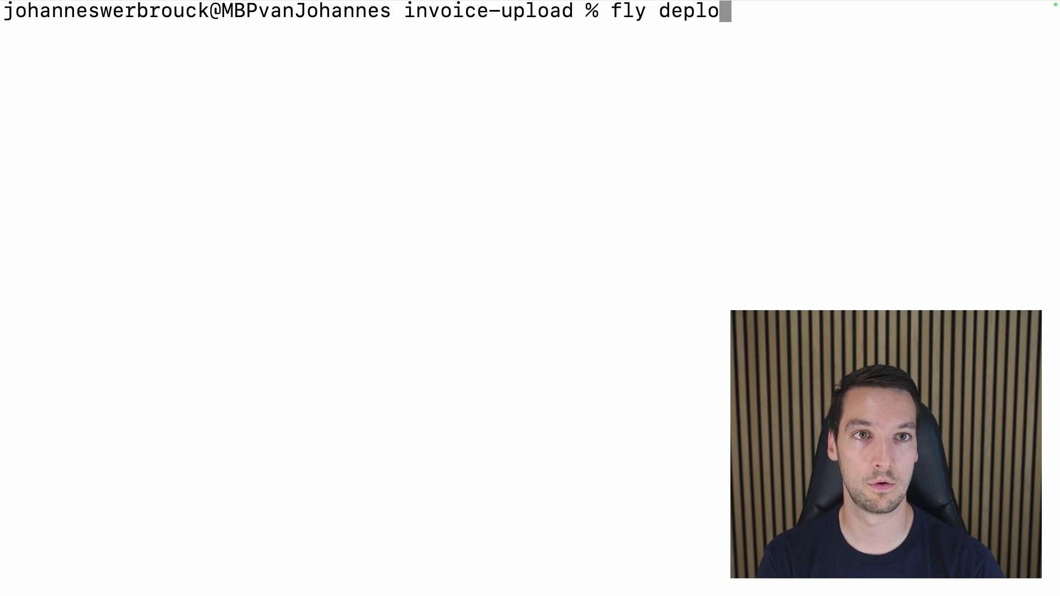
{"action": "key", "text": "Return"}
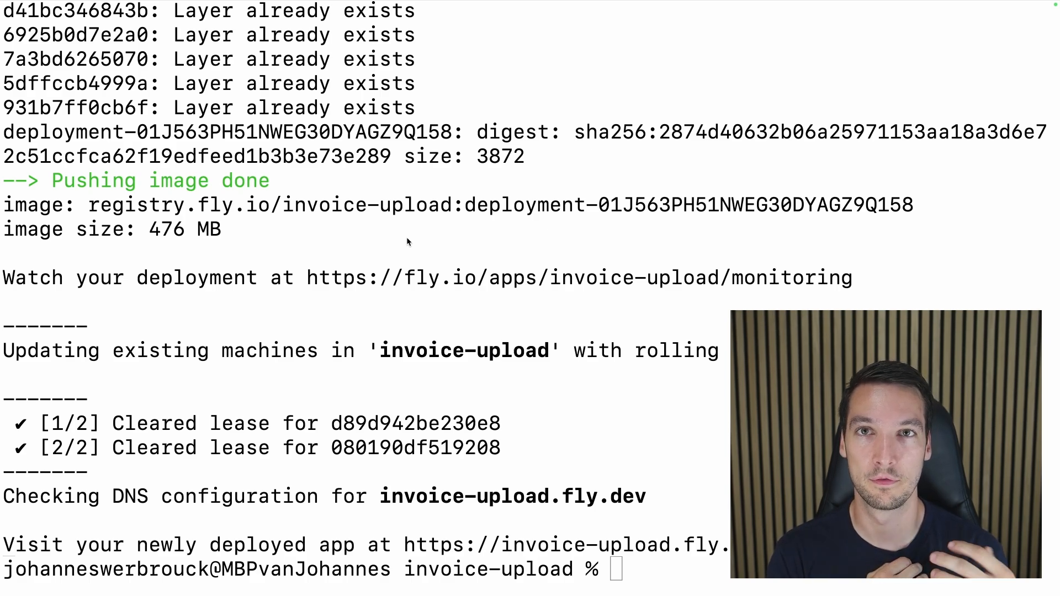
{"action": "mouse_move", "coordinate": [568, 428]}
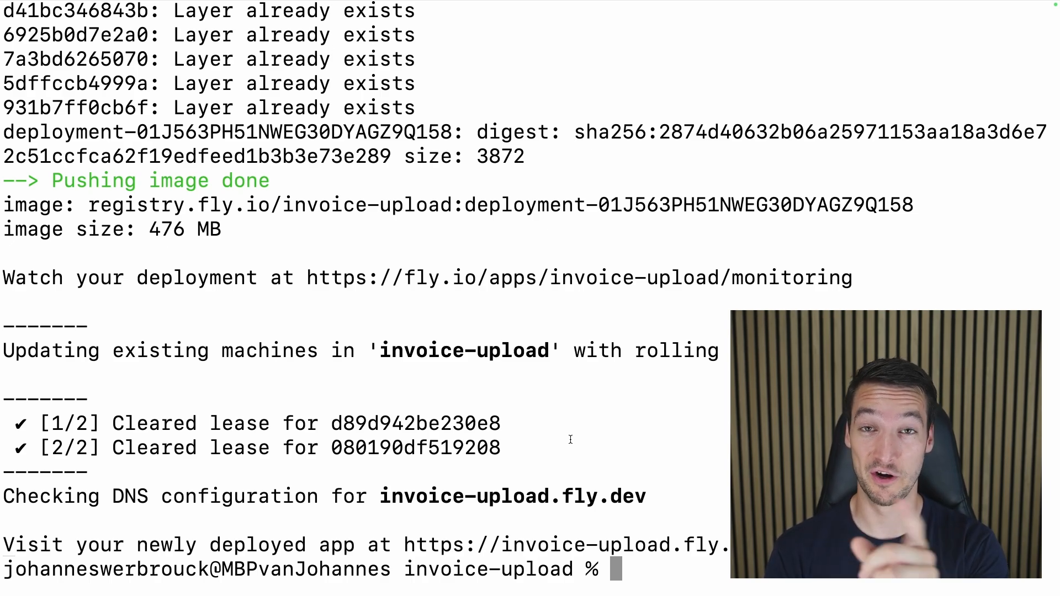
{"action": "mouse_move", "coordinate": [625, 532]}
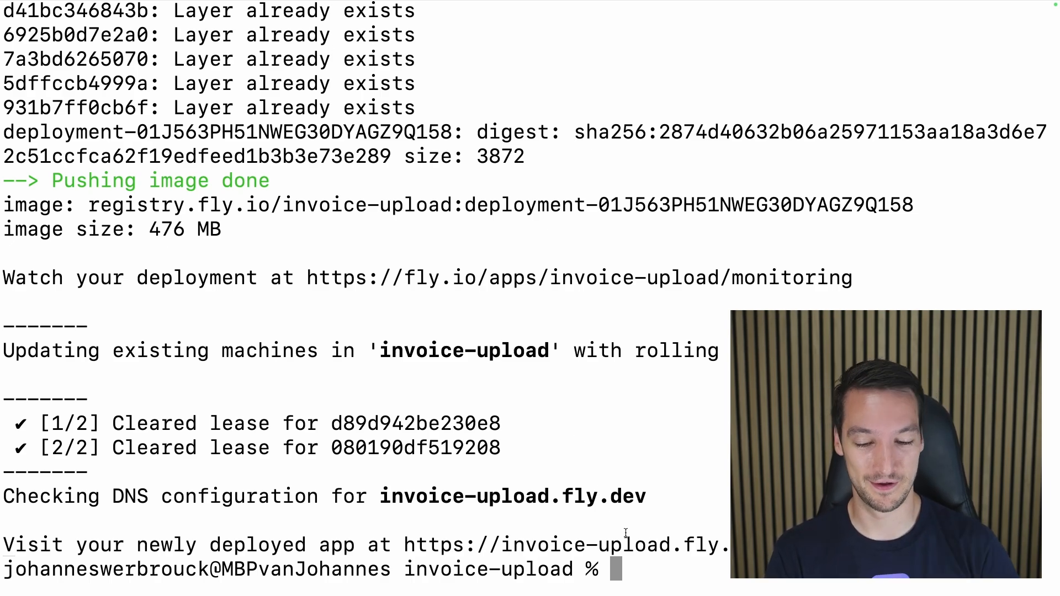
{"action": "key", "text": "ctrl+l"}
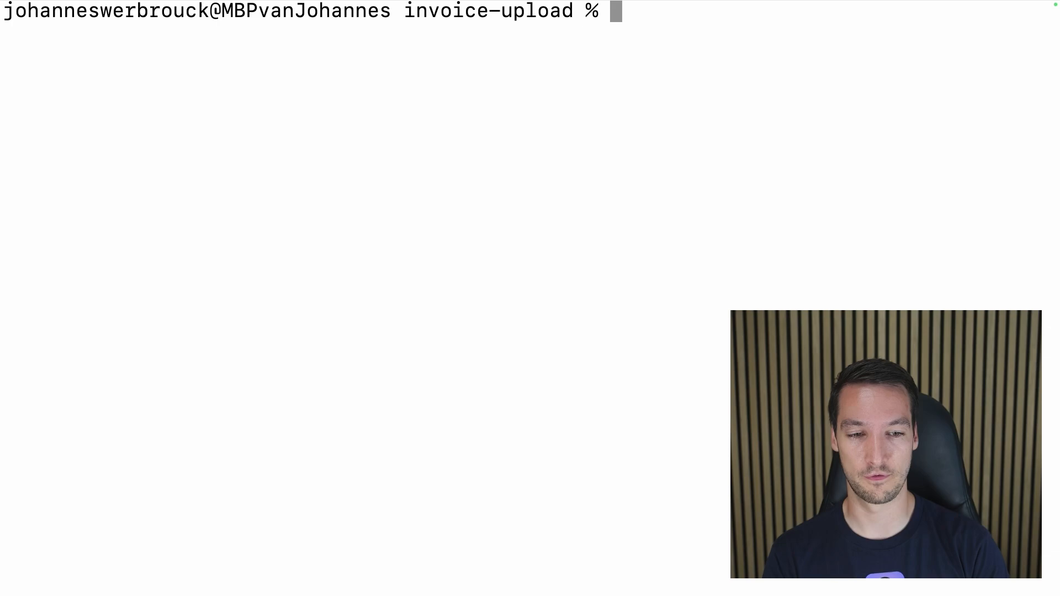
Move into config and create an empty ollama.php file with touch.
{"action": "type", "text": "cd config"}
{"action": "type", "text": "ls"}
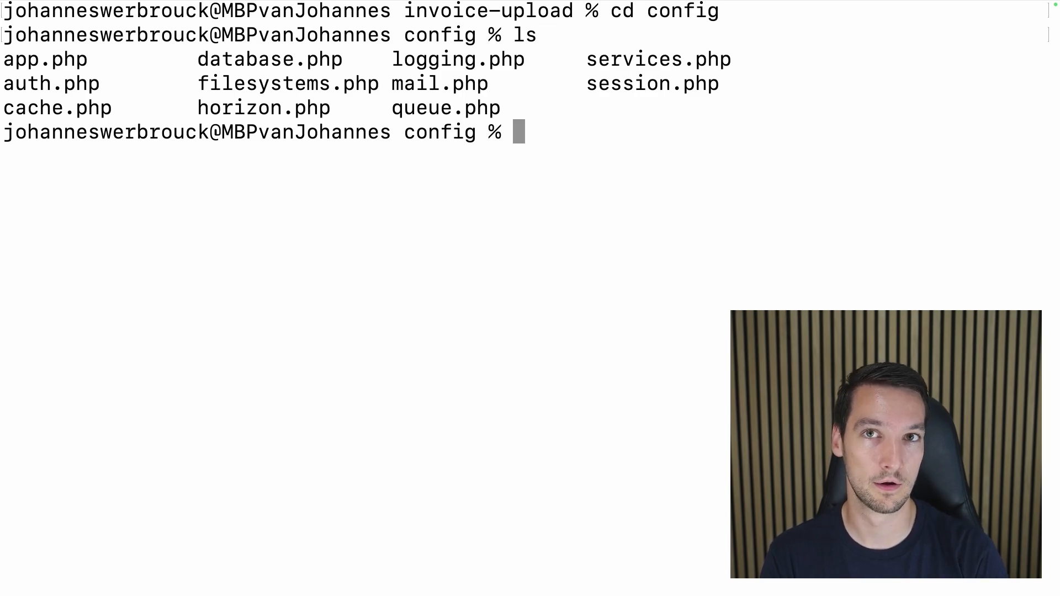
{"action": "type", "text": "touch"}
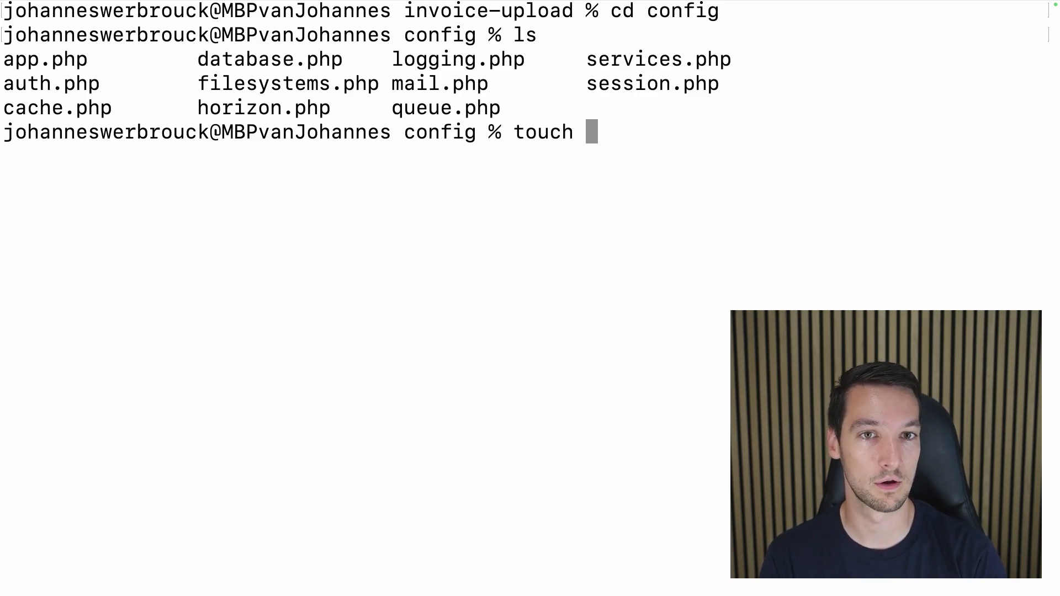
{"action": "type", "text": "ollama.php"}
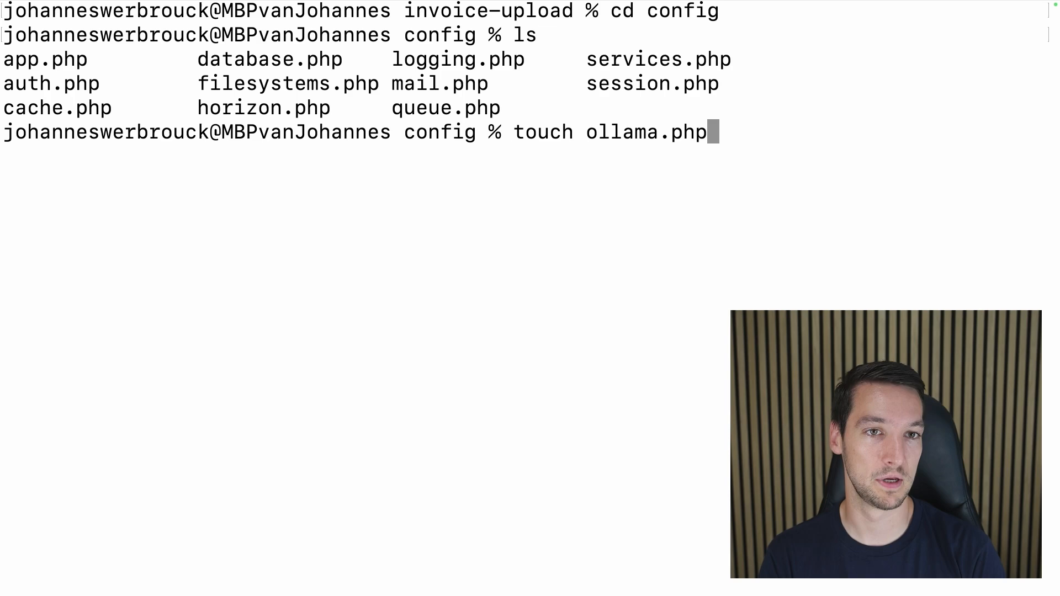
{"action": "key", "text": "Return"}
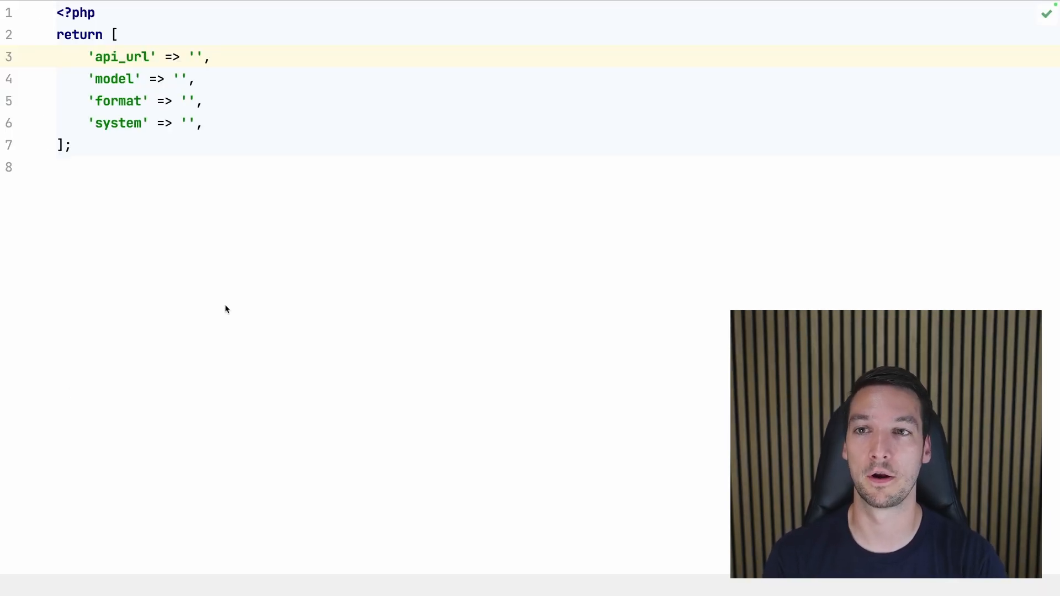
{"action": "left_click", "coordinate": [196, 56]}
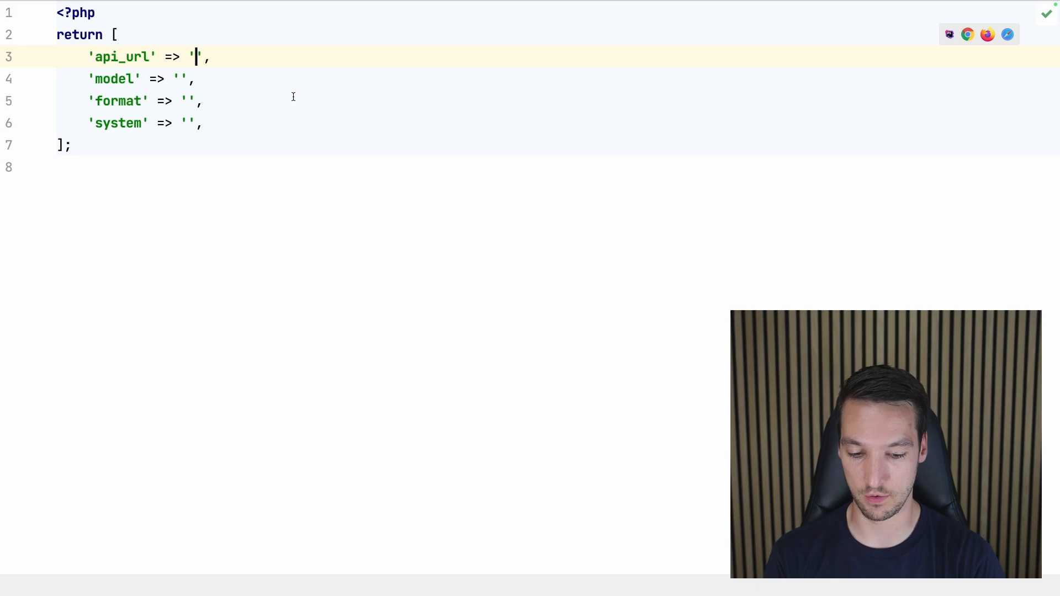
{"action": "type", "text": "http://"}
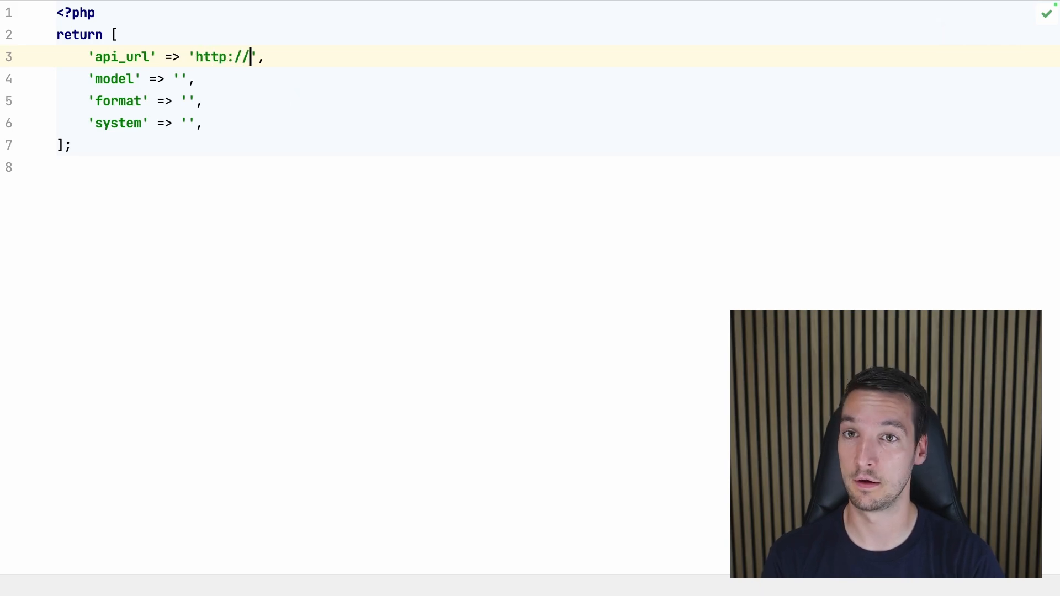
{"action": "type", "text": "inv"}
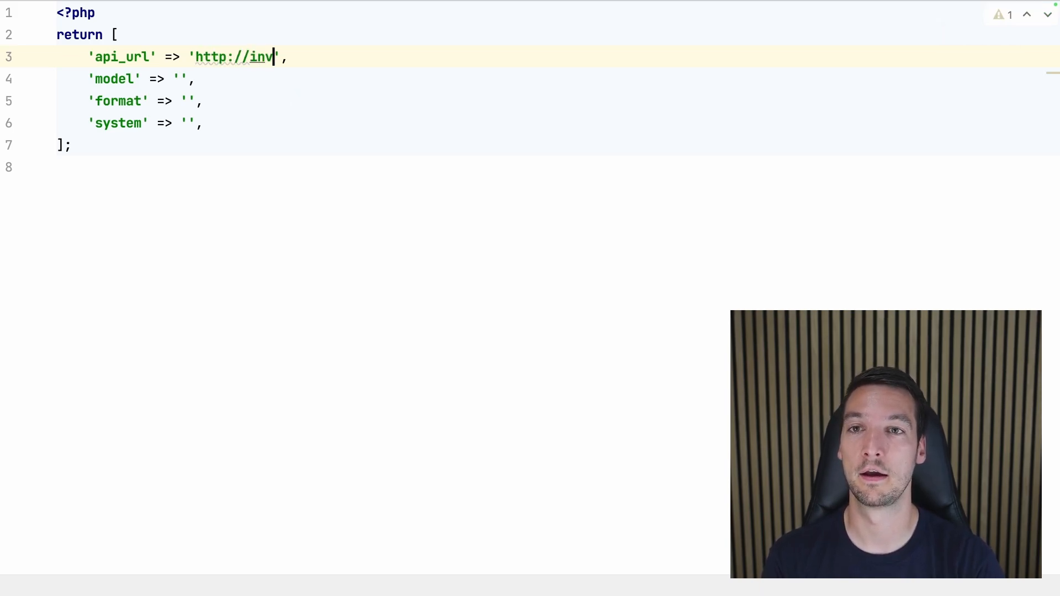
{"action": "type", "text": "oice"}
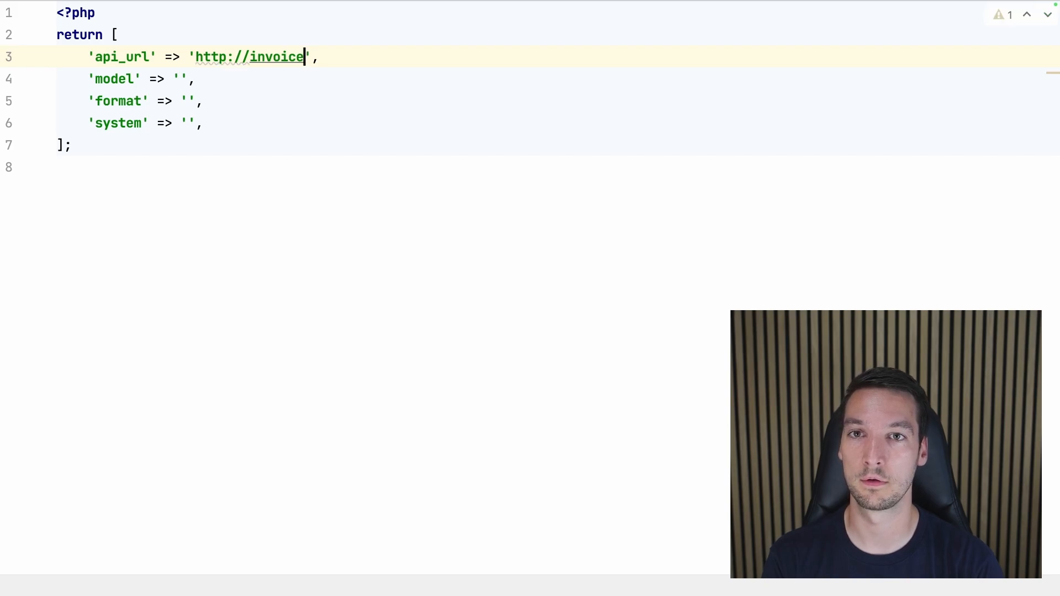
{"action": "type", "text": "-upload-"}
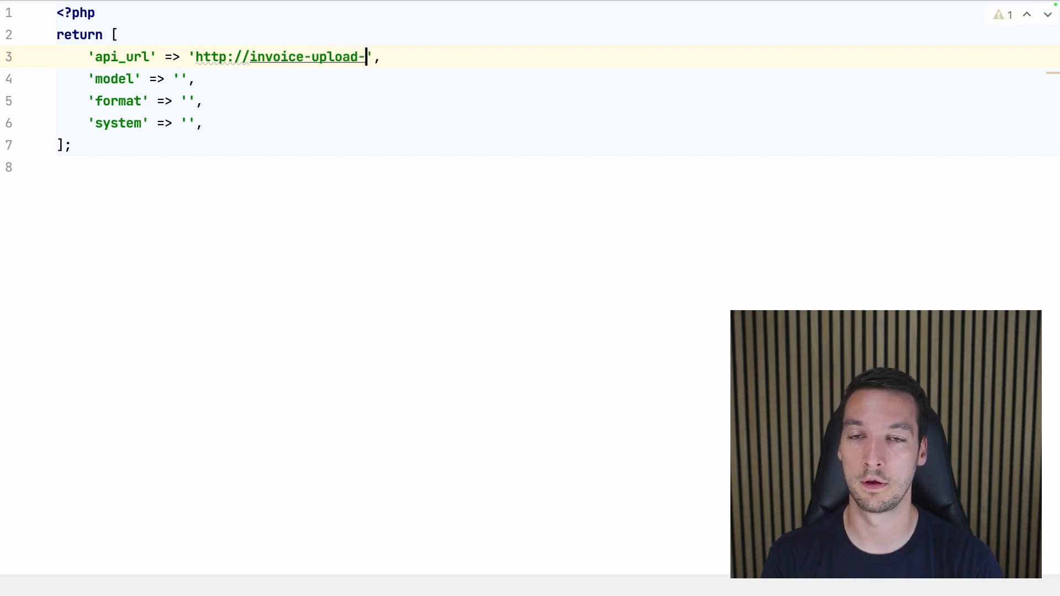
{"action": "type", "text": "ollama."}
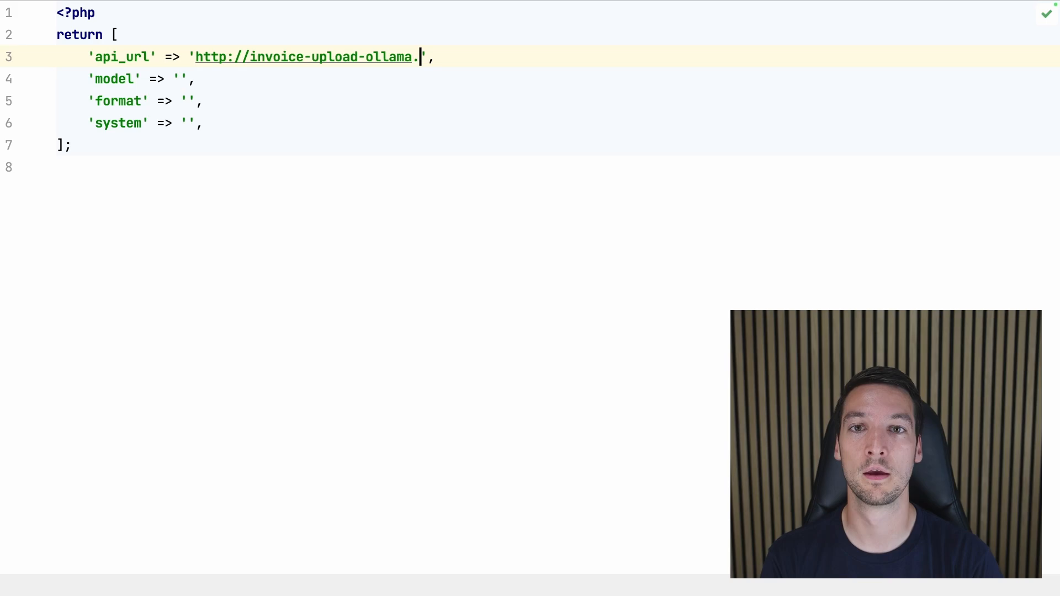
{"action": "type", "text": "fly"}
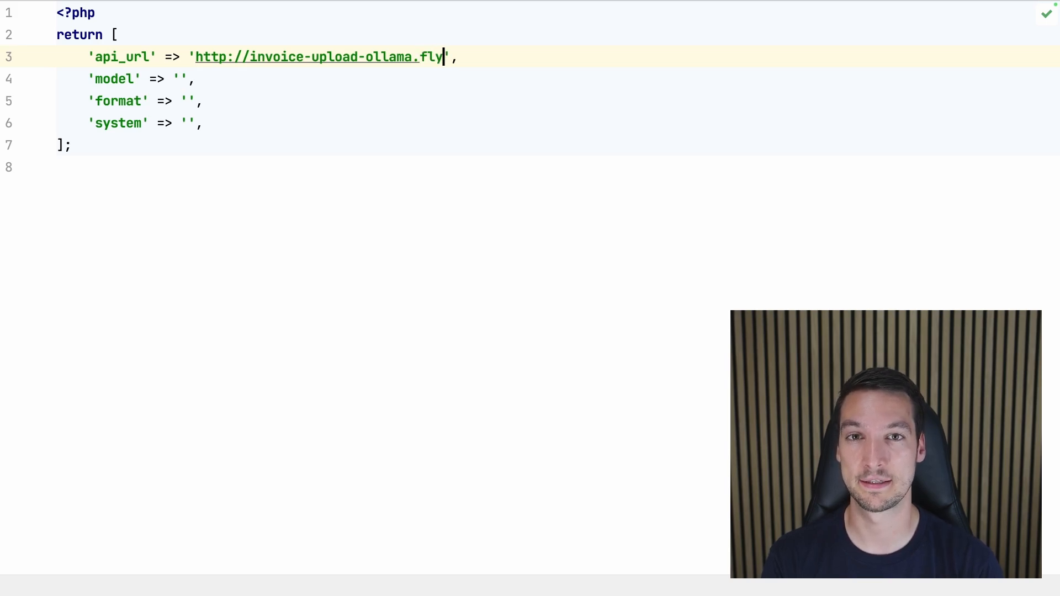
{"action": "type", "text": "cast"}
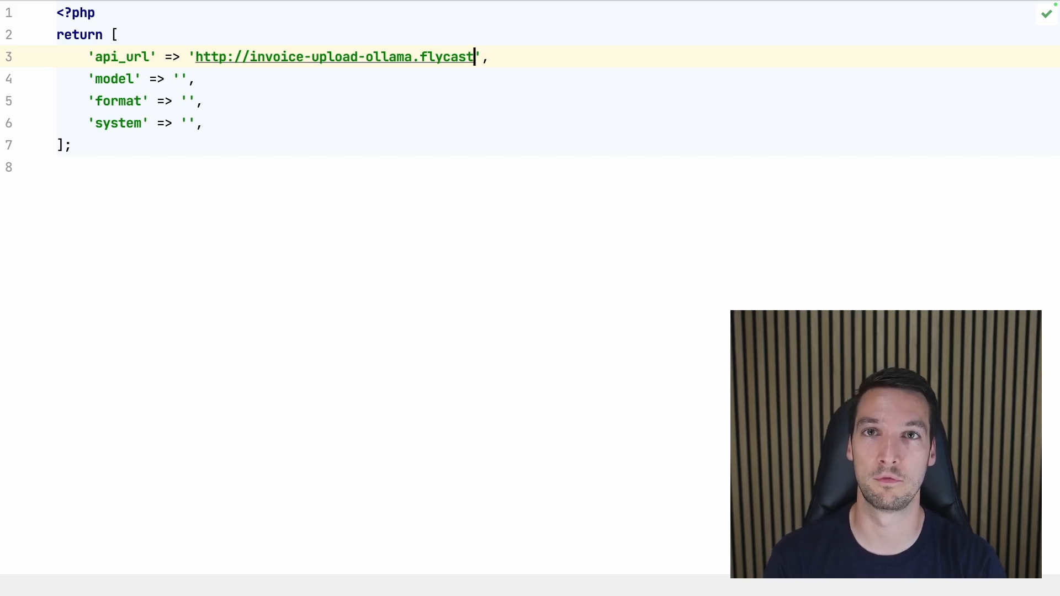
{"action": "type", "text": "/api"}
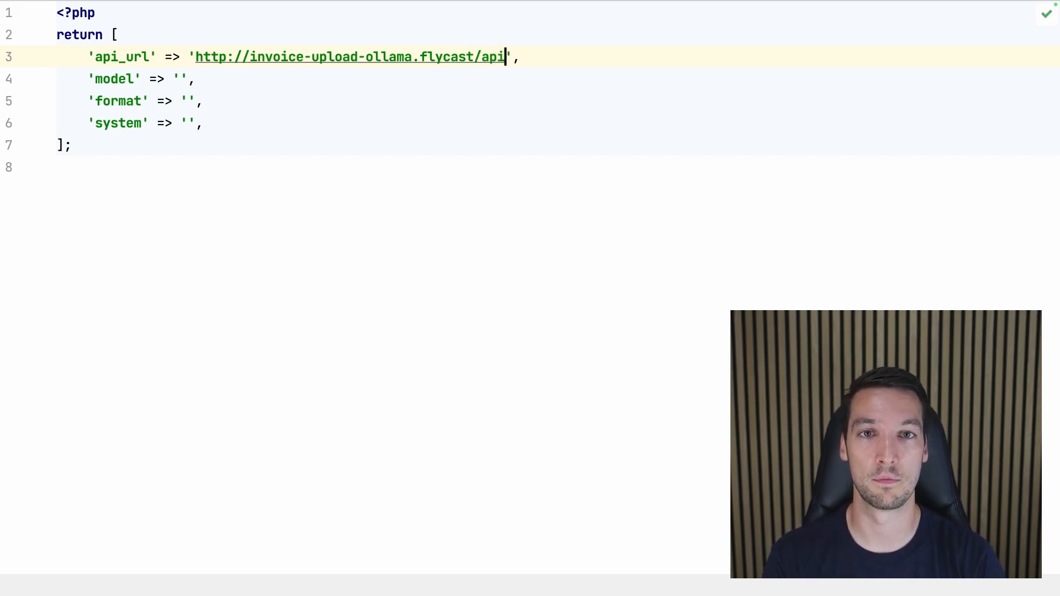
{"action": "type", "text": "/generate"}
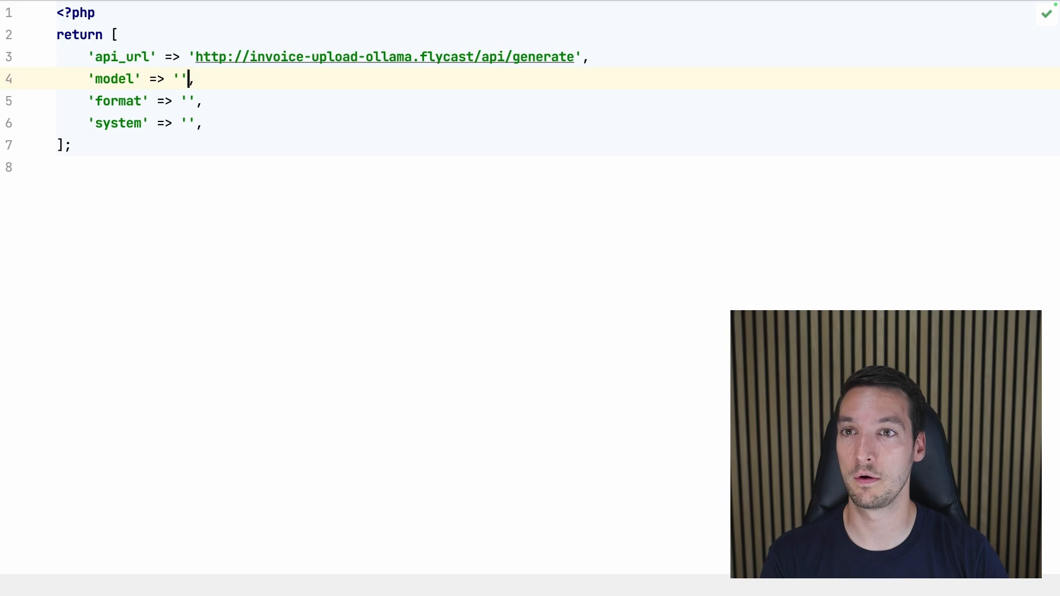
Set model llama3.1:8b and format json, then move on to the DetermineInvoiceData listener.
{"action": "type", "text": "llama"}
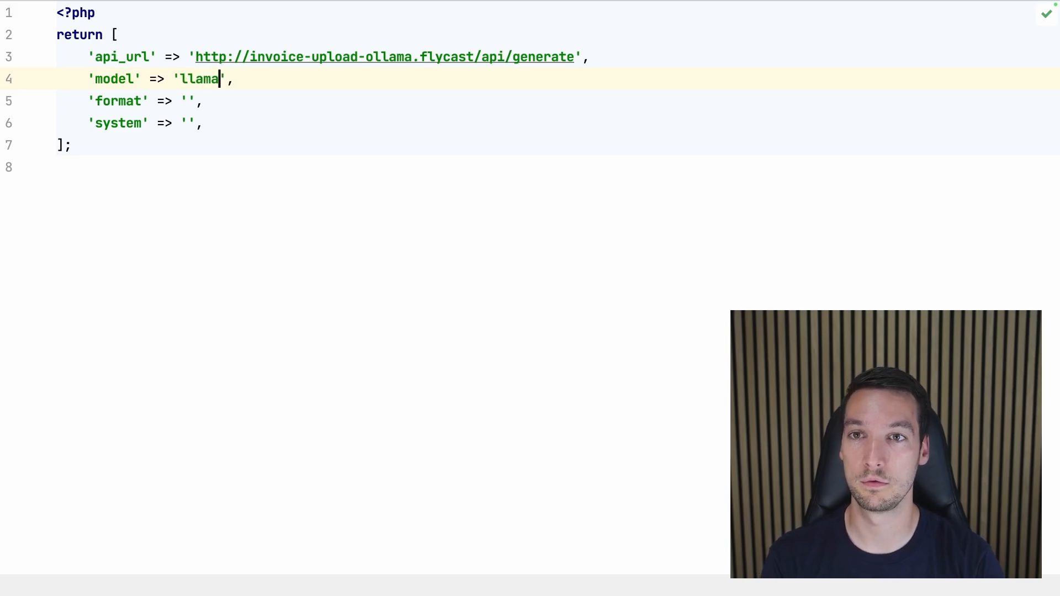
{"action": "type", "text": "3.1:"}
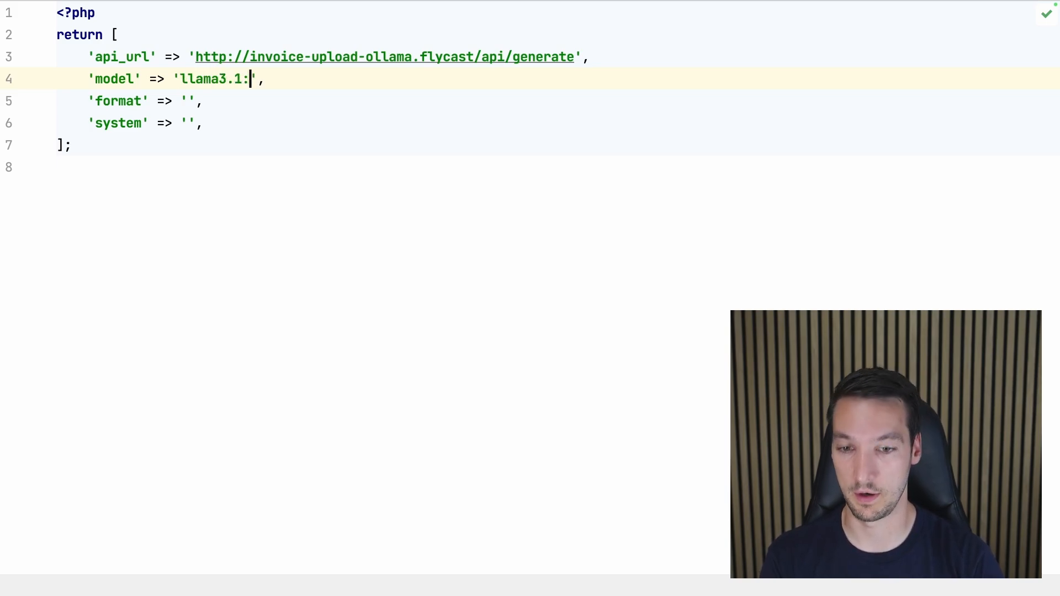
{"action": "type", "text": "8b"}
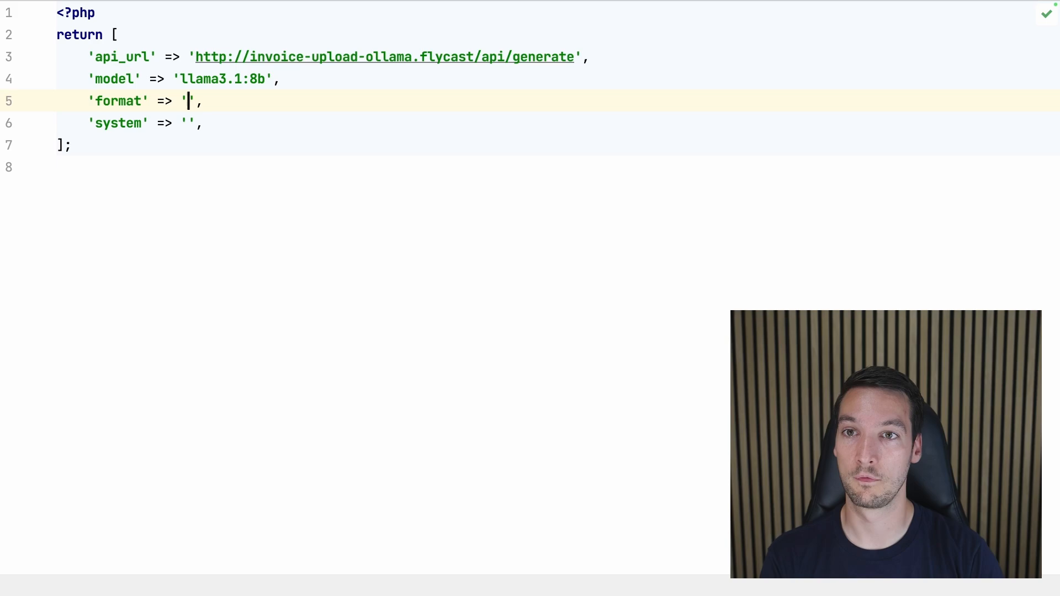
{"action": "type", "text": "json"}
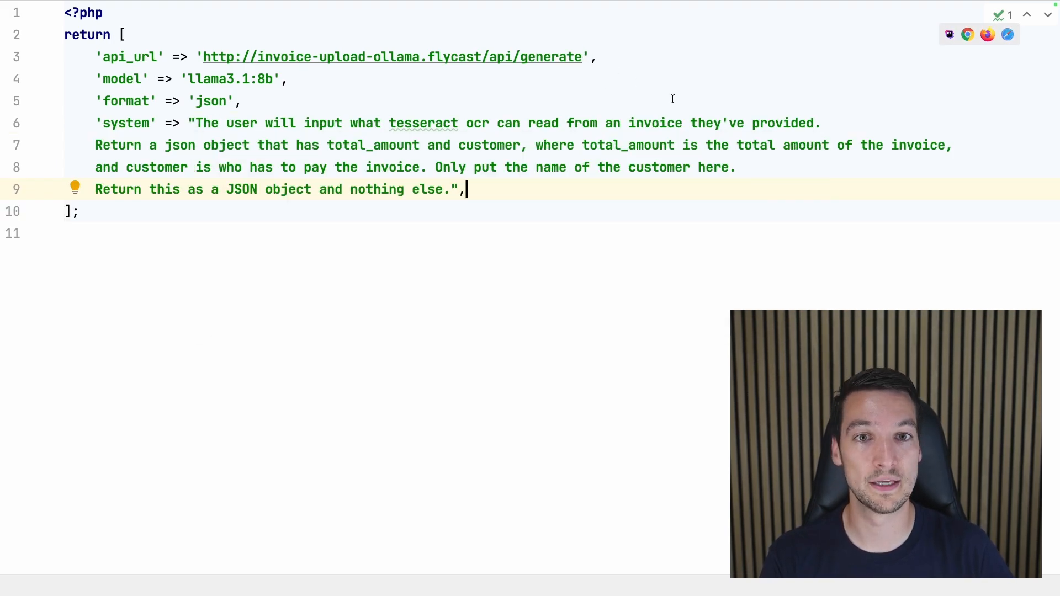
{"action": "double_click", "coordinate": [372, 145]}
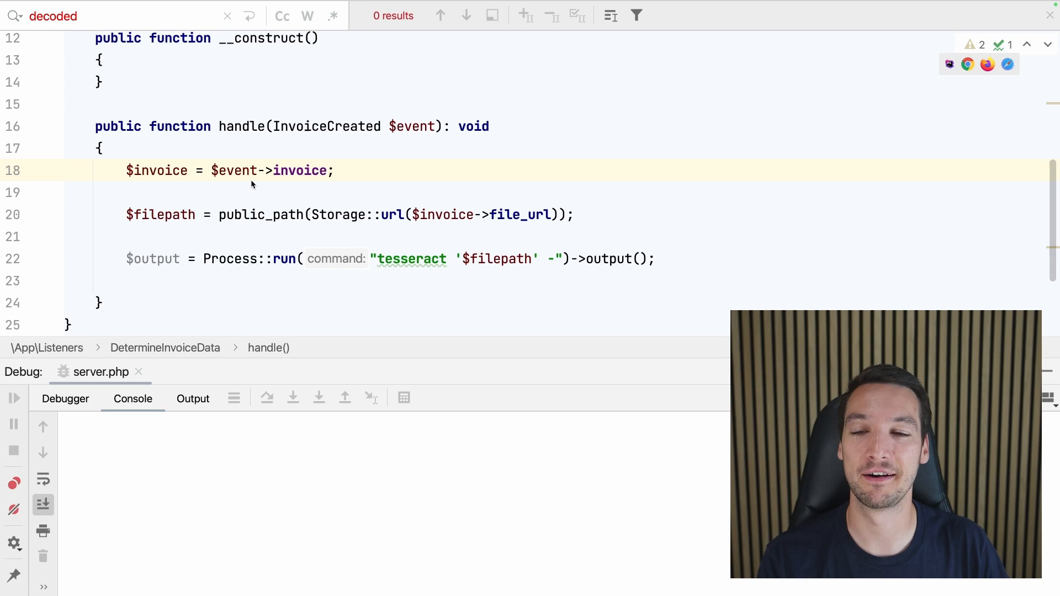
Post the OCR text to config('ollama.api_url') with model, system, format, prompt and stream false.
{"action": "double_click", "coordinate": [157, 171]}
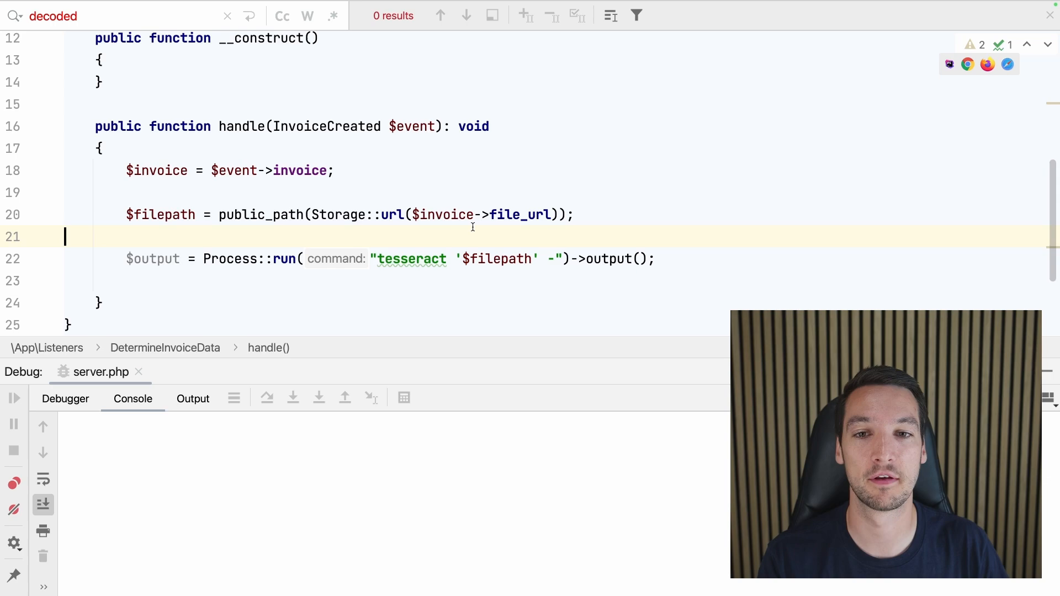
{"action": "mouse_move", "coordinate": [640, 242]}
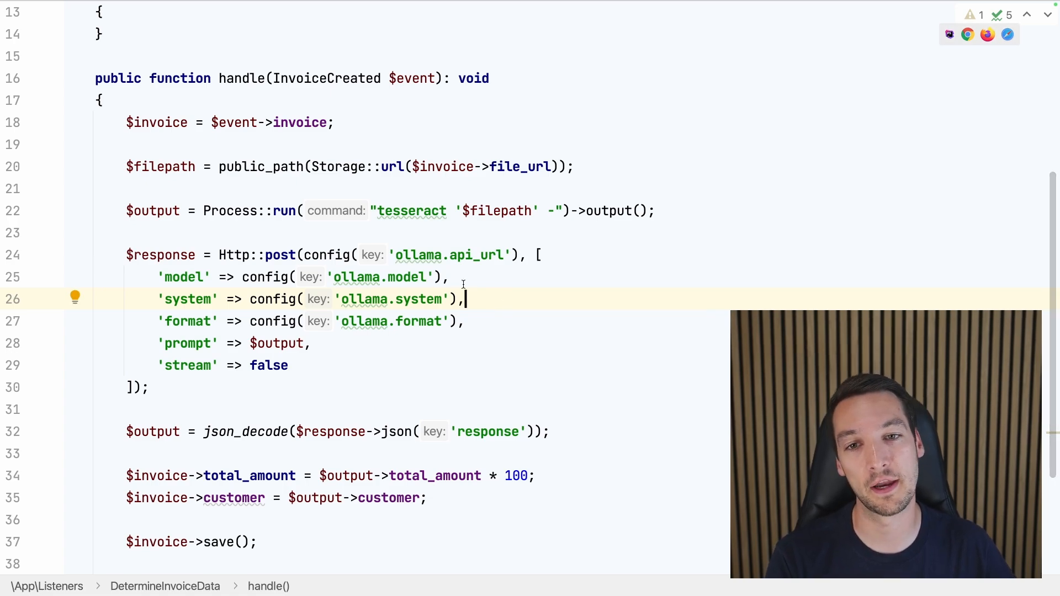
{"action": "double_click", "coordinate": [477, 255]}
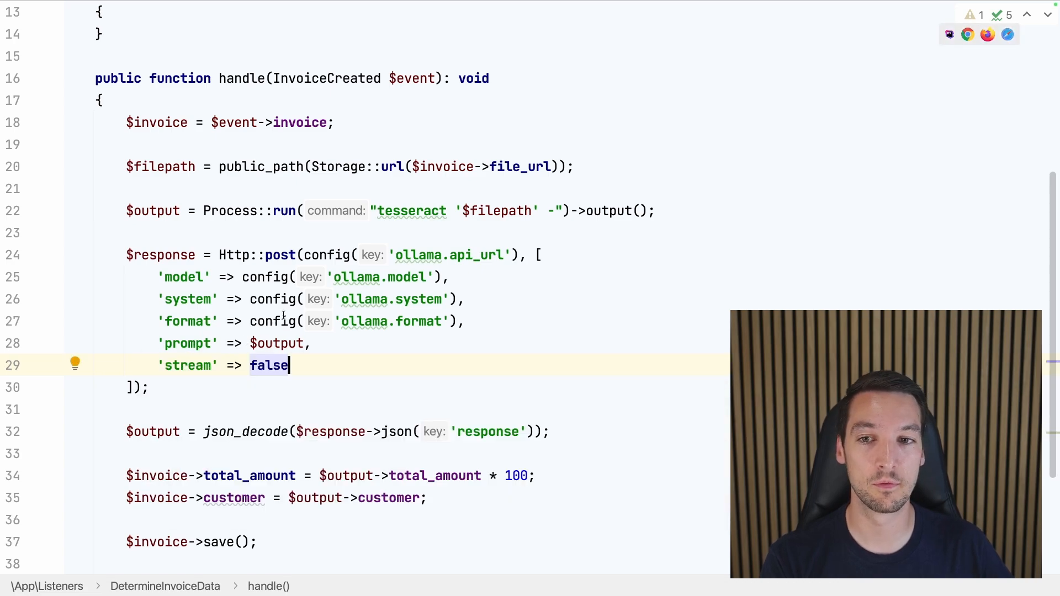
{"action": "left_click", "coordinate": [313, 344]}
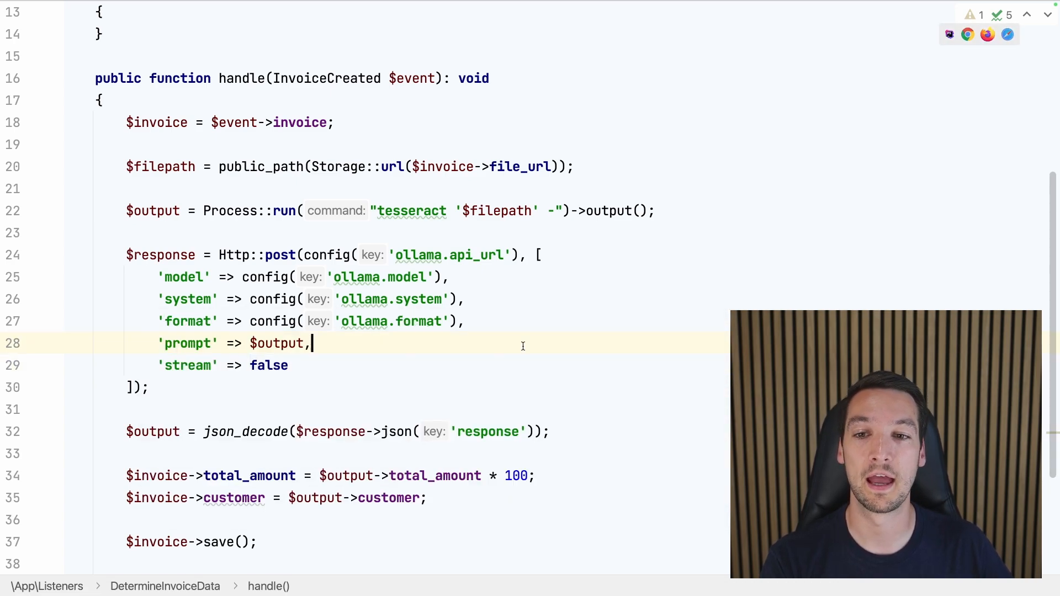
{"action": "double_click", "coordinate": [276, 344]}
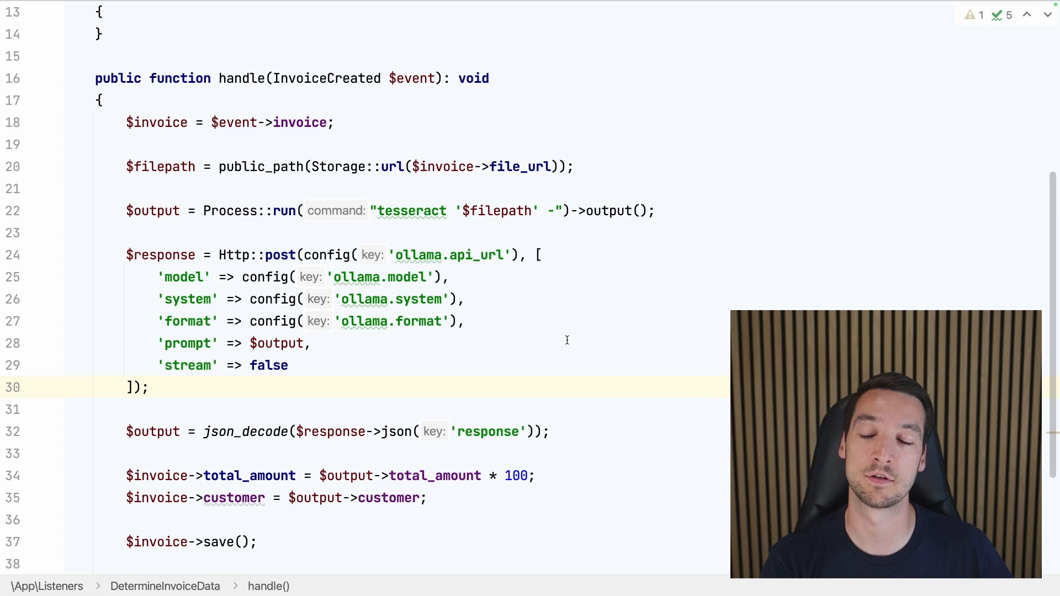
json_decode the Ollama reply, set total_amount and customer on the invoice, and save it.
{"action": "scroll", "scroll_direction": "down", "scroll_amount": 3}
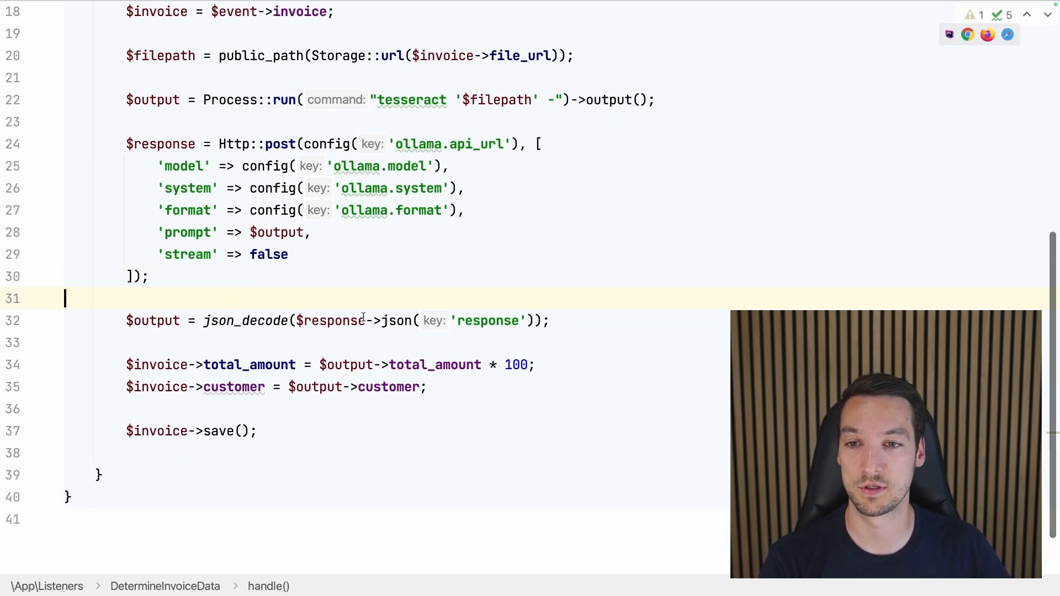
{"action": "double_click", "coordinate": [152, 320]}
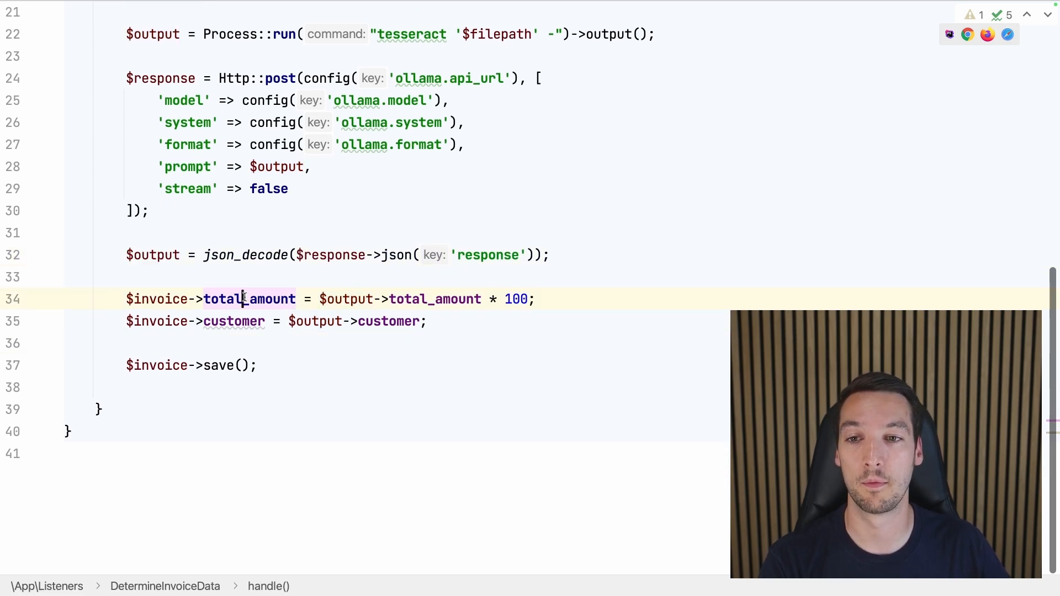
{"action": "left_click", "coordinate": [431, 343]}
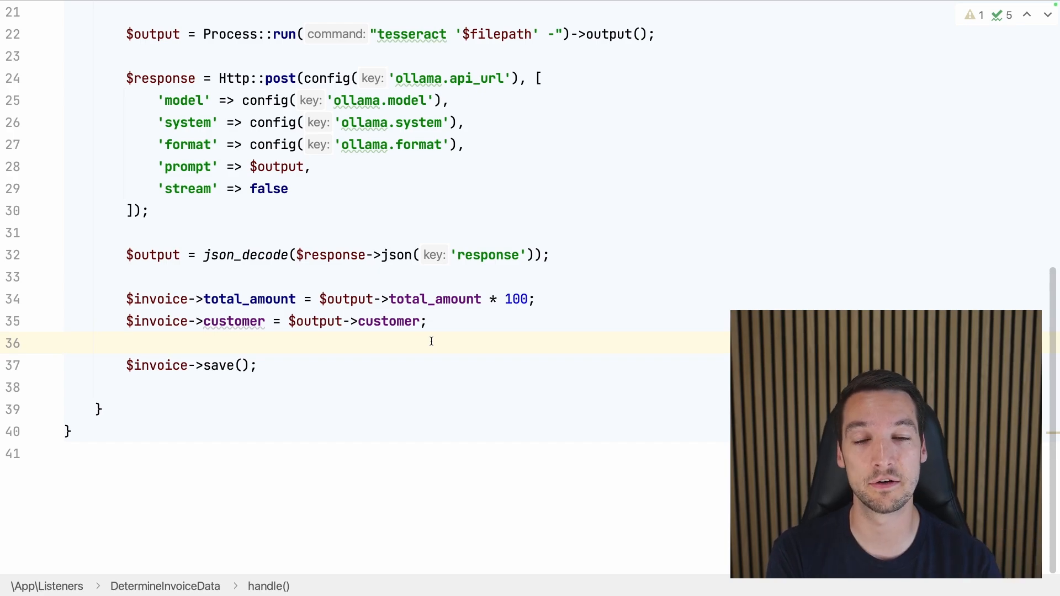
{"action": "double_click", "coordinate": [515, 300]}
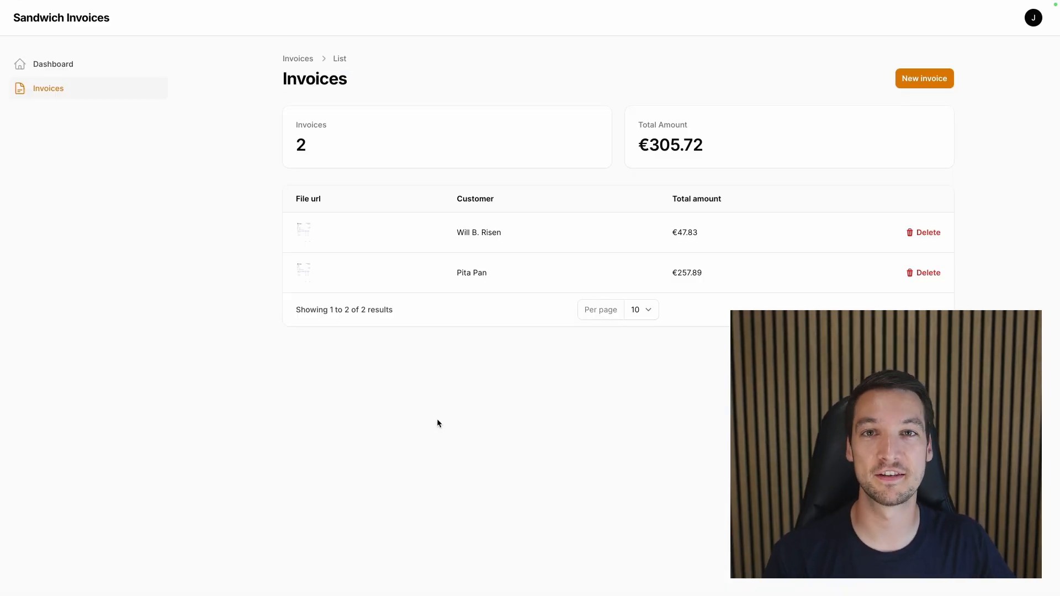
{"action": "mouse_move", "coordinate": [960, 84]}
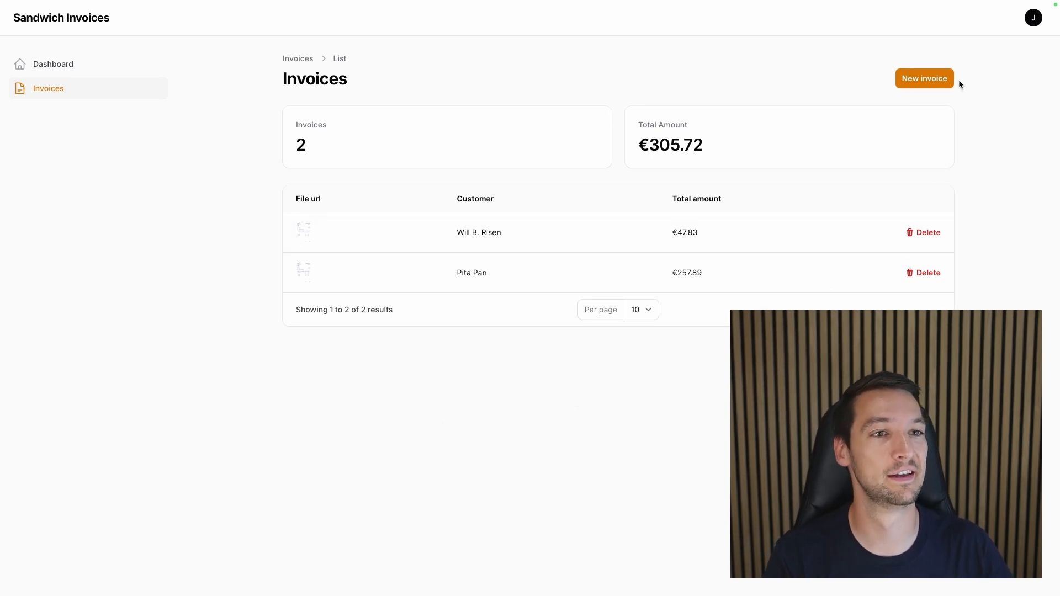
Create a new invoice from Invoice_1.png and check its row in the Invoices list.
{"action": "left_click", "coordinate": [923, 78]}
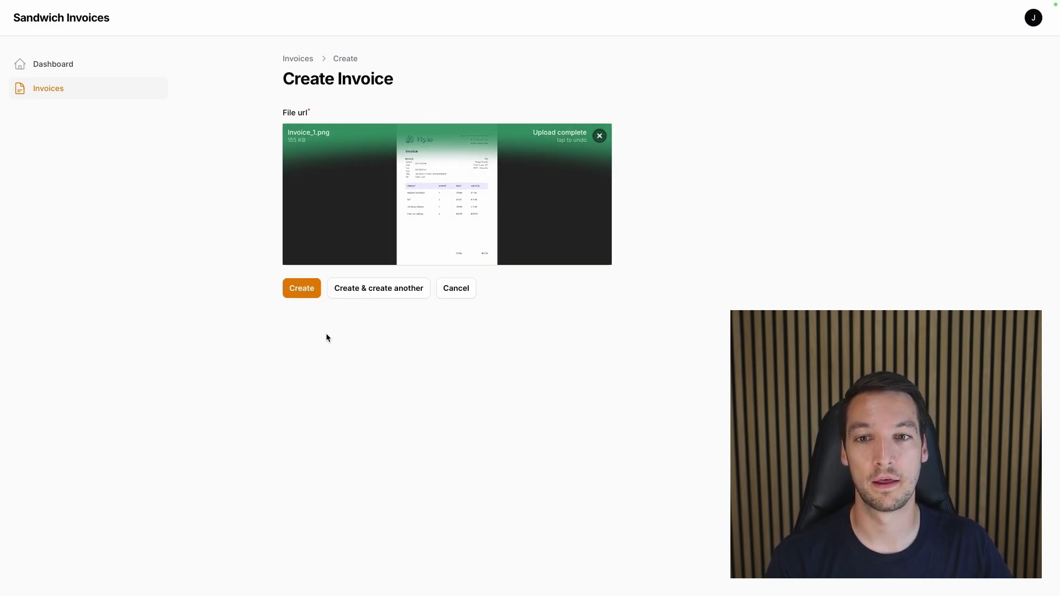
{"action": "left_click", "coordinate": [301, 288]}
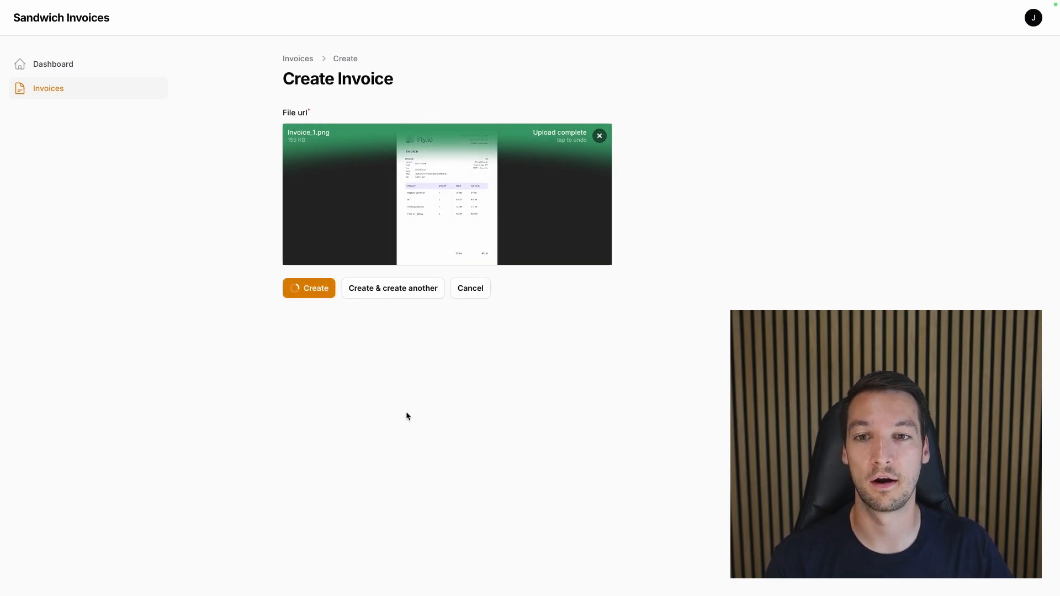
{"action": "left_click", "coordinate": [308, 289]}
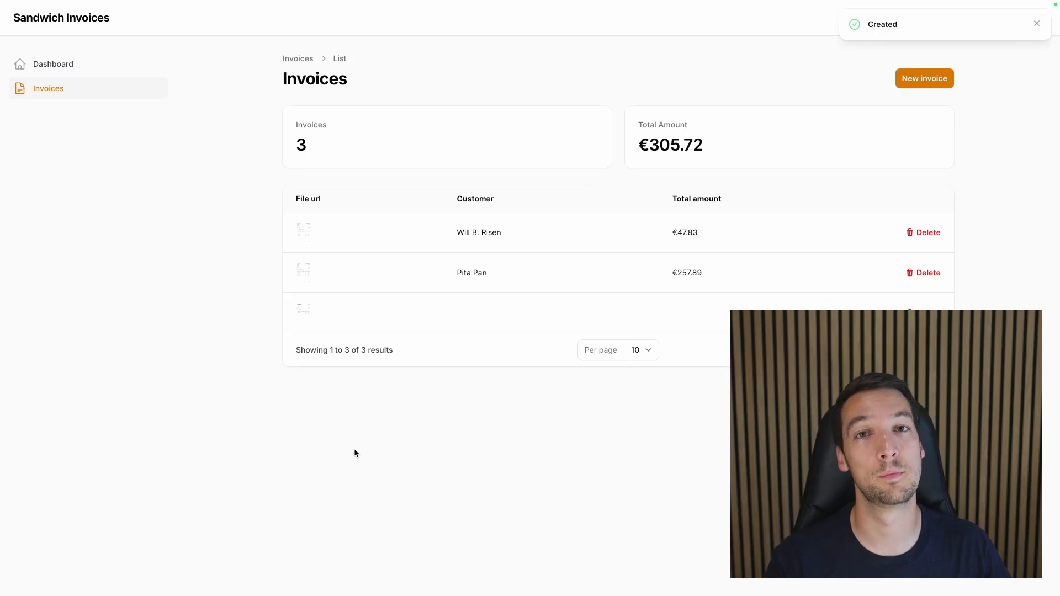
{"action": "mouse_move", "coordinate": [346, 501]}
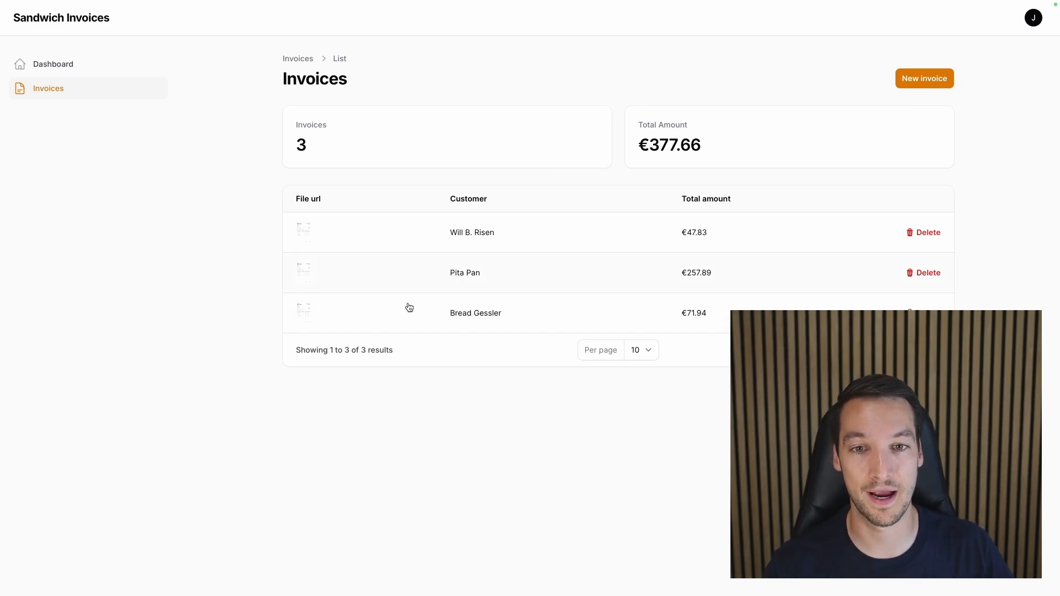
{"action": "mouse_move", "coordinate": [634, 323]}
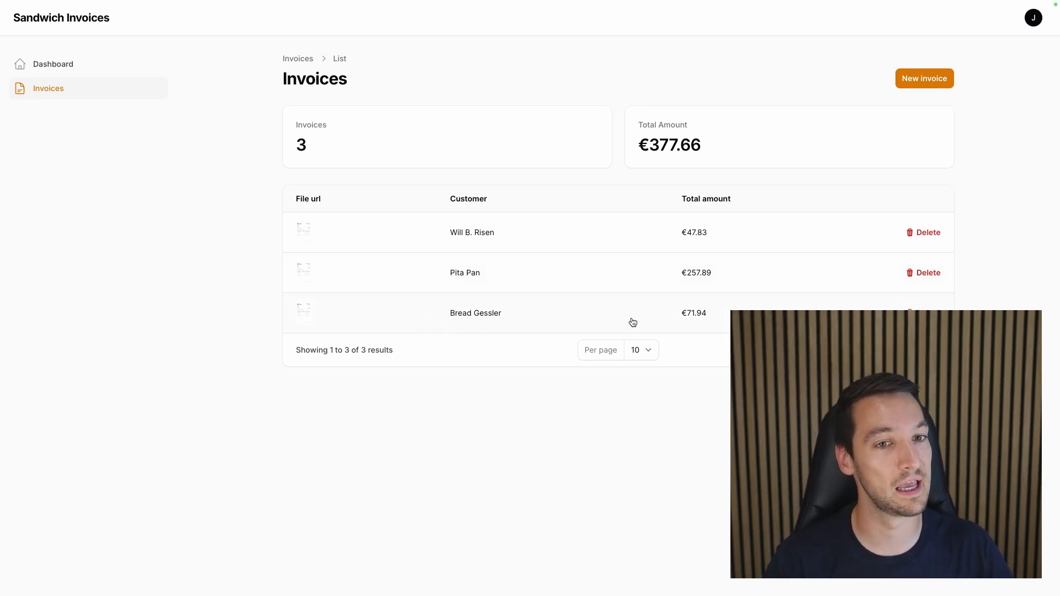
{"action": "mouse_move", "coordinate": [667, 424]}
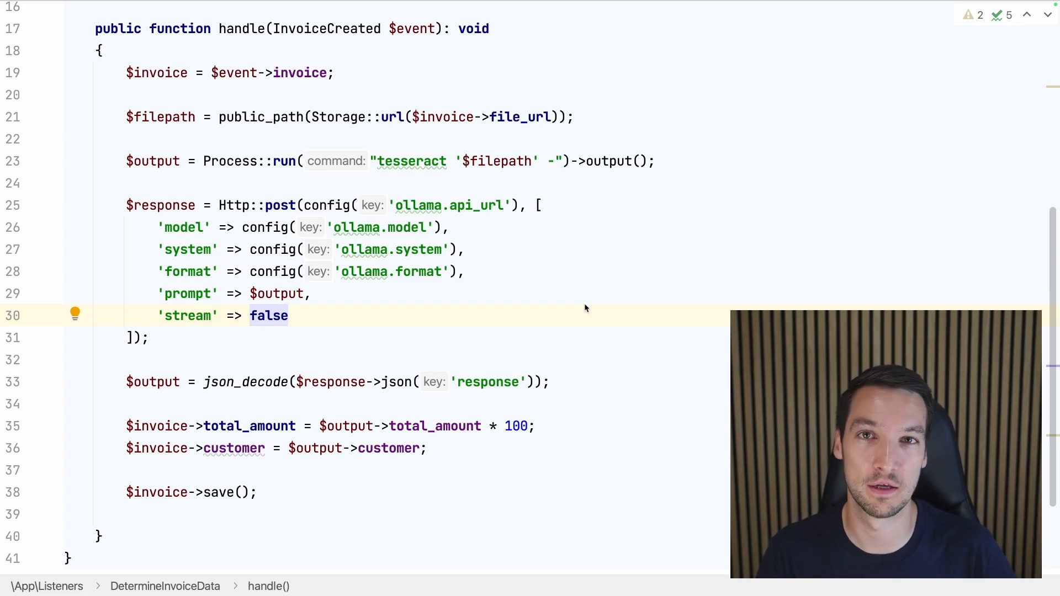
Add 'implements ShouldQueue' to the DetermineInvoiceData class declaration via autocomplete.
{"action": "scroll", "scroll_direction": "up", "scroll_amount": 3}
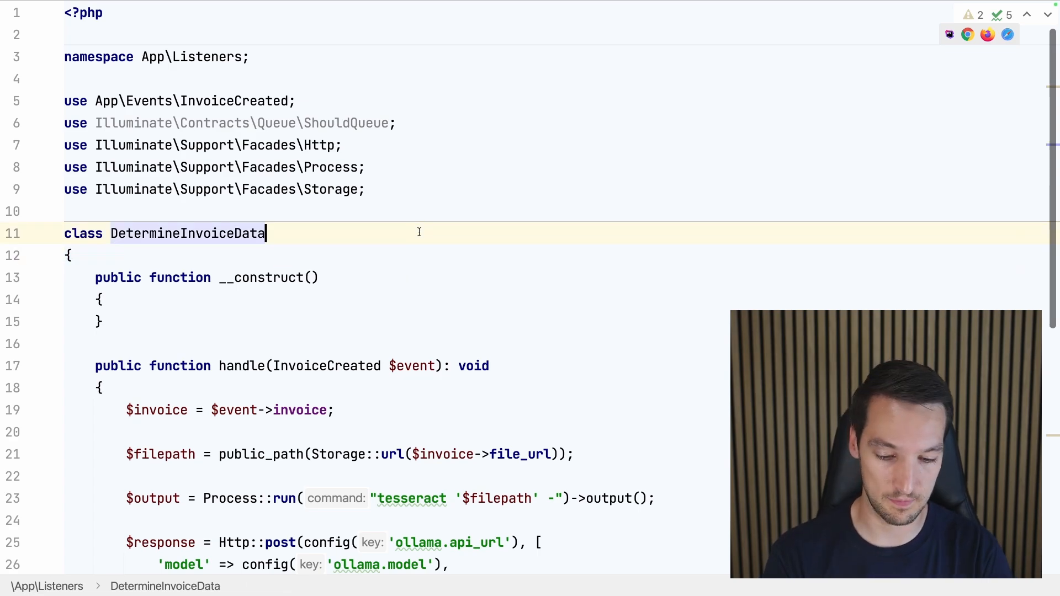
{"action": "type", "text": "implements"}
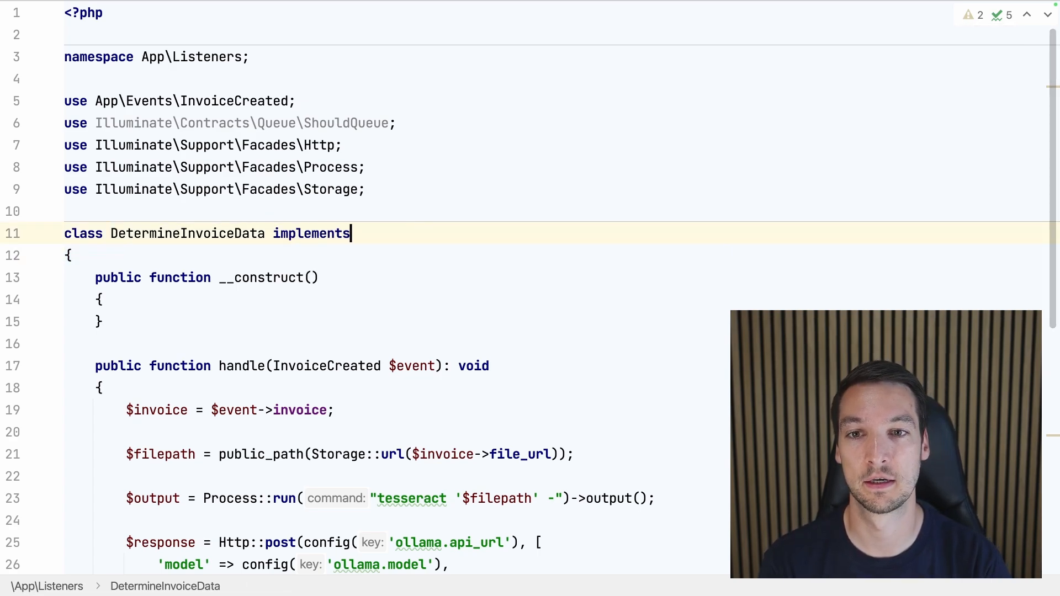
{"action": "type", "text": "Shou"}
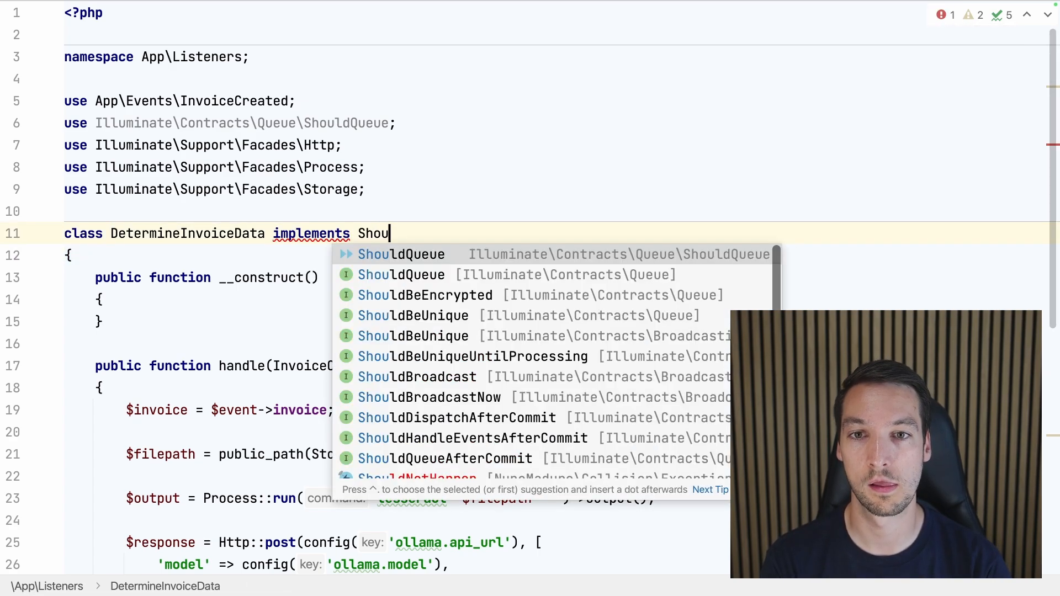